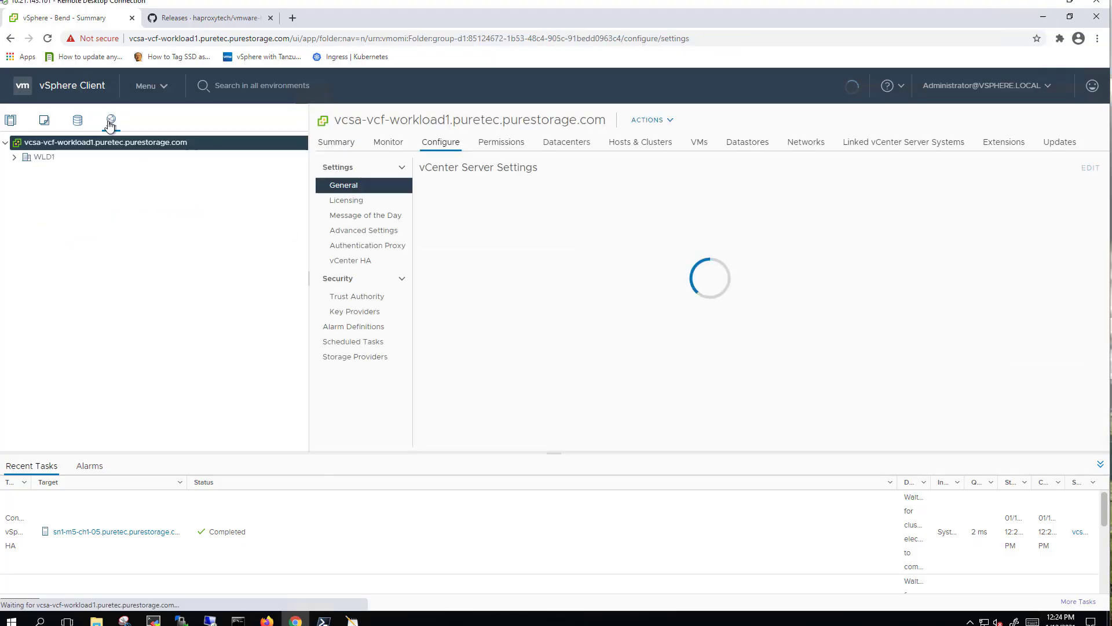
Step: View the frontend, workload and vMotion port group summaries under the ds0 switch in Networking
left_click(110, 120)
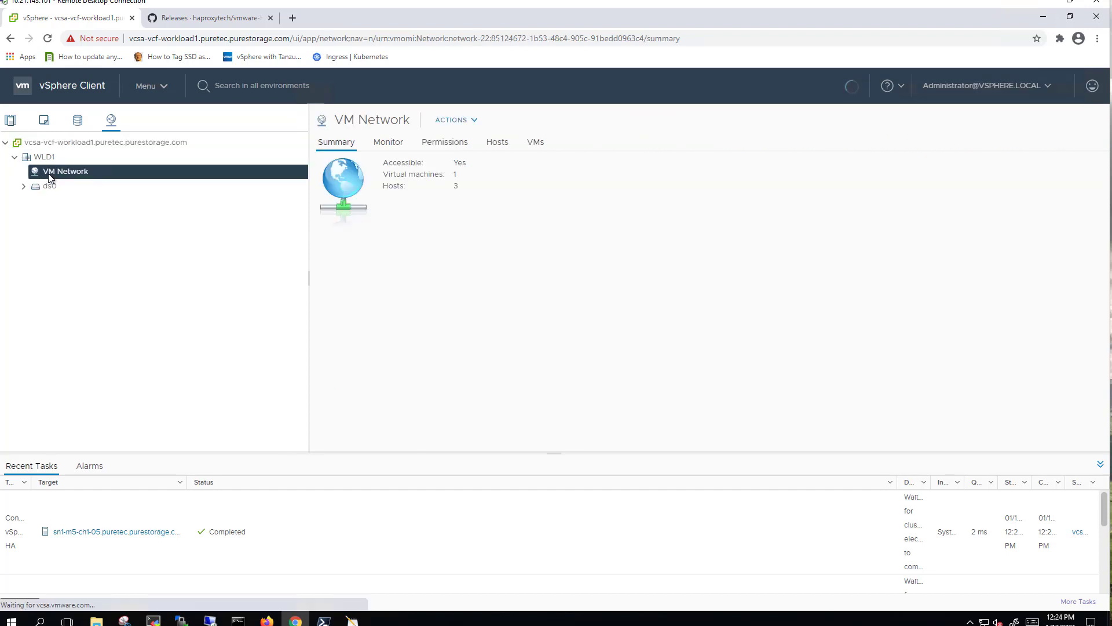
left_click(24, 185)
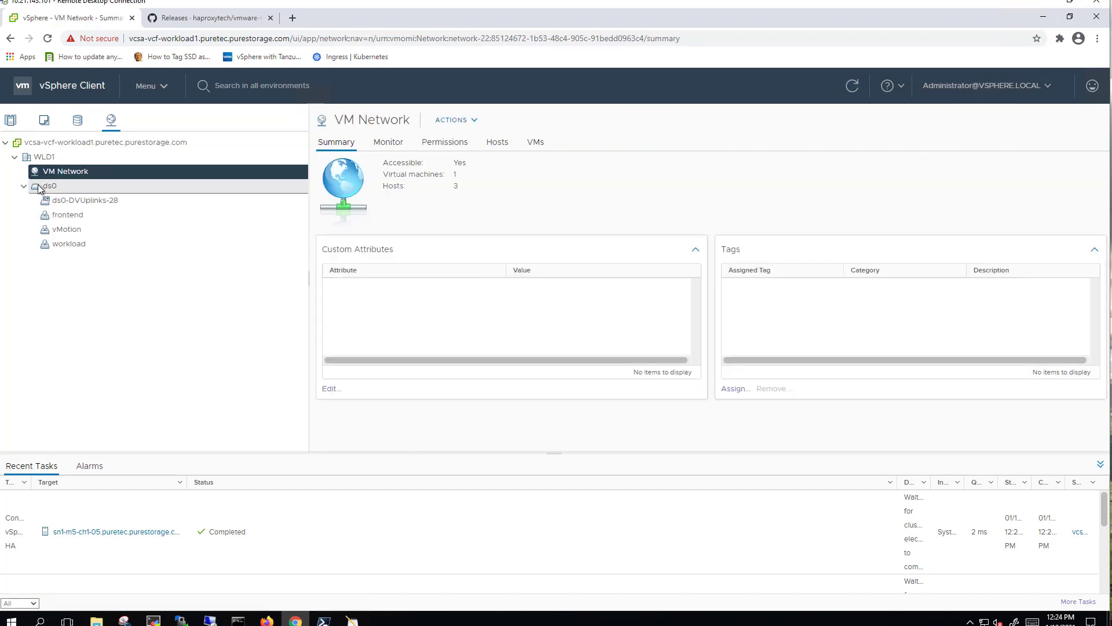
left_click(67, 215)
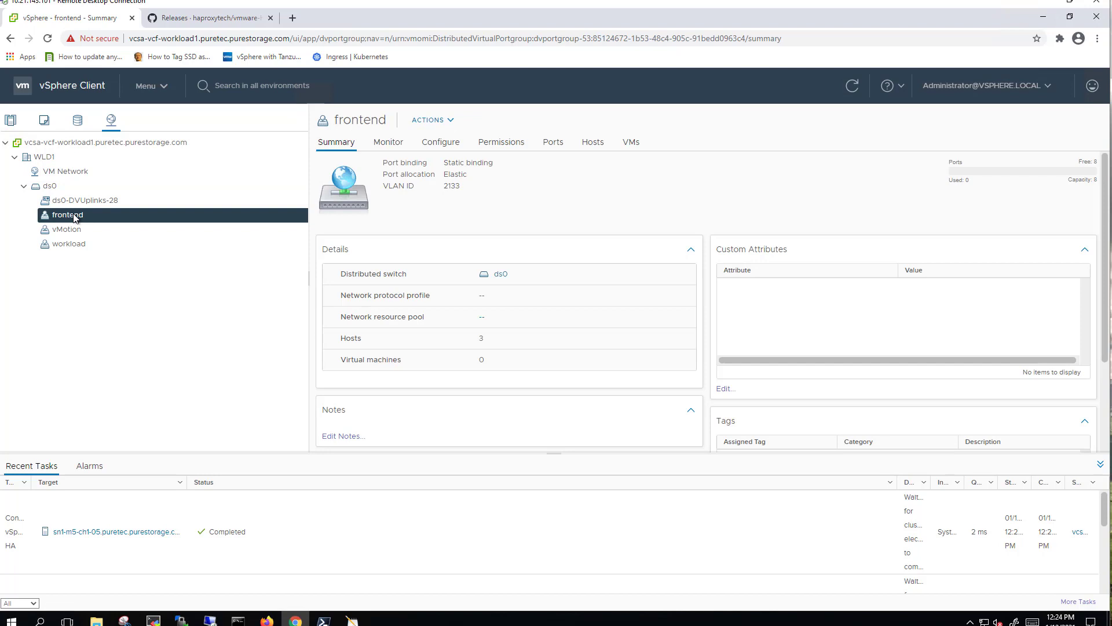
mouse_move(65, 233)
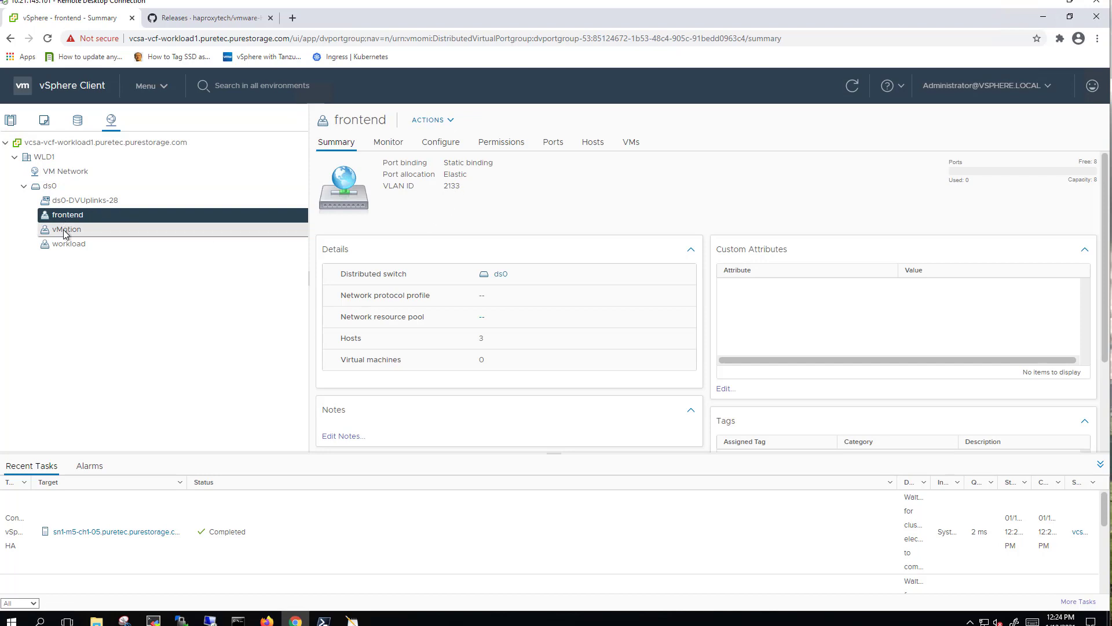
left_click(66, 243)
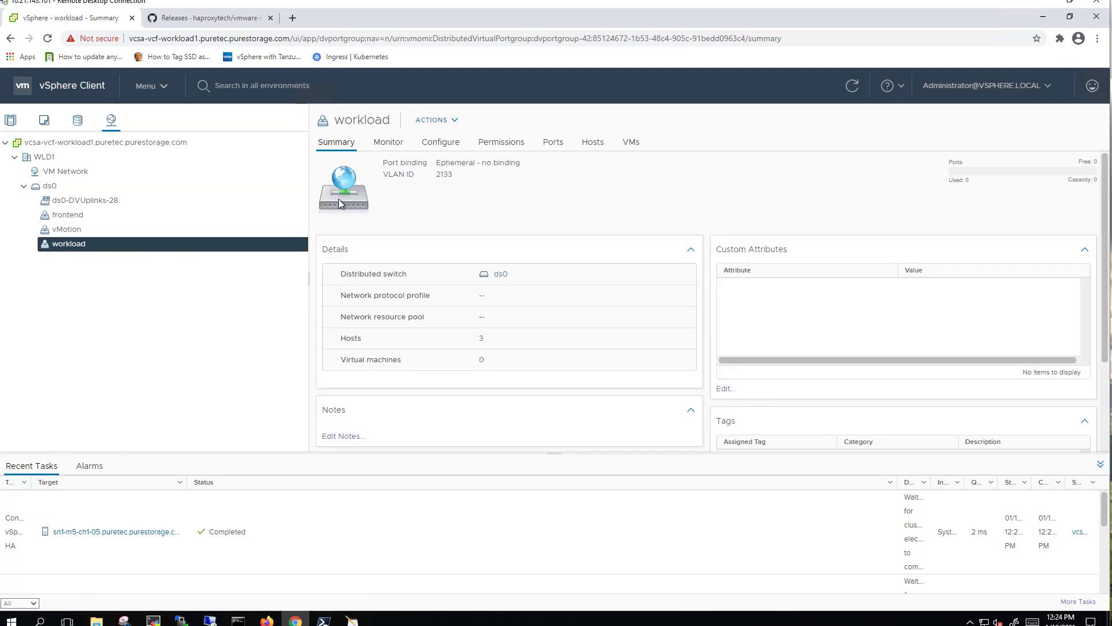
mouse_move(66, 230)
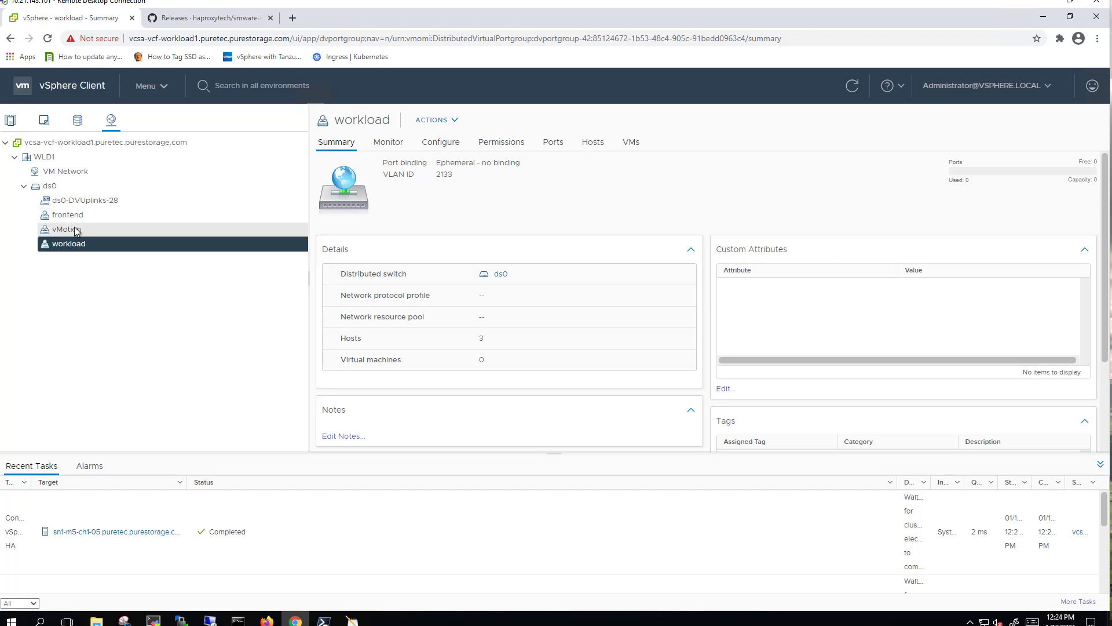
left_click(66, 228)
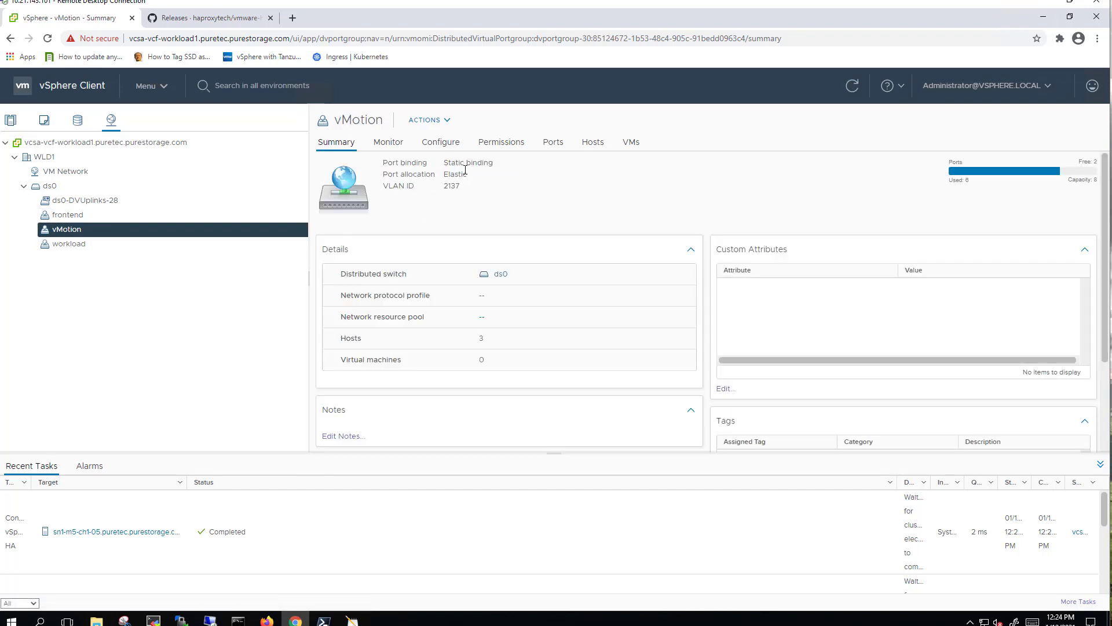
mouse_move(459, 186)
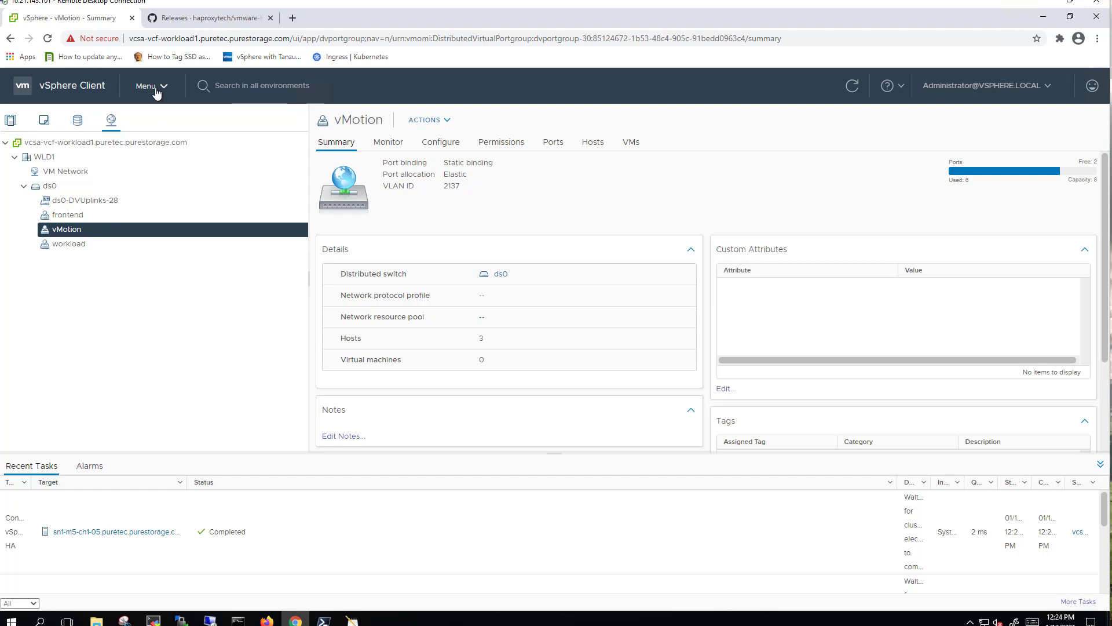
Step: List the VM Storage Policies and check datastores compatible with kubernetes-vmfs
left_click(147, 86)
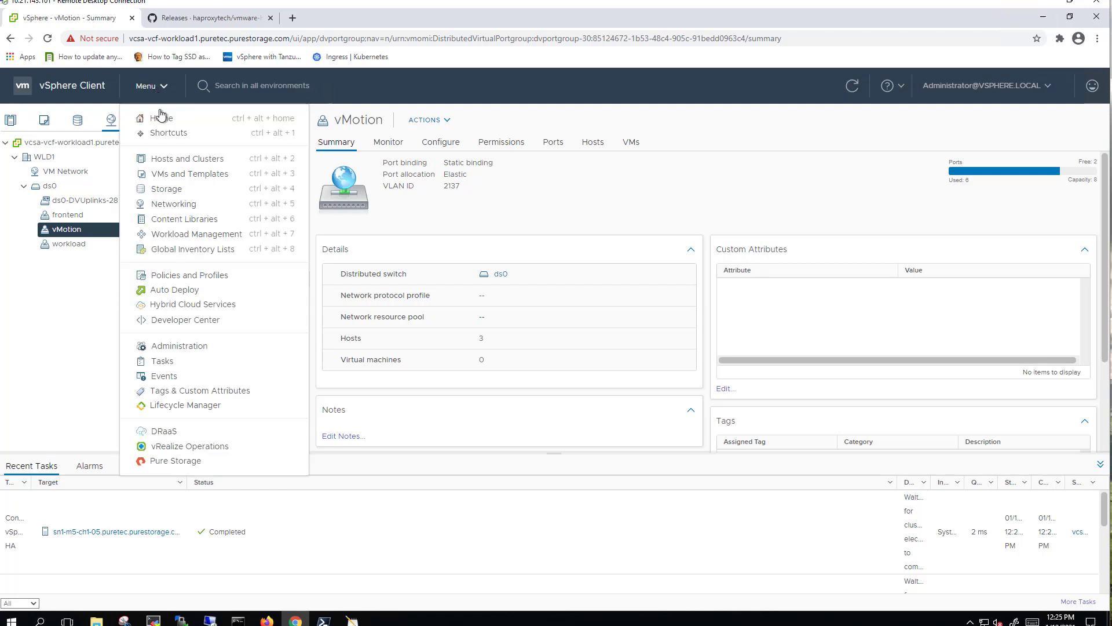
left_click(189, 275)
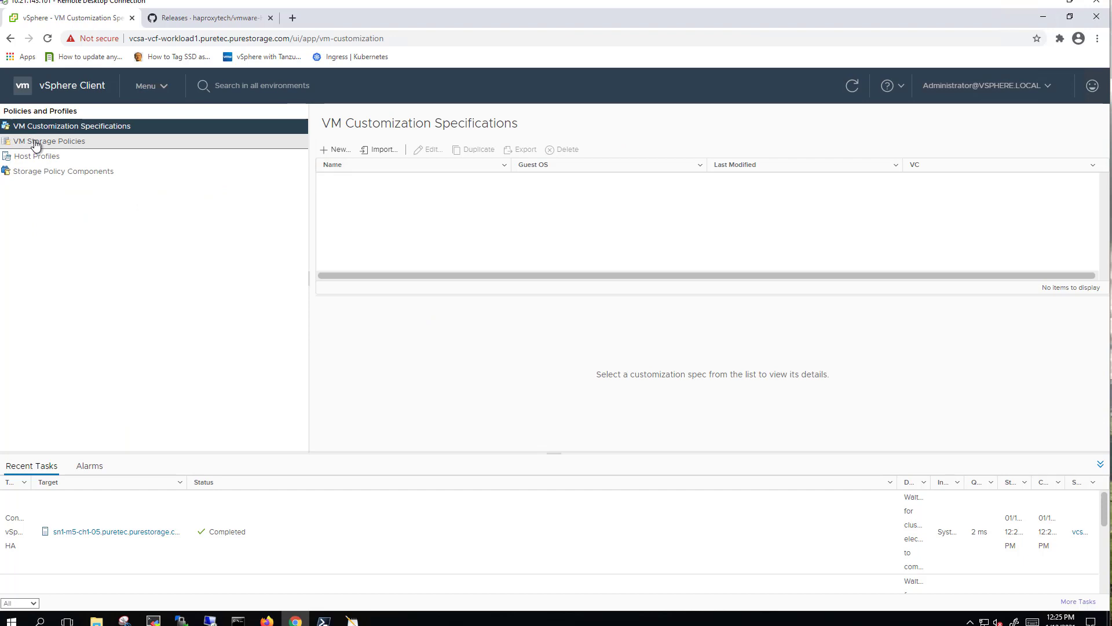
left_click(49, 141)
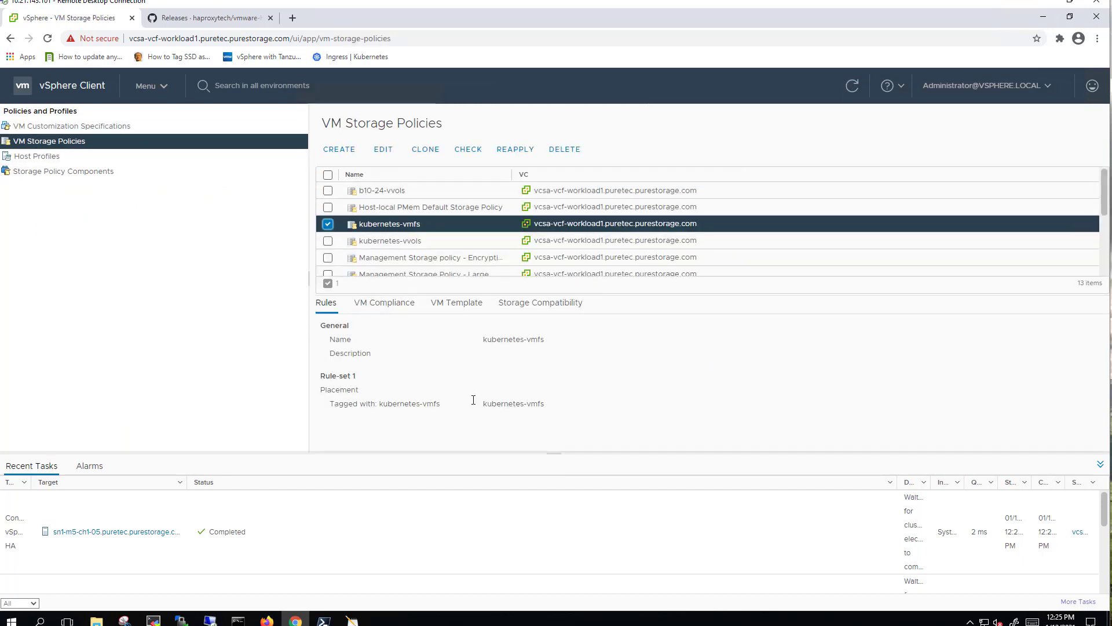
mouse_move(372, 312)
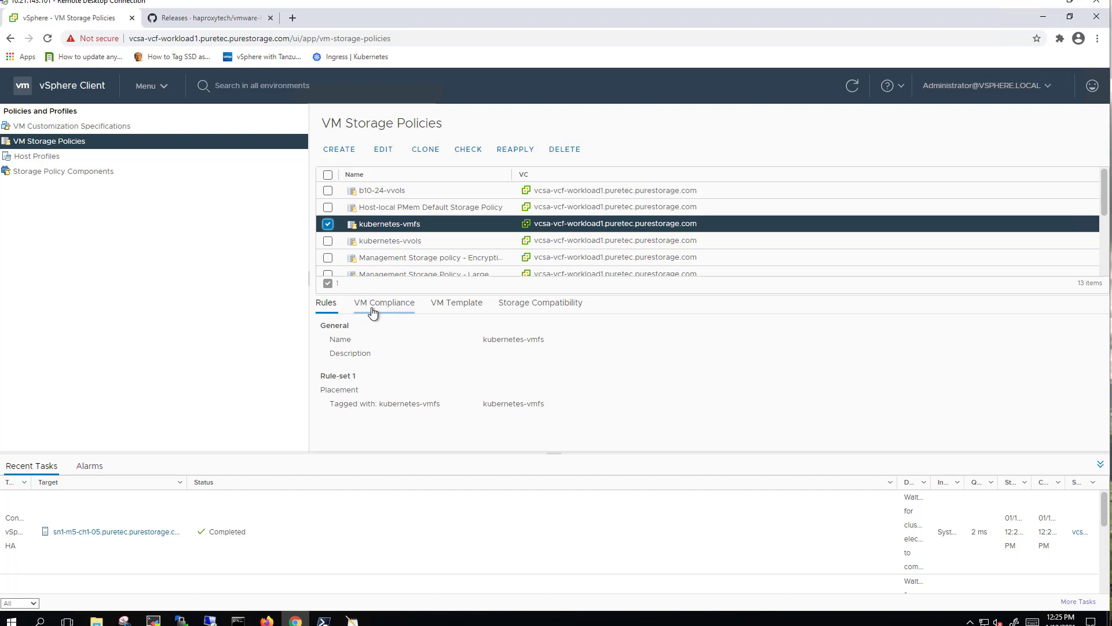
left_click(540, 302)
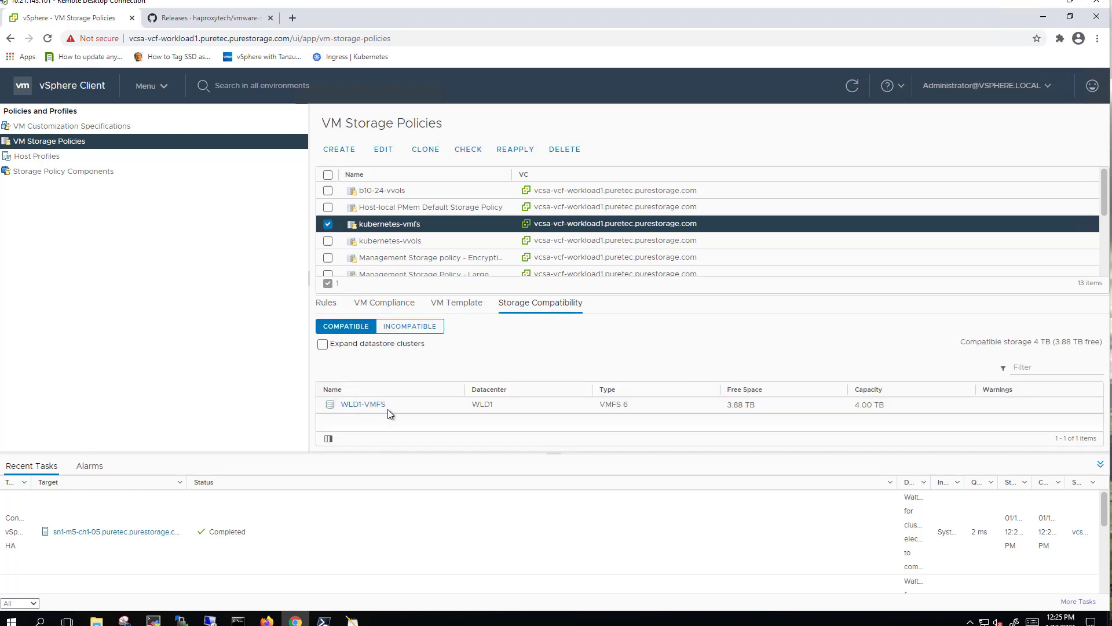
mouse_move(374, 390)
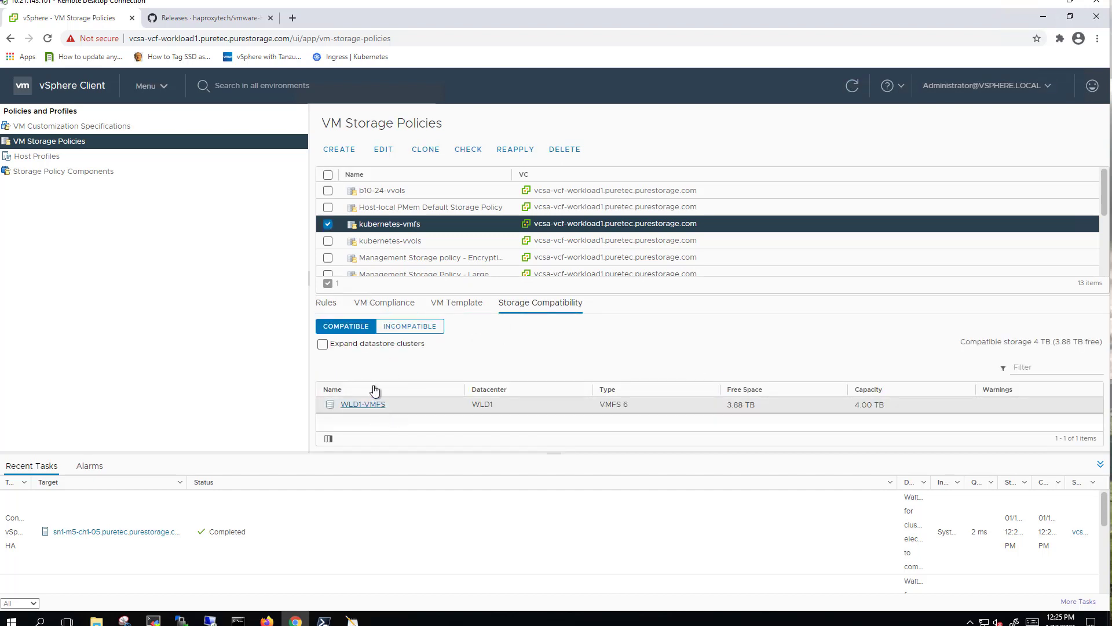
Step: Review the kubernetes-vvols policy's rules and its compatible datastore wld1-vvols-fc
left_click(327, 240)
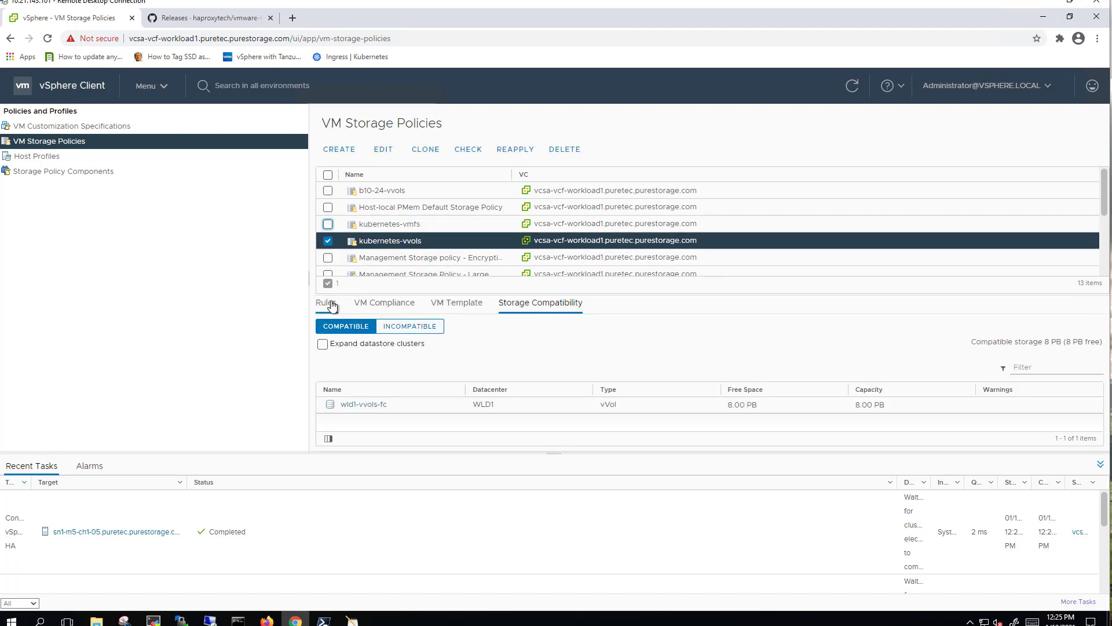
left_click(326, 303)
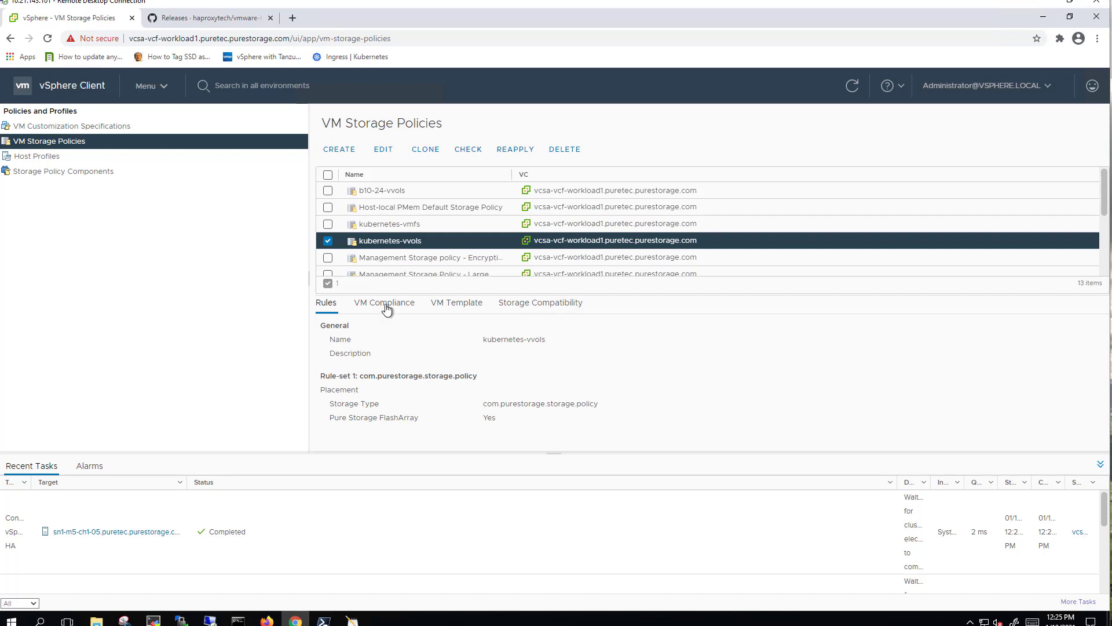
left_click(541, 303)
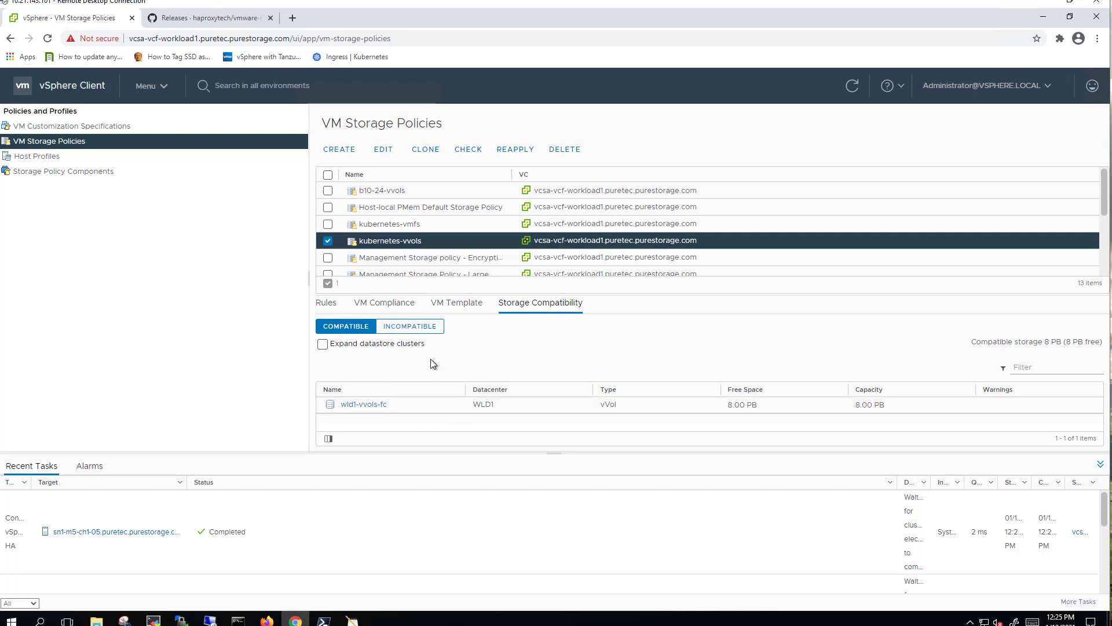
mouse_move(150, 93)
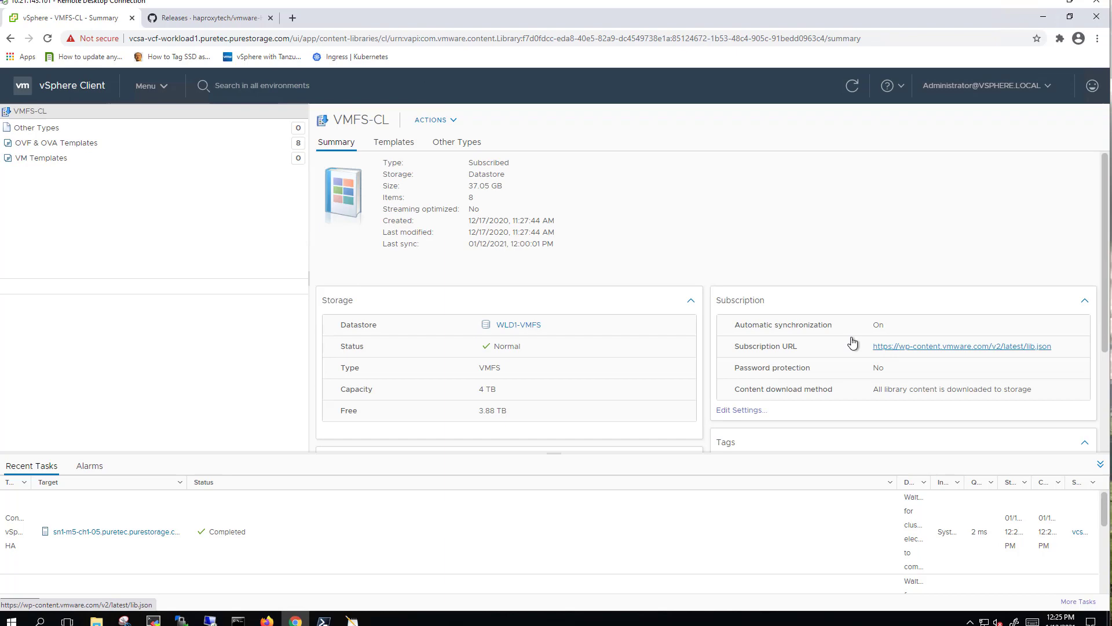
Step: List the OVF & OVA Tanzu Kubernetes templates in the VMFS-CL content library
scroll("down", 3)
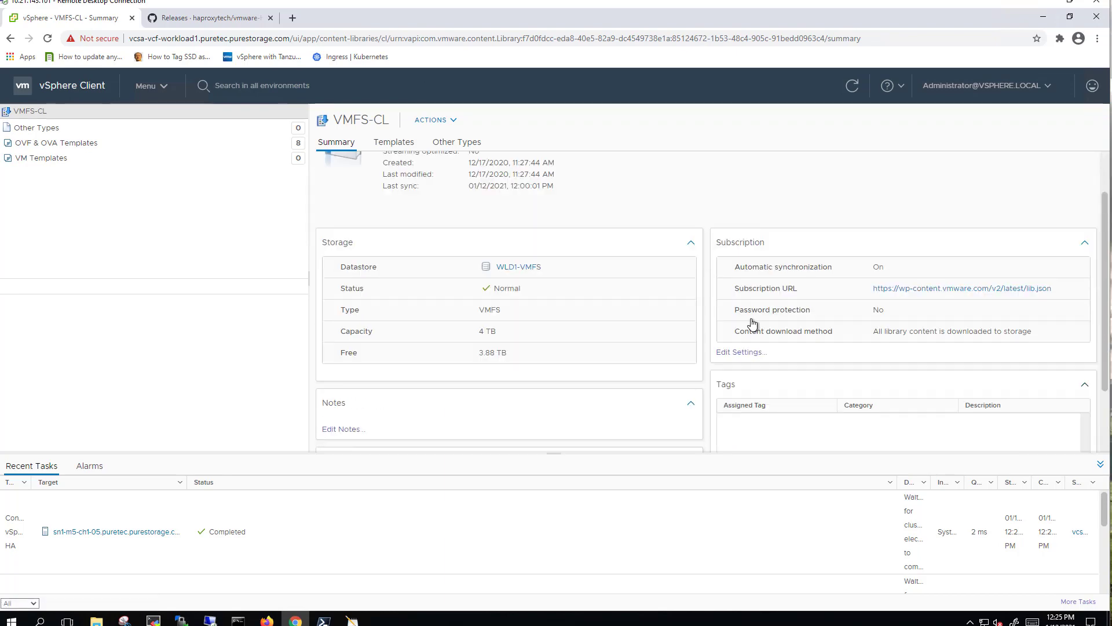
scroll("down", 3)
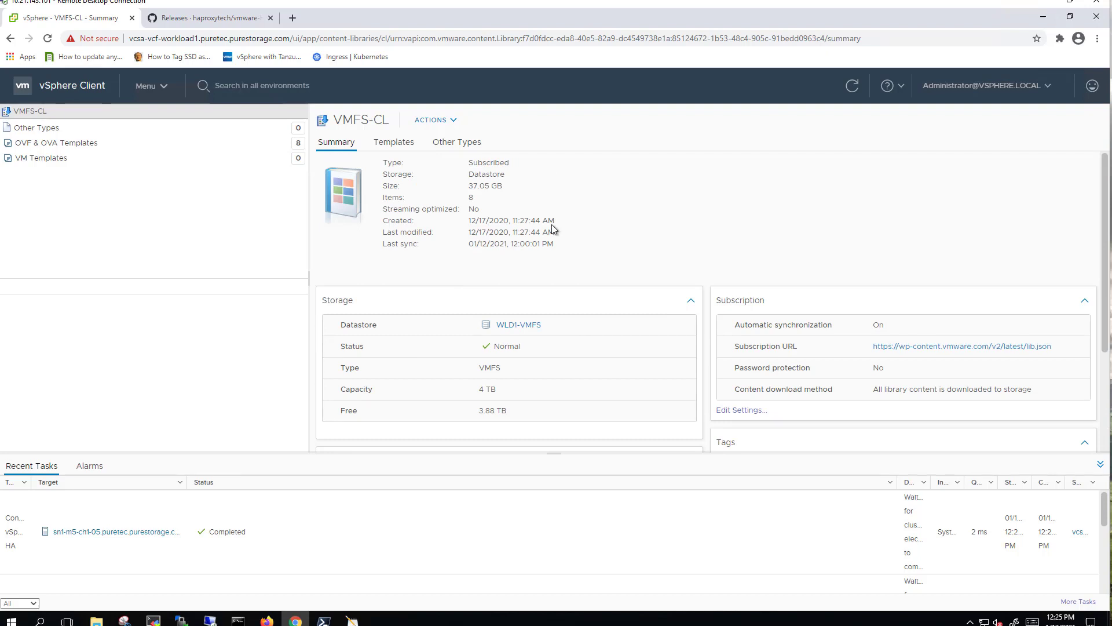
left_click(55, 143)
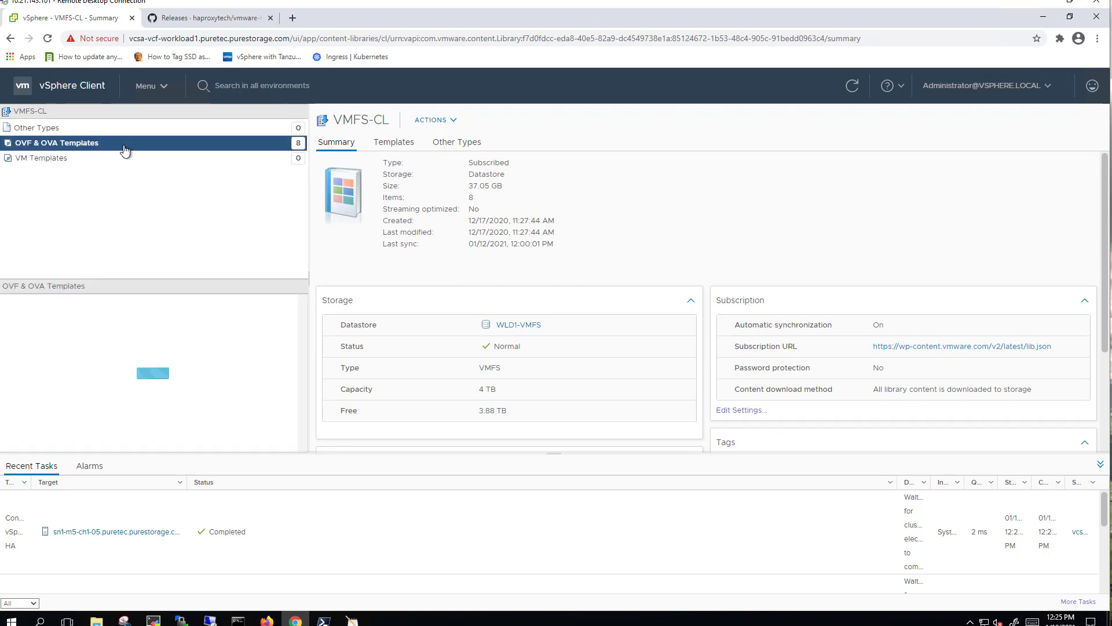
left_click(55, 142)
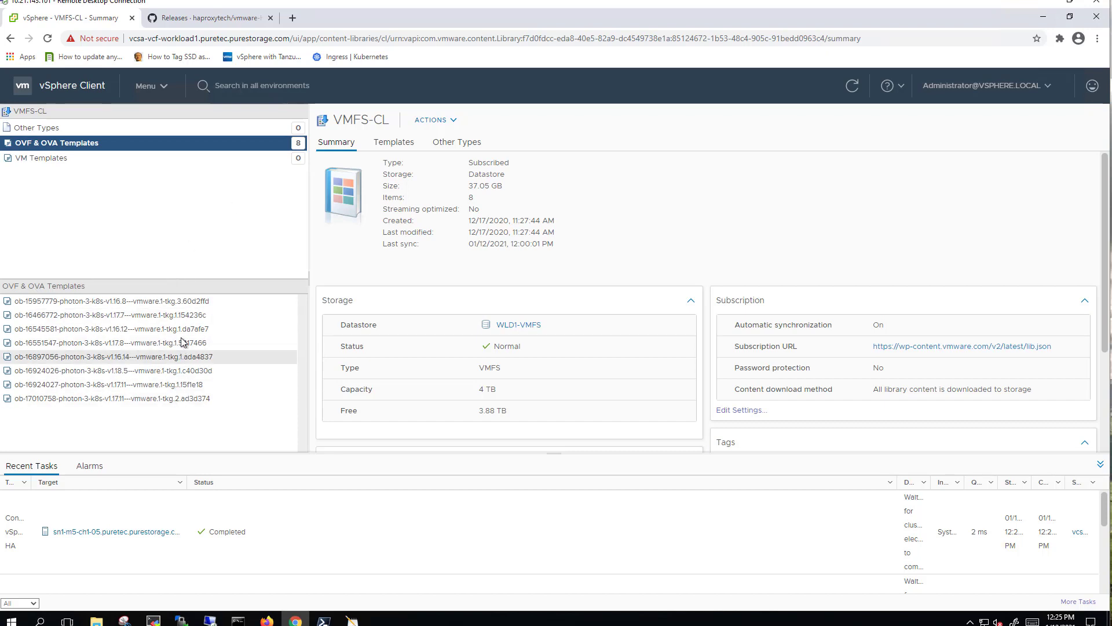
mouse_move(514, 189)
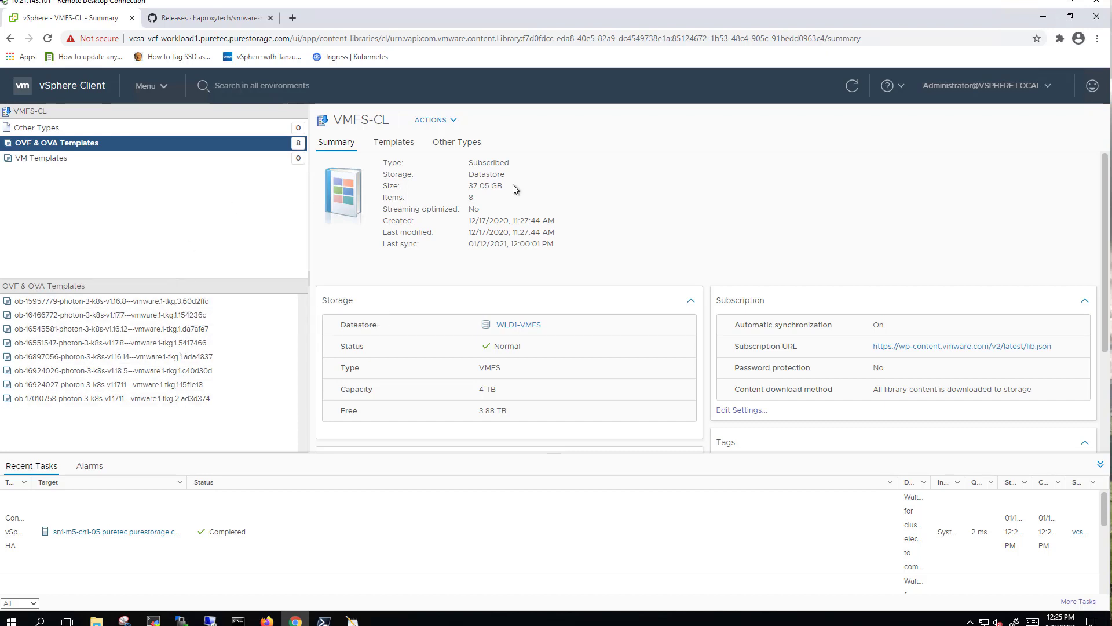
mouse_move(553, 172)
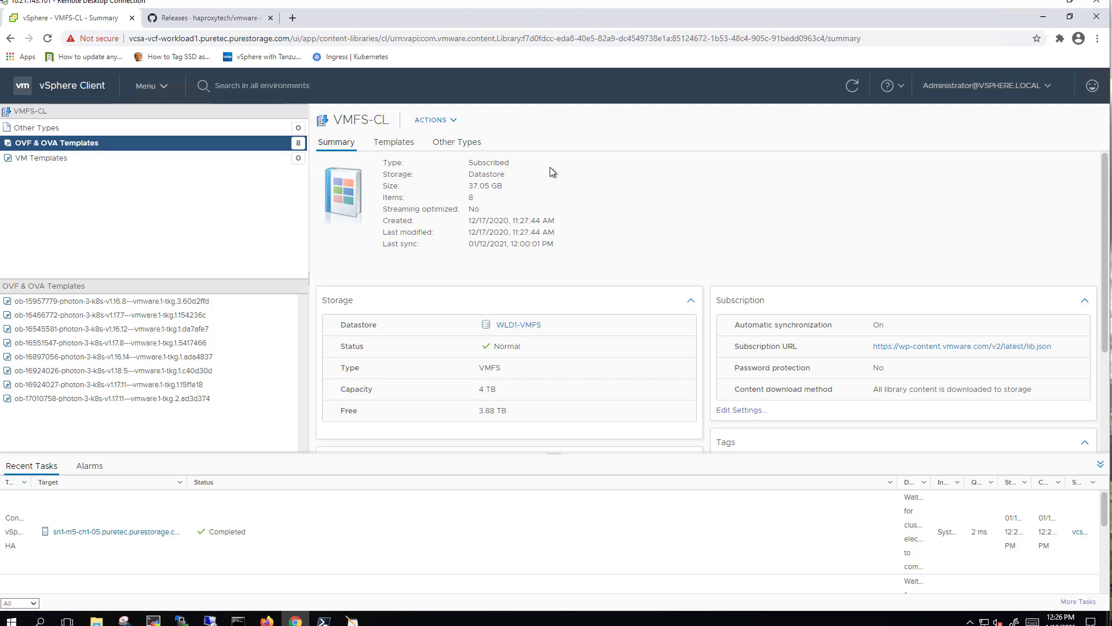
mouse_move(350, 125)
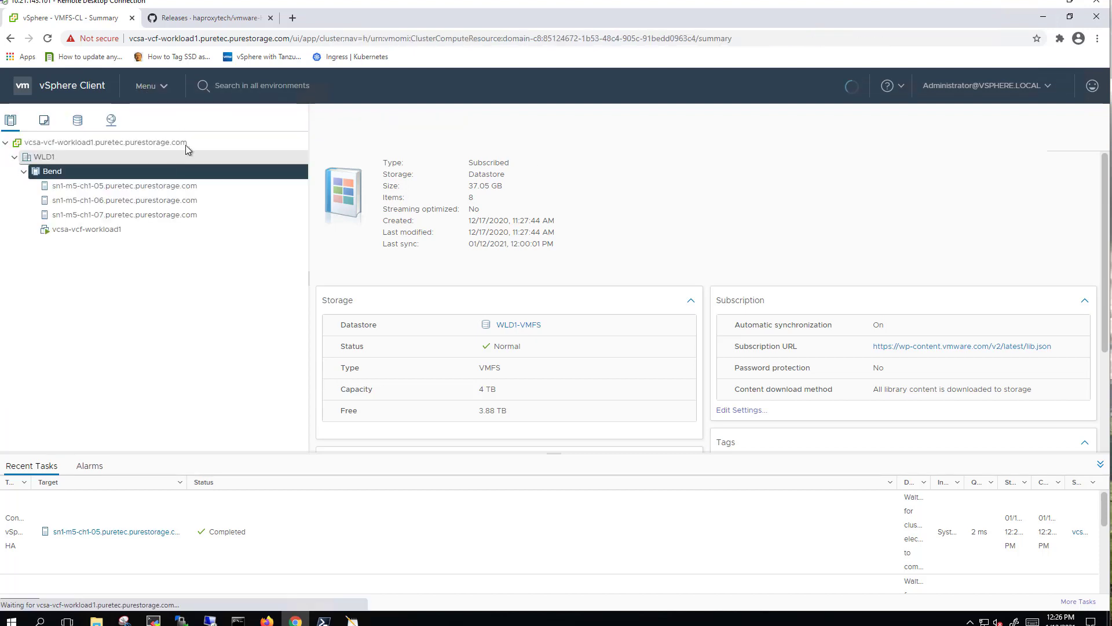
Step: Bring up the haproxytech/vmware-haproxy GitHub releases page showing v0.1.10
left_click(214, 18)
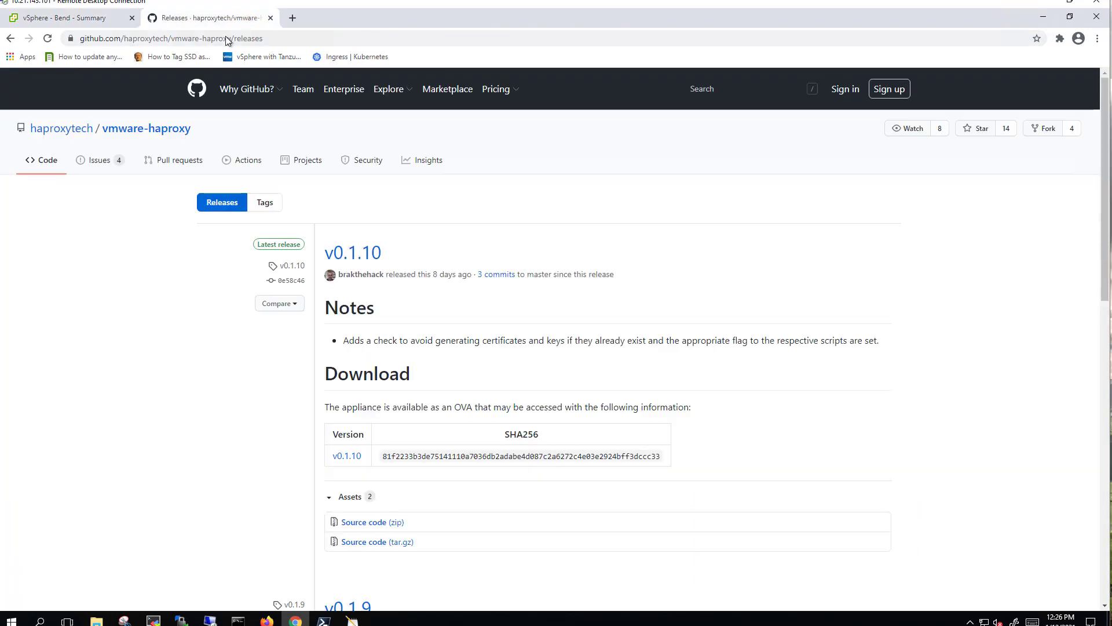
mouse_move(236, 39)
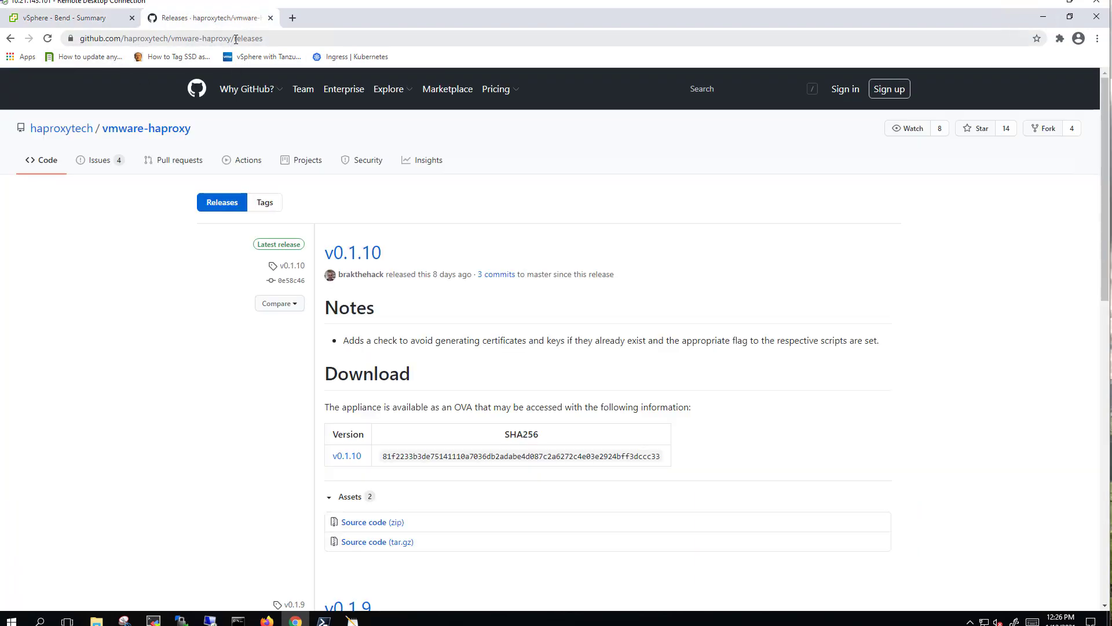
mouse_move(422, 274)
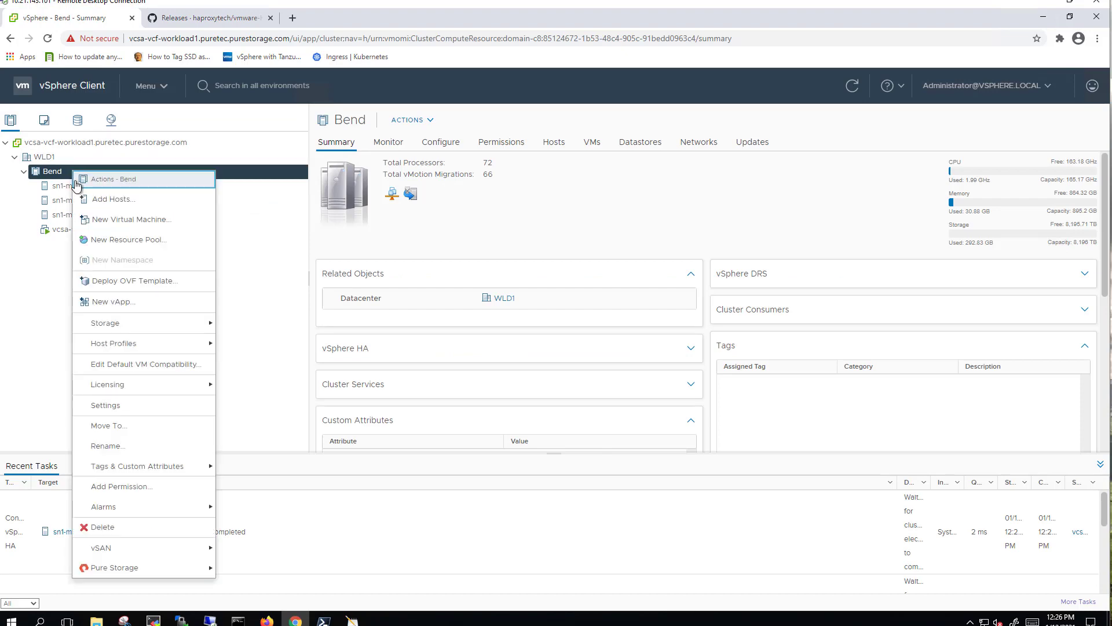
Step: Start an OVF deployment to Bend with the local haproxy-v0.1.10.ova and name the VM haproxy-k8
left_click(138, 280)
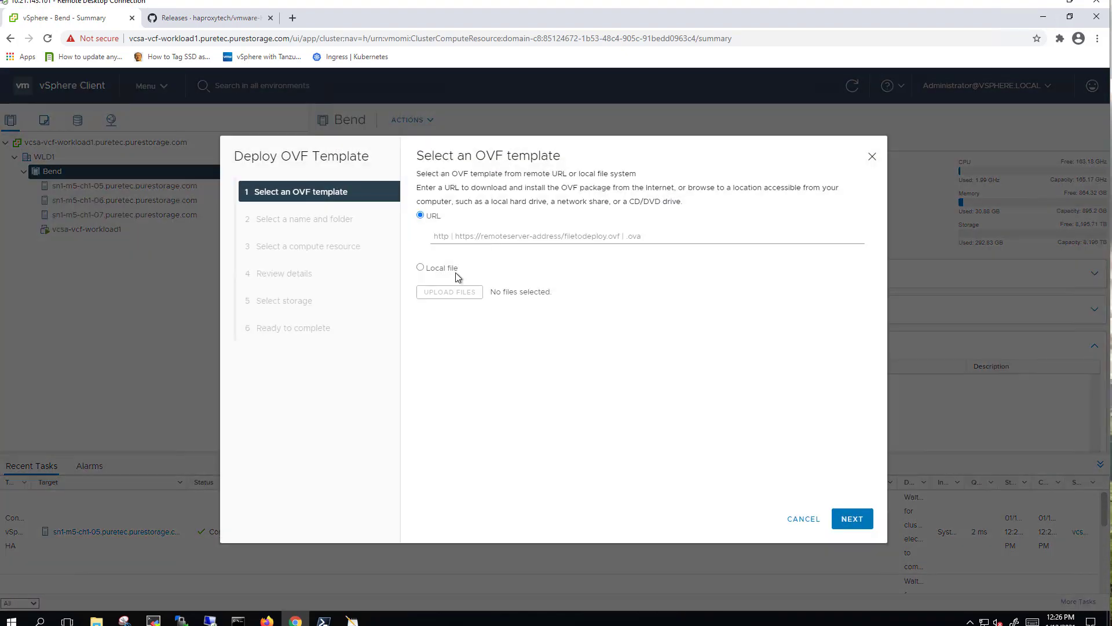
left_click(449, 292)
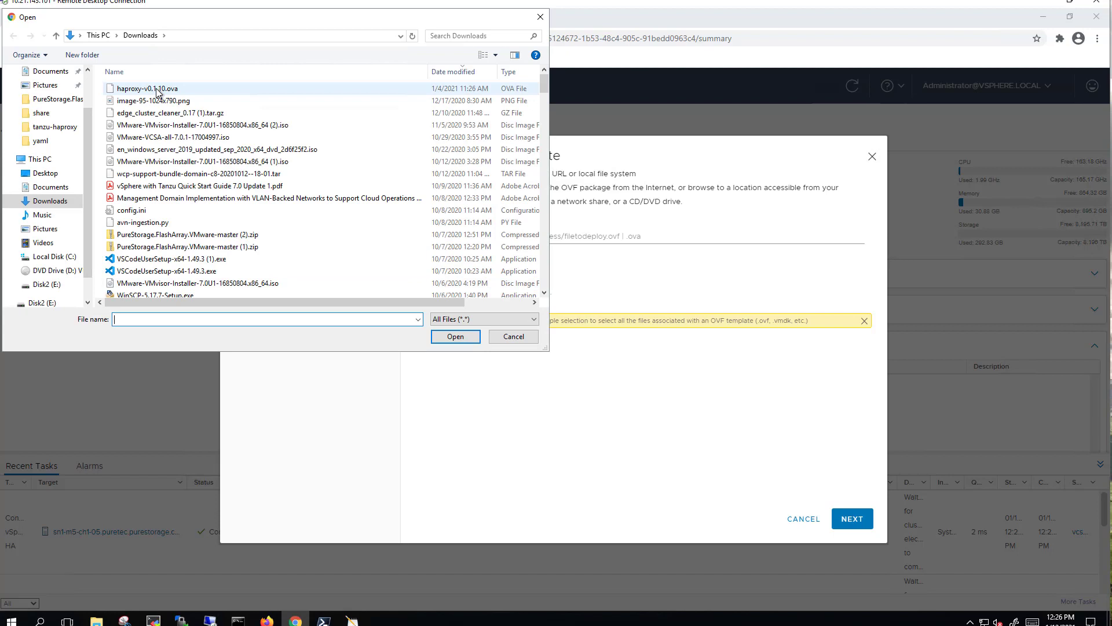
left_click(456, 336)
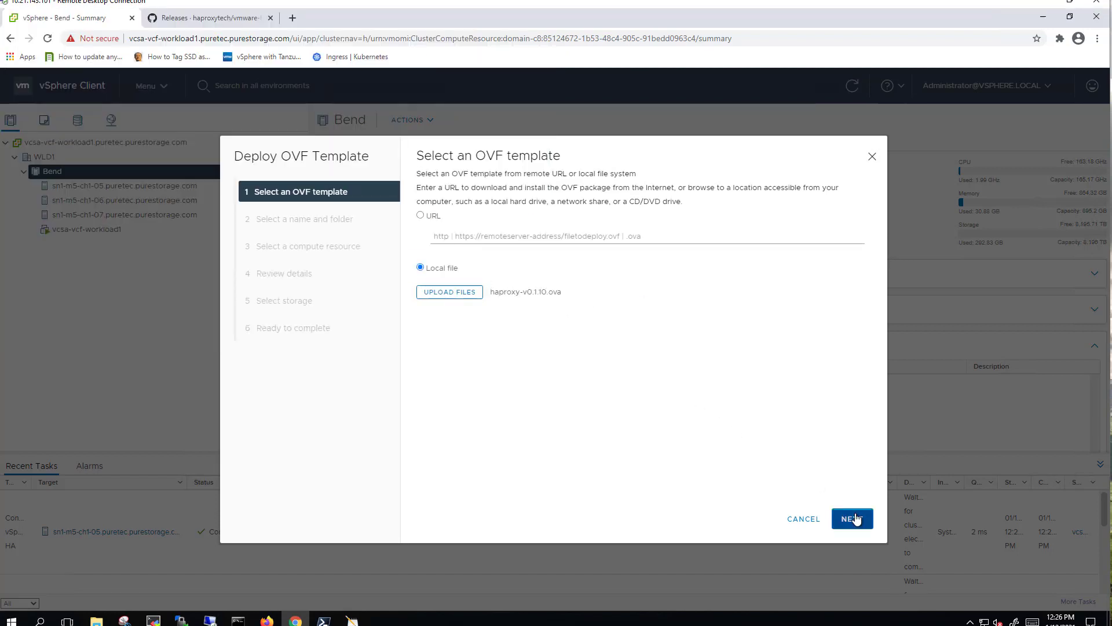
left_click(853, 519)
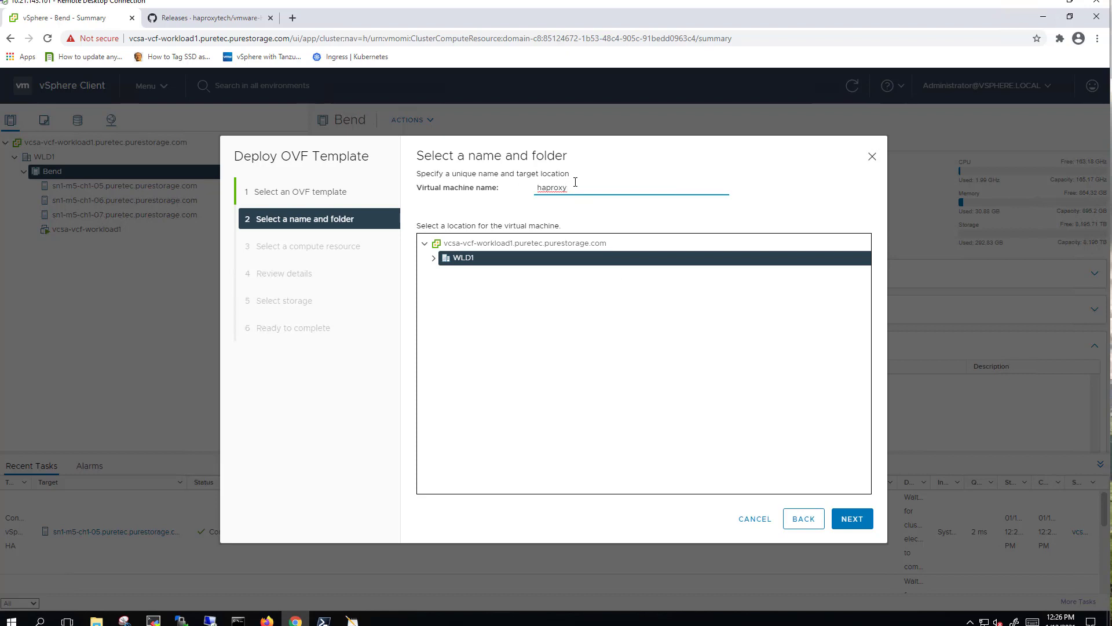
type("-k8")
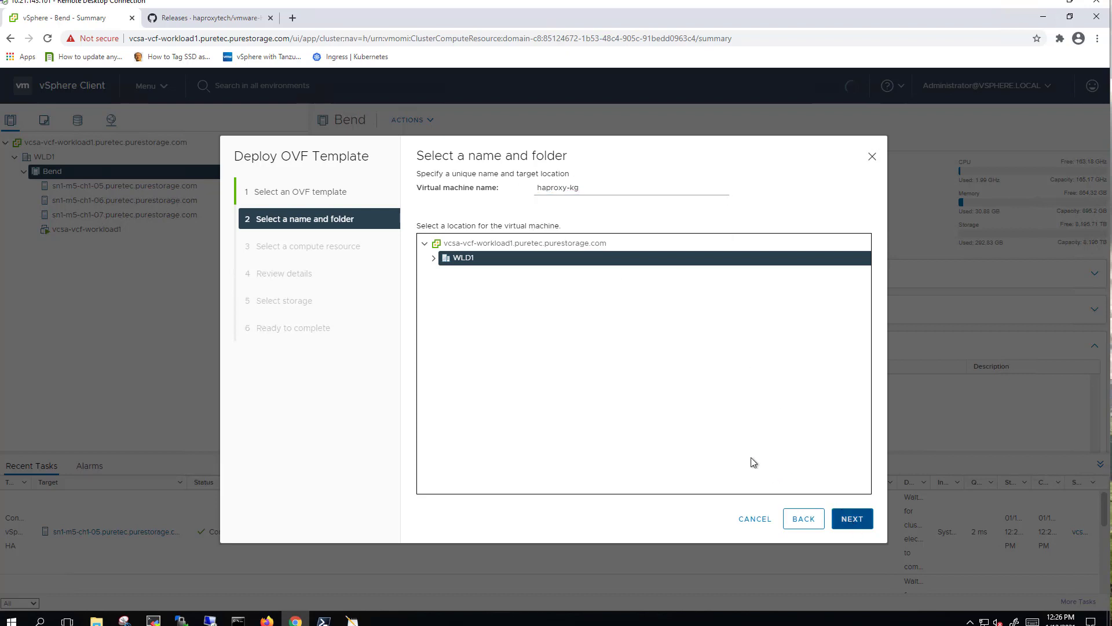
Step: Accept the name, Bend compute resource, template details, license and Frontend Network configuration
left_click(852, 519)
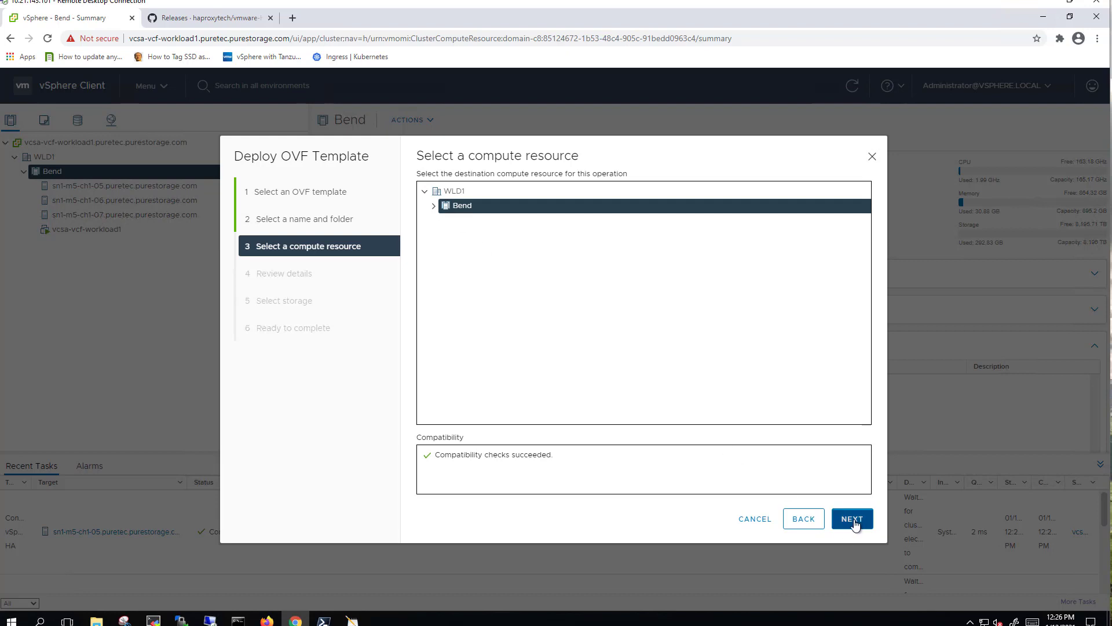
left_click(852, 519)
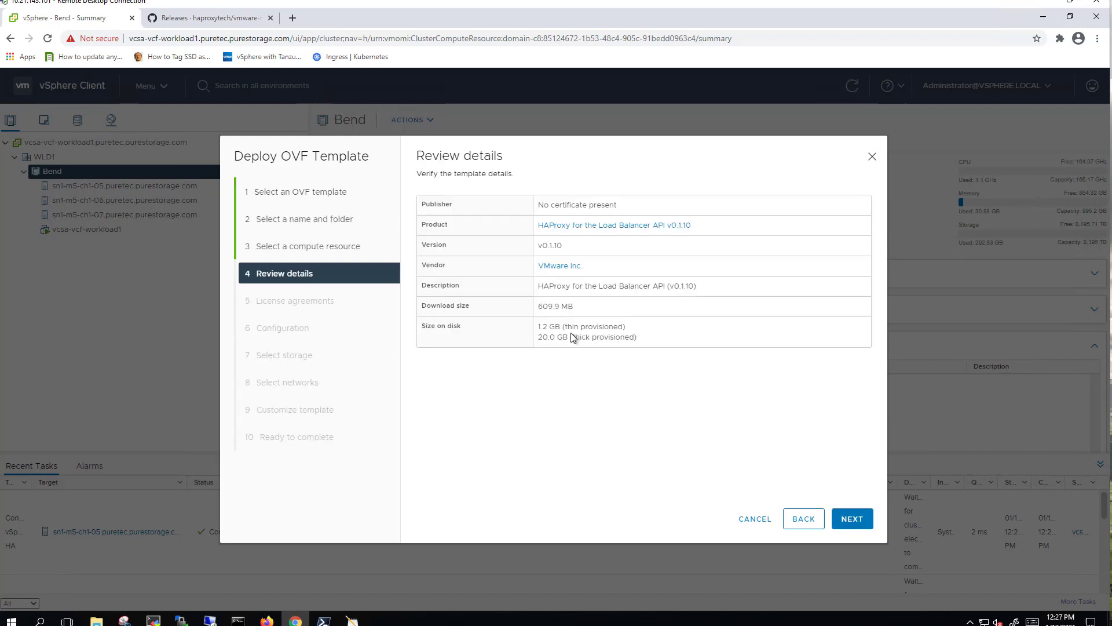
left_click(852, 519)
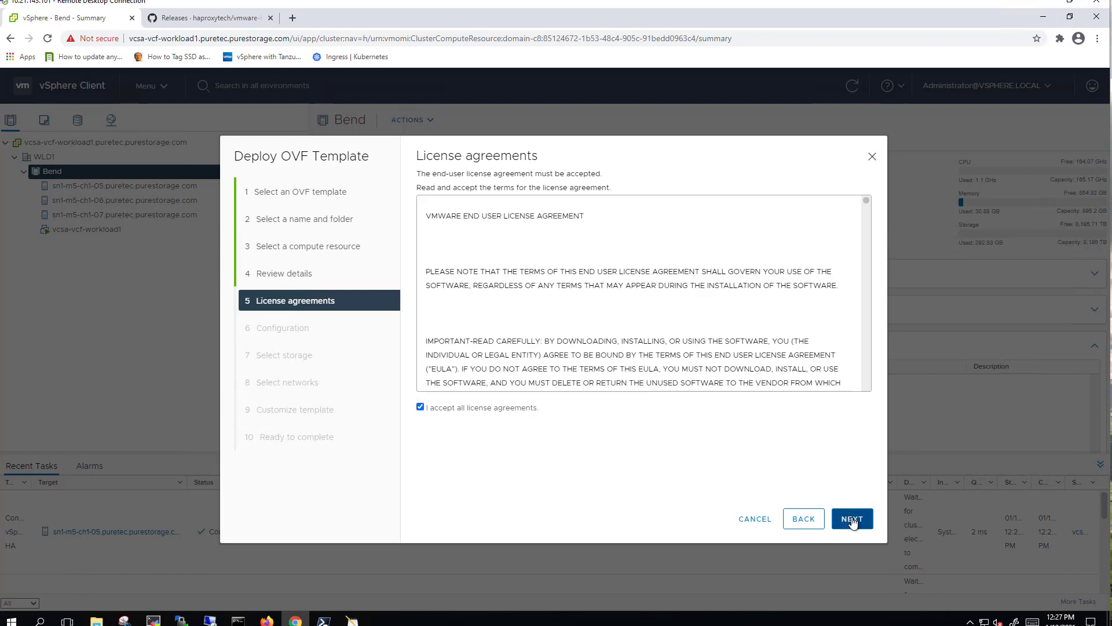
left_click(852, 519)
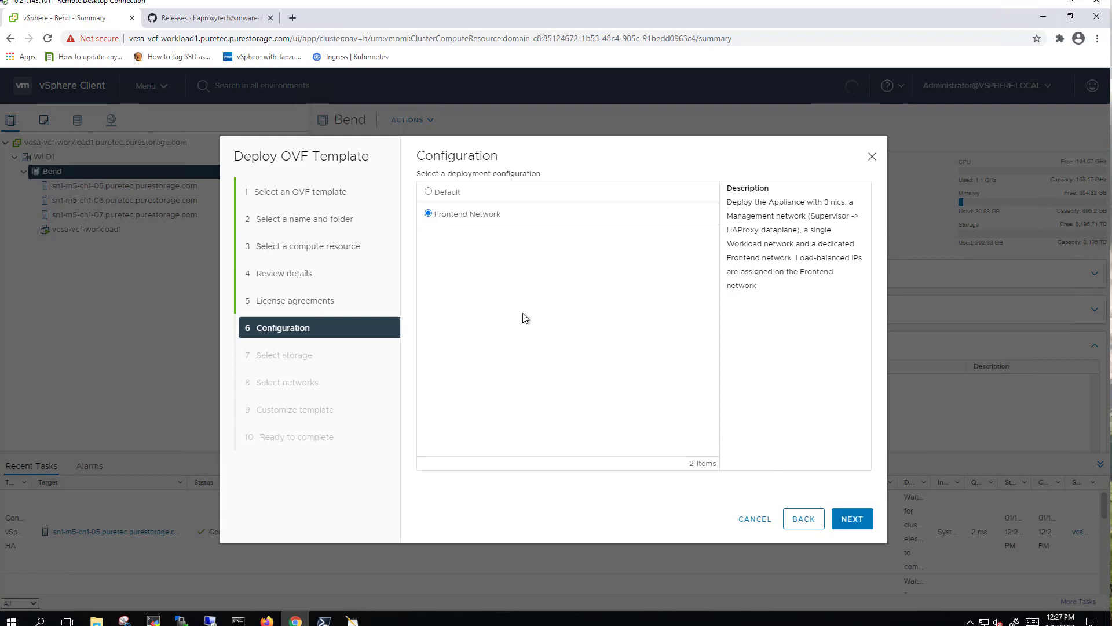
left_click(853, 519)
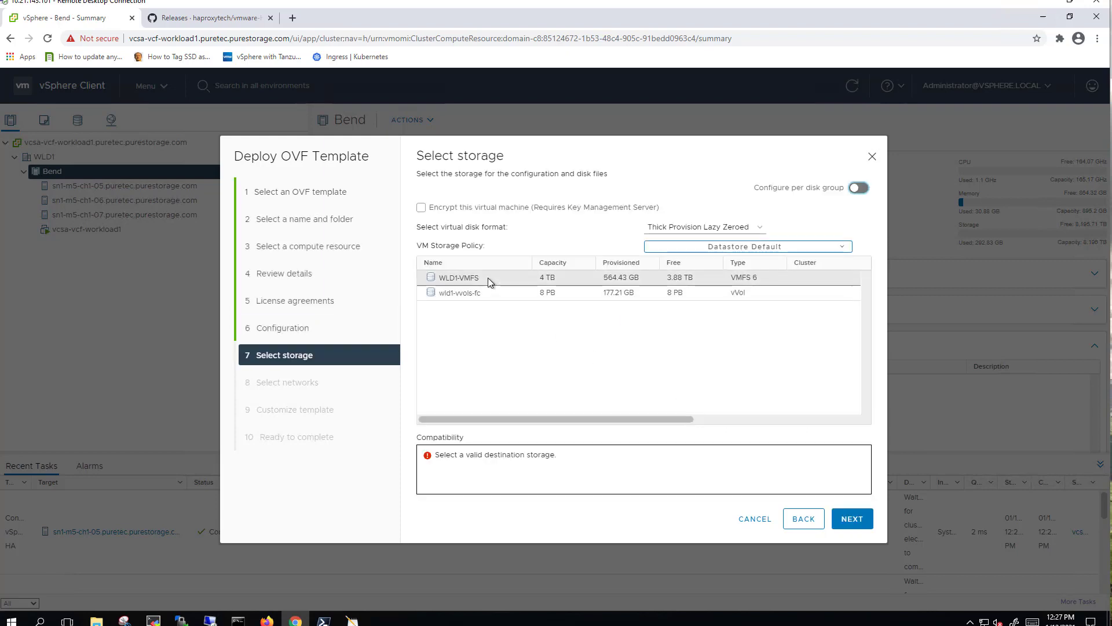
Step: Choose the wld1-vvols-fc datastore and map the Management network to VM Network
left_click(457, 277)
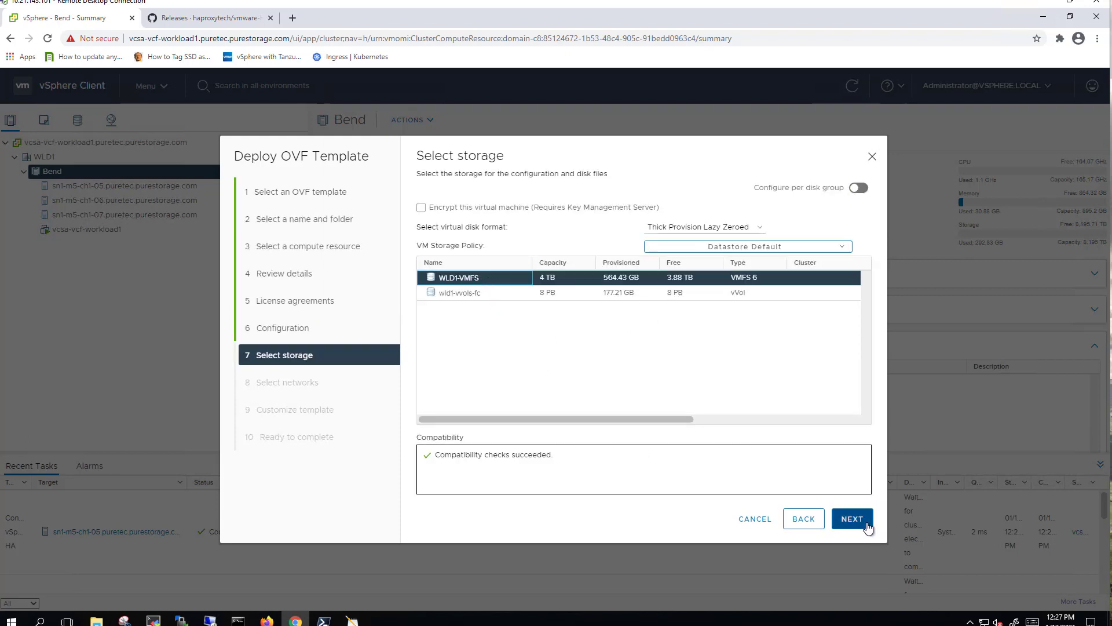
left_click(460, 293)
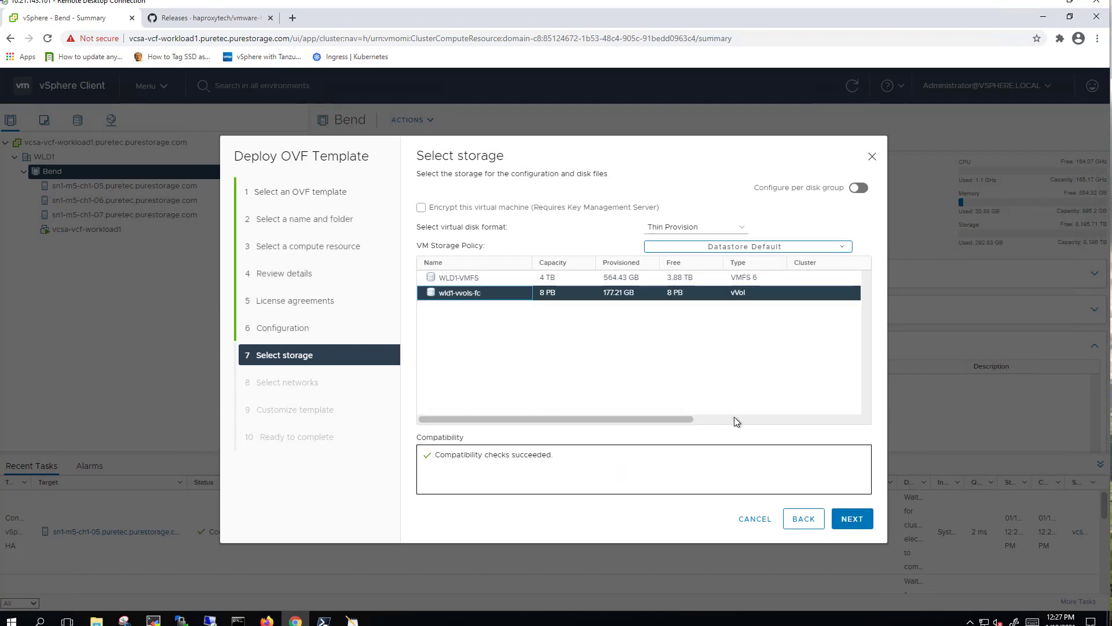
left_click(852, 519)
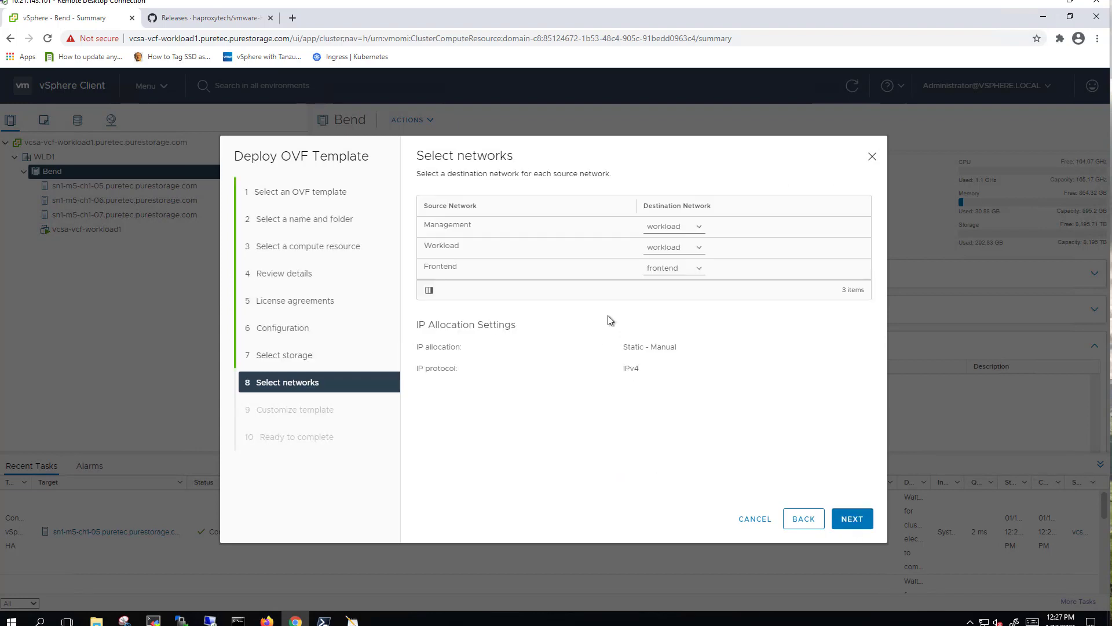
left_click(697, 226)
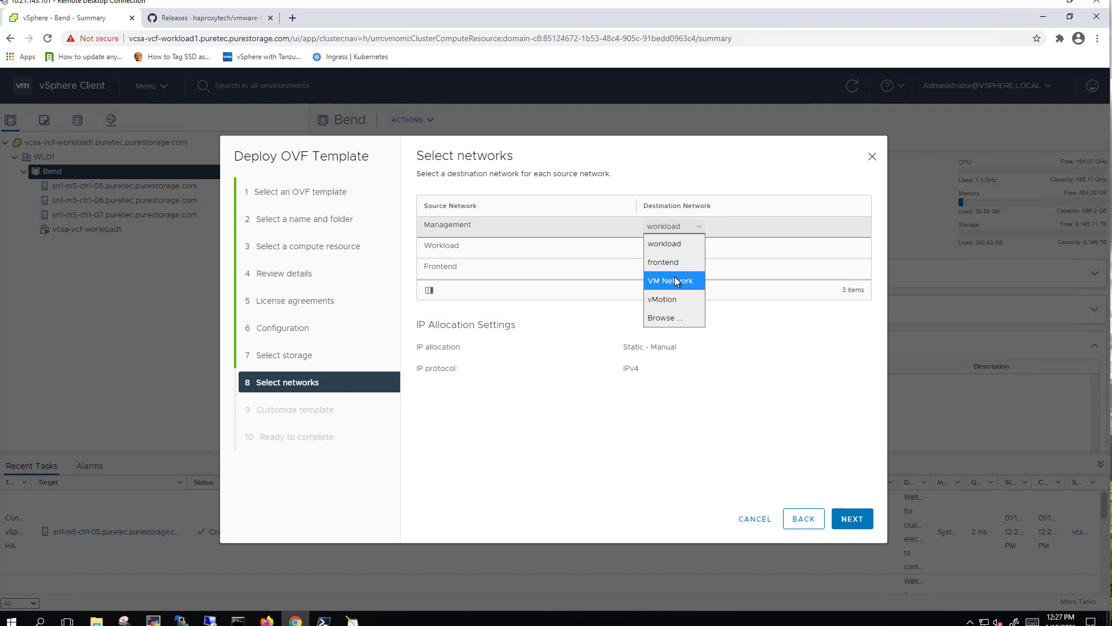
left_click(675, 281)
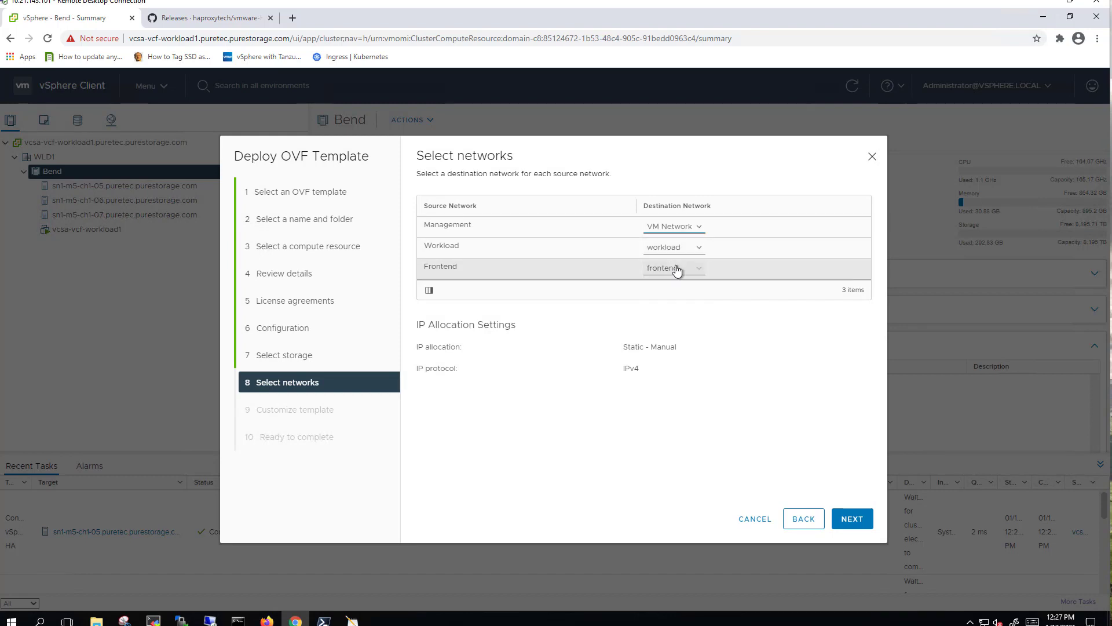
left_click(852, 518)
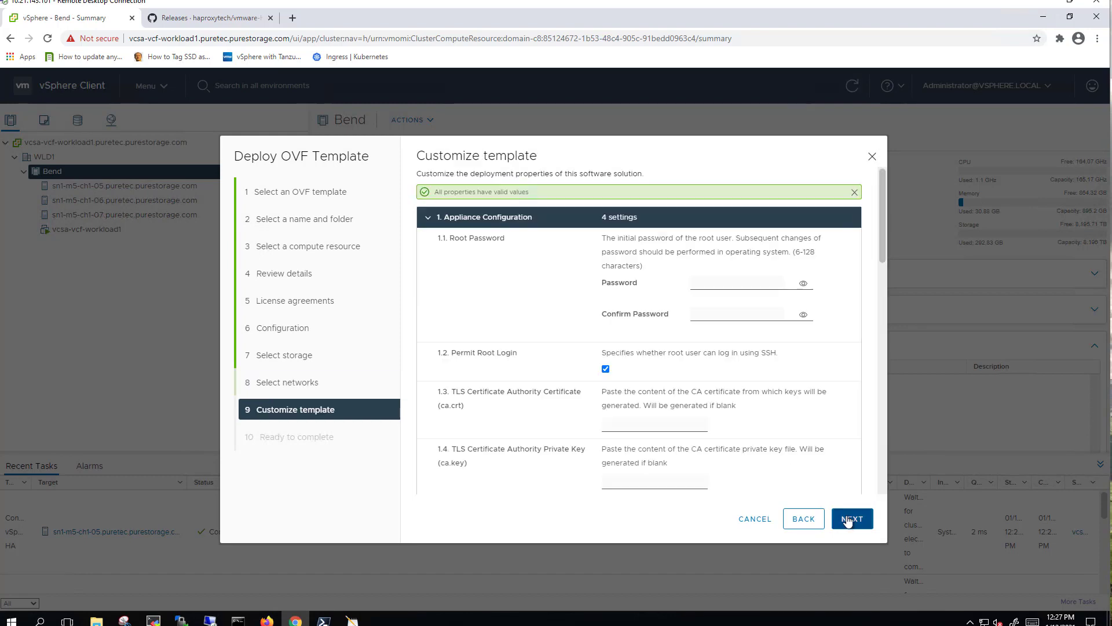
Step: Enter the root password, host name ha-proxy, DNS 10.21.93.16 and the management IP
left_click(732, 282)
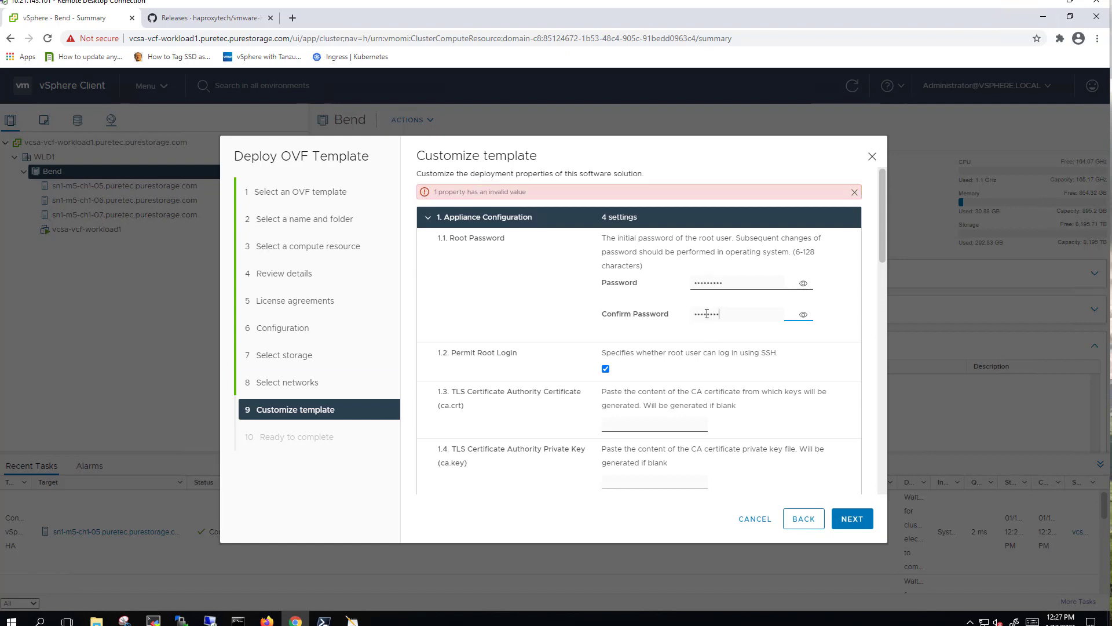
scroll("down", 3)
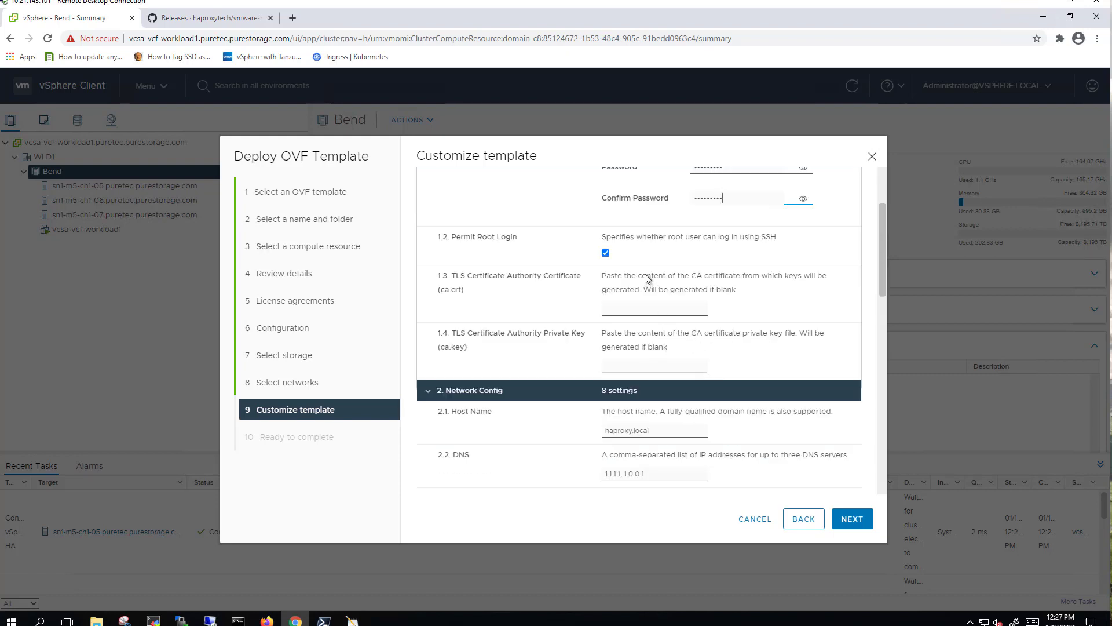
scroll("down", 3)
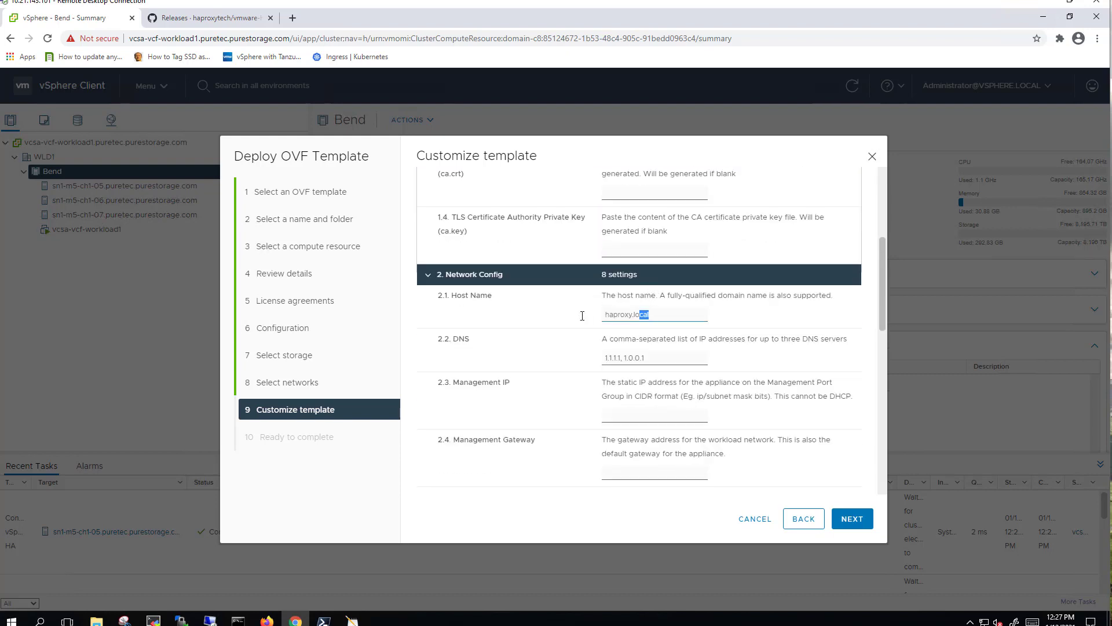
type("ha-proxy")
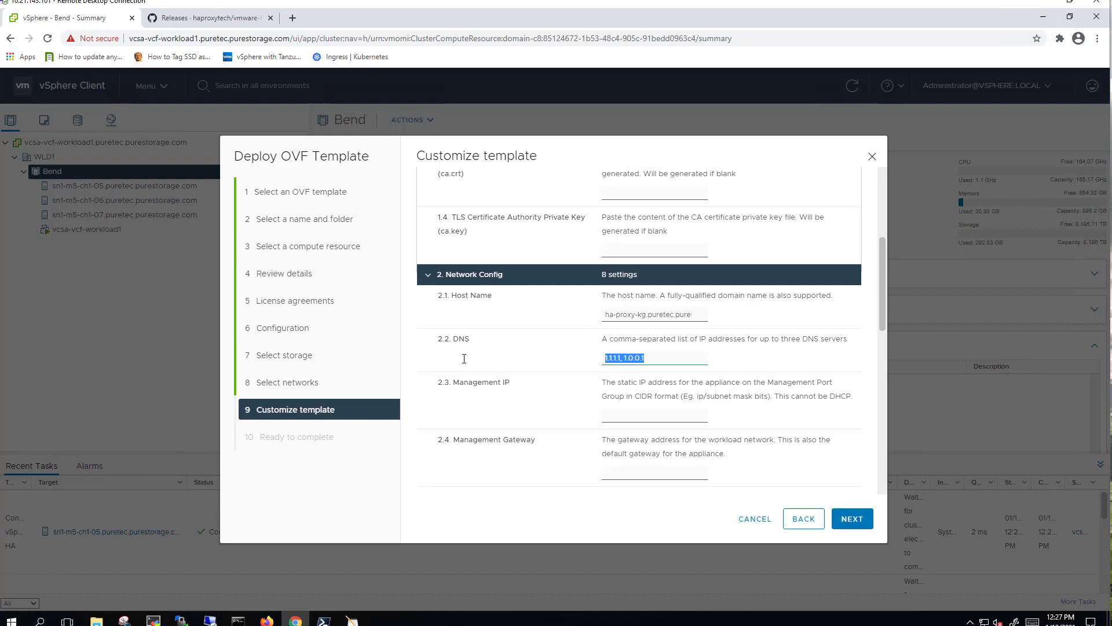
type("10.21.93.16")
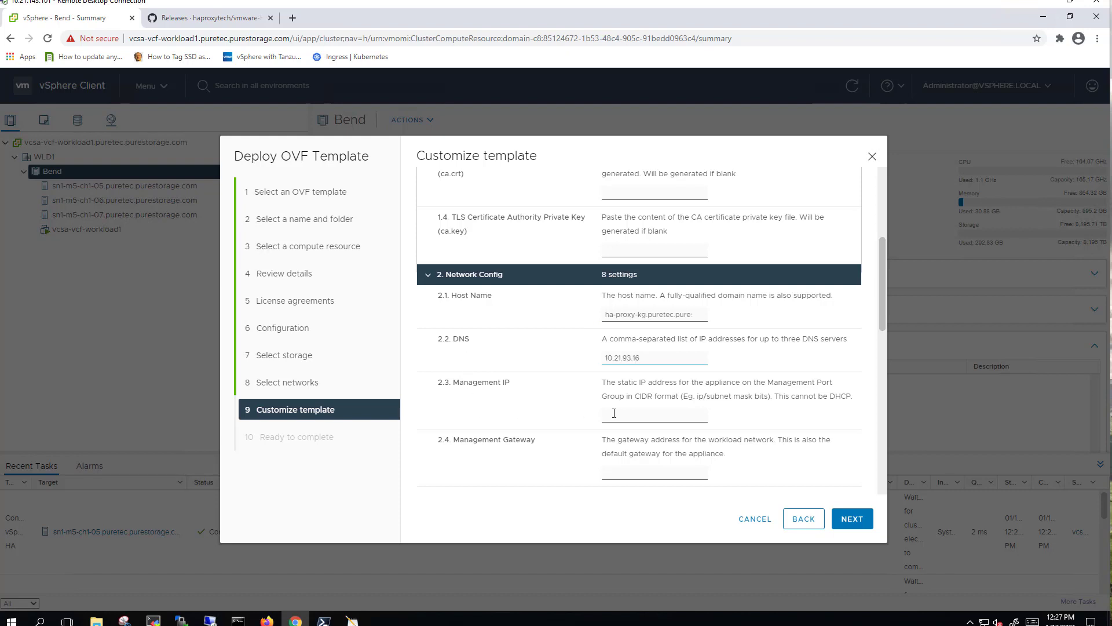
type("10.21.143.159/24")
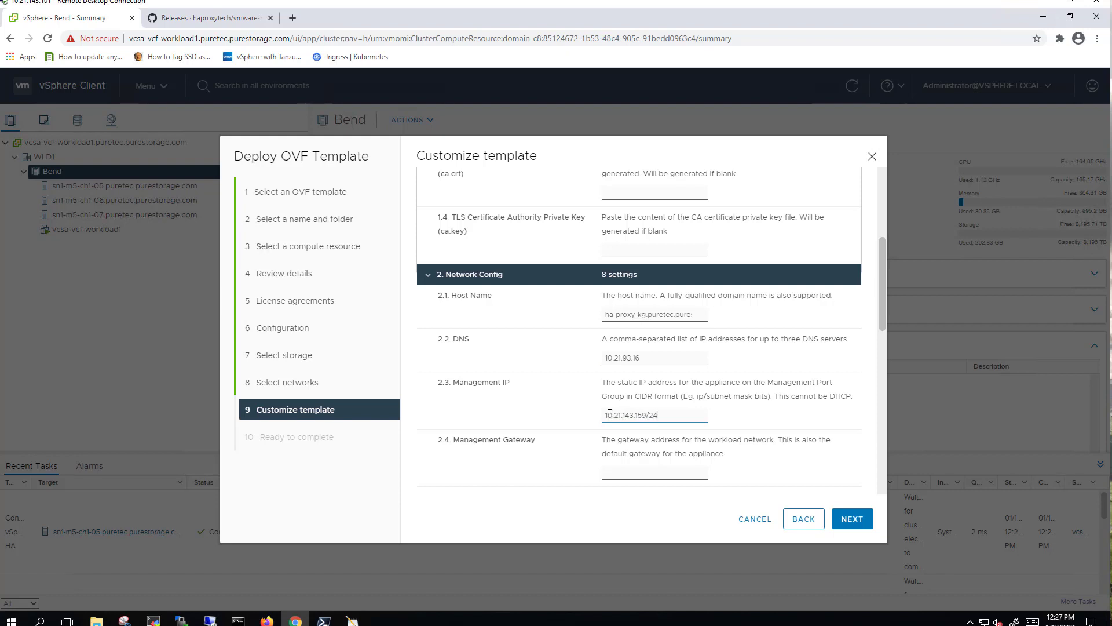
Step: Fill in the workload and frontend IPs with gateway 10.21.133.1
scroll("down", 3)
type("10.21.143.")
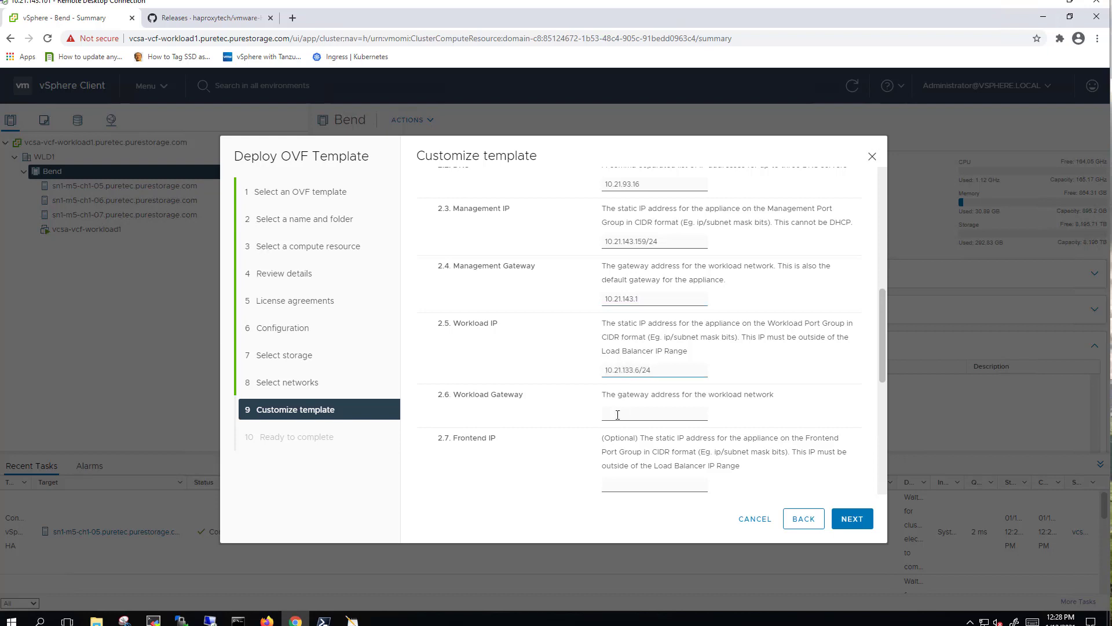
type("10.21.133.1")
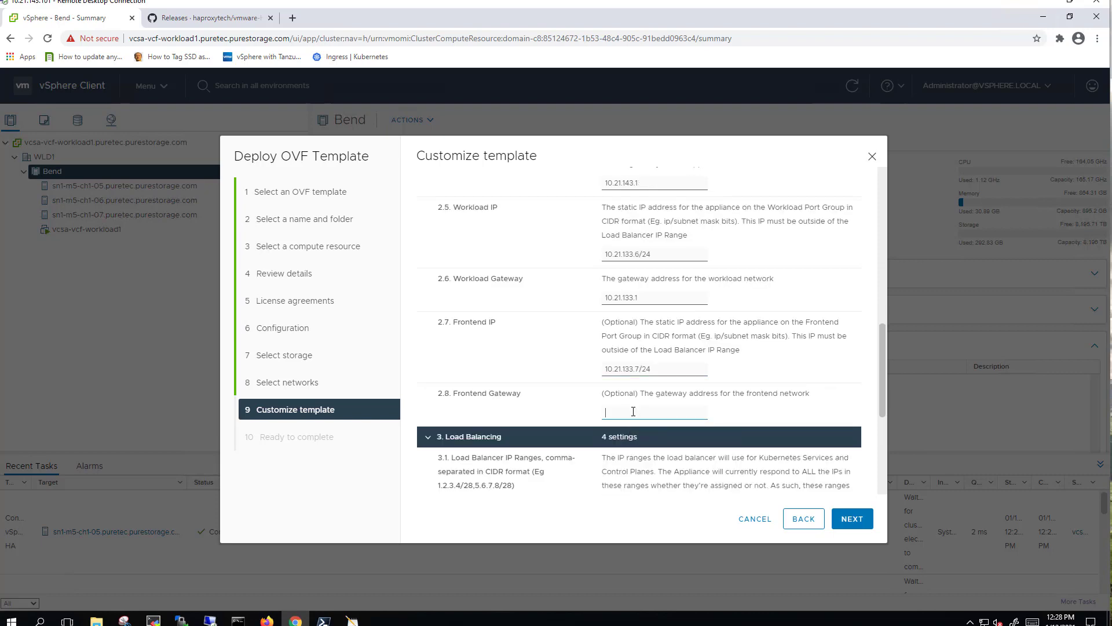
type("10.21.133.1")
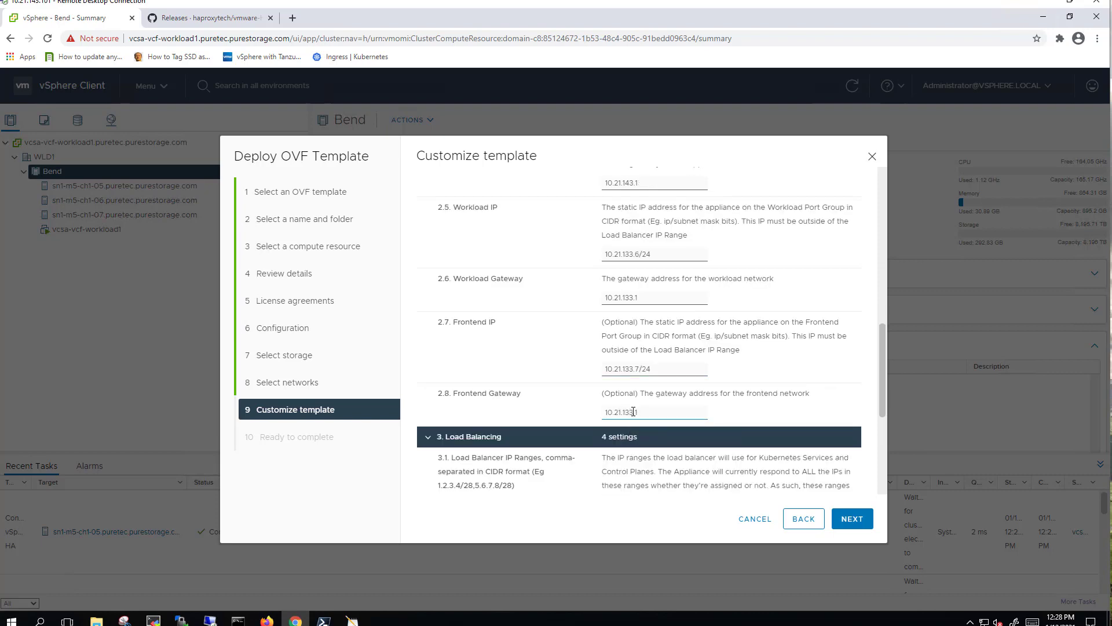
scroll("down", 3)
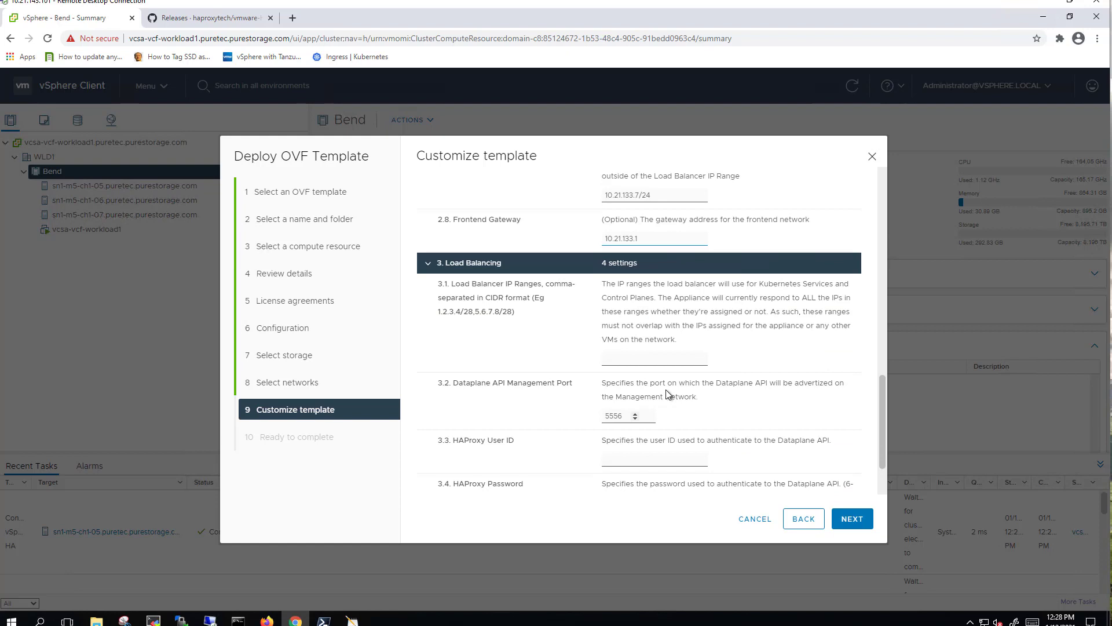
Step: Set load balancer range 10.21.133.176/29 and HAProxy user admin, then finish the appliance deployment
left_click(654, 359)
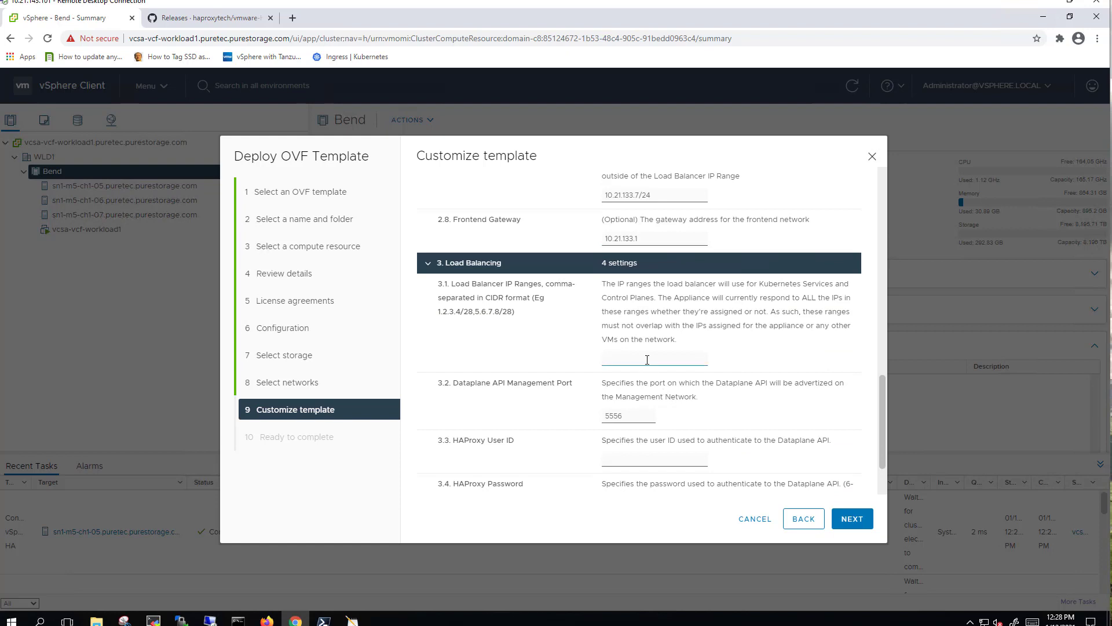
type("10.21.133.176/29")
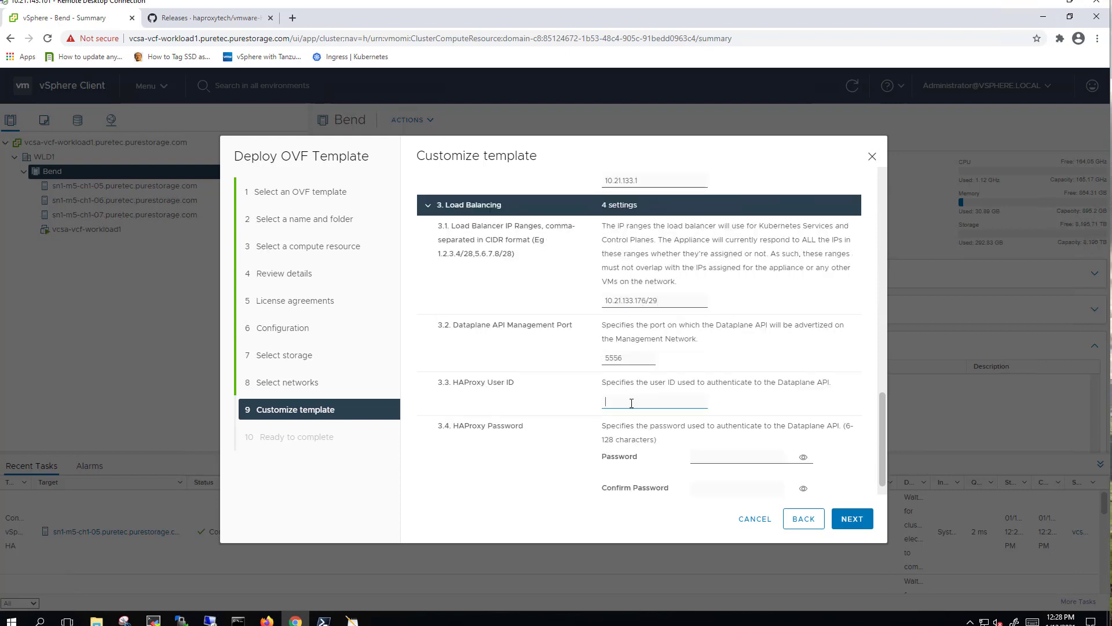
type("admin")
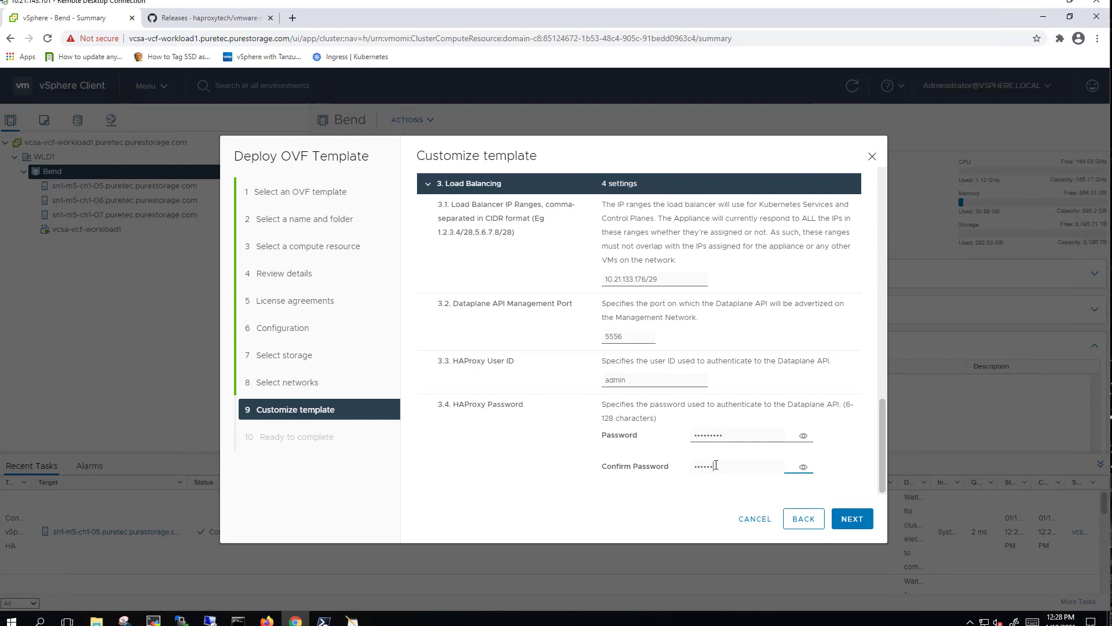
left_click(852, 519)
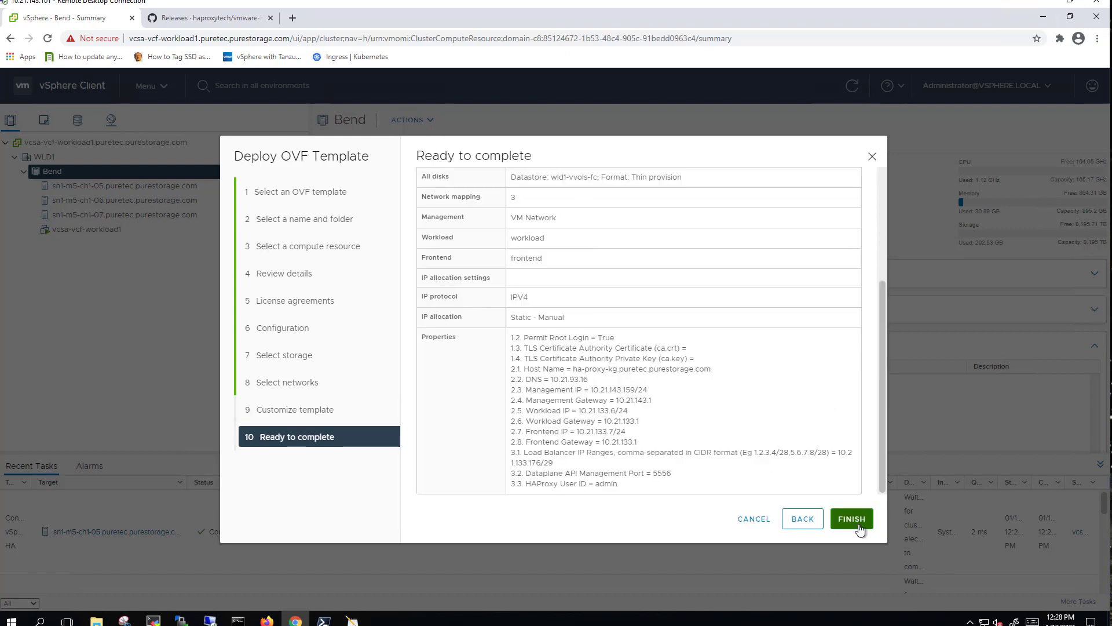
mouse_move(720, 389)
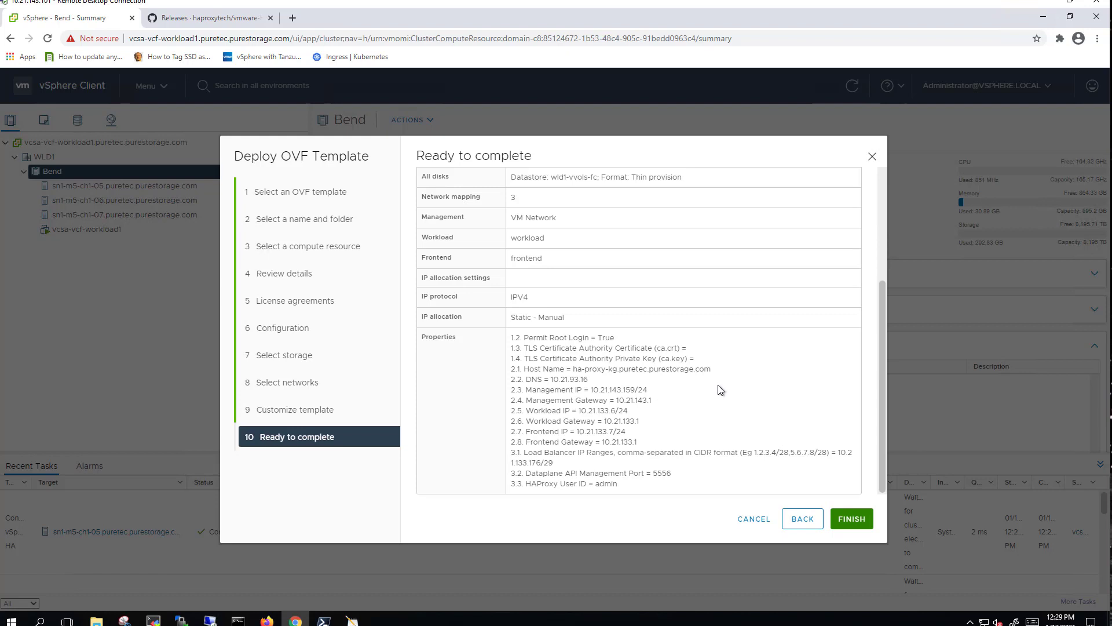
left_click(852, 519)
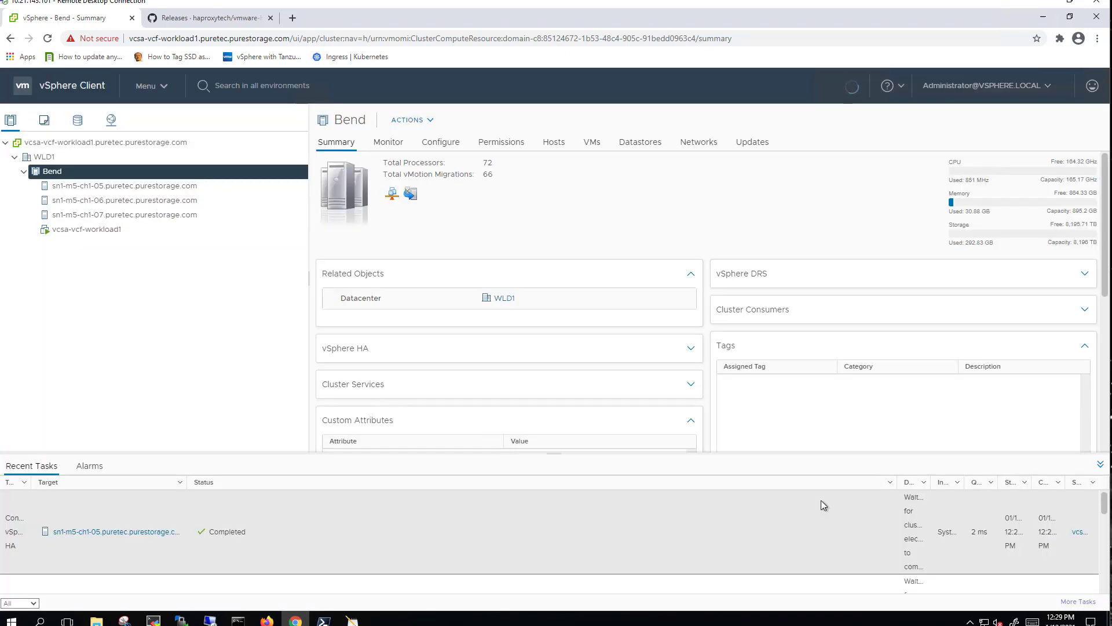
mouse_move(550, 514)
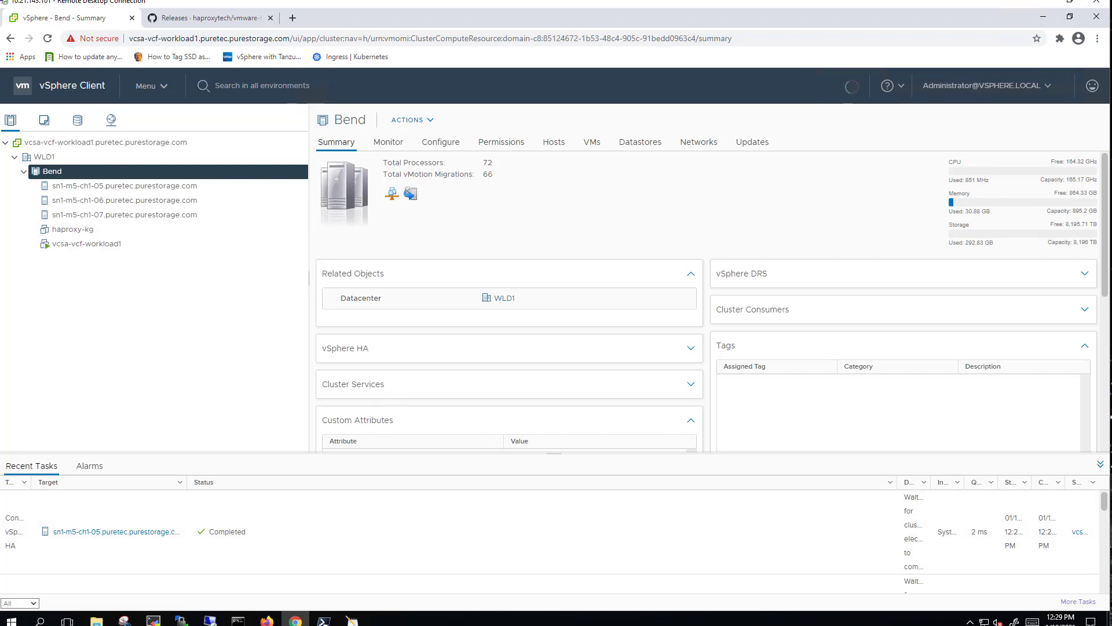
Step: Power on the haproxy-kg virtual machine and switch to the terminal application
left_click(72, 228)
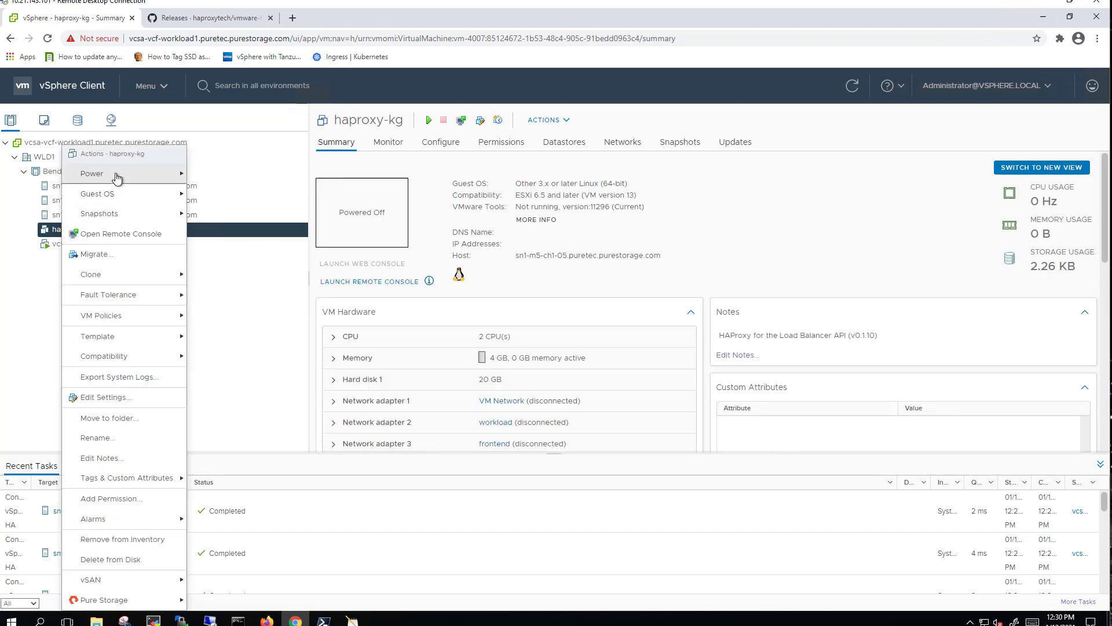
left_click(240, 181)
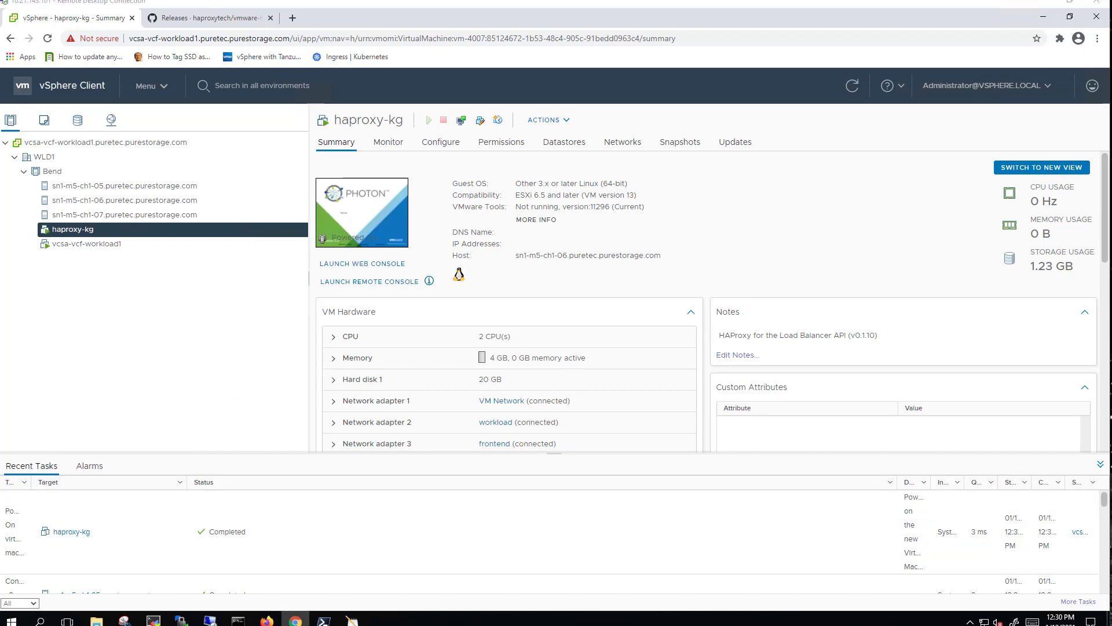
left_click(559, 256)
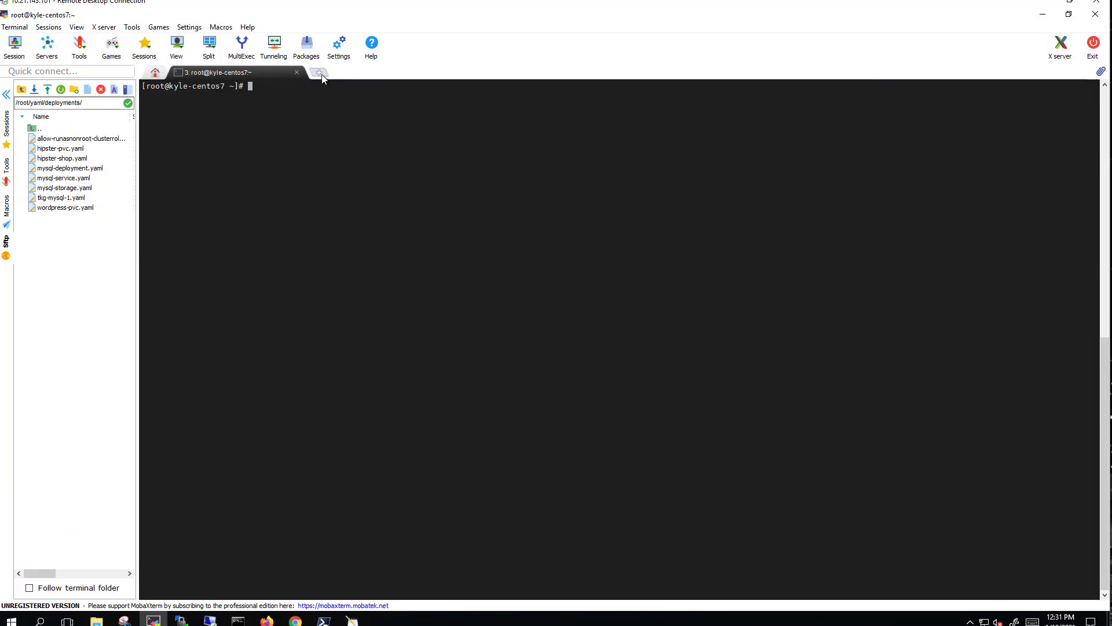
left_click(318, 72)
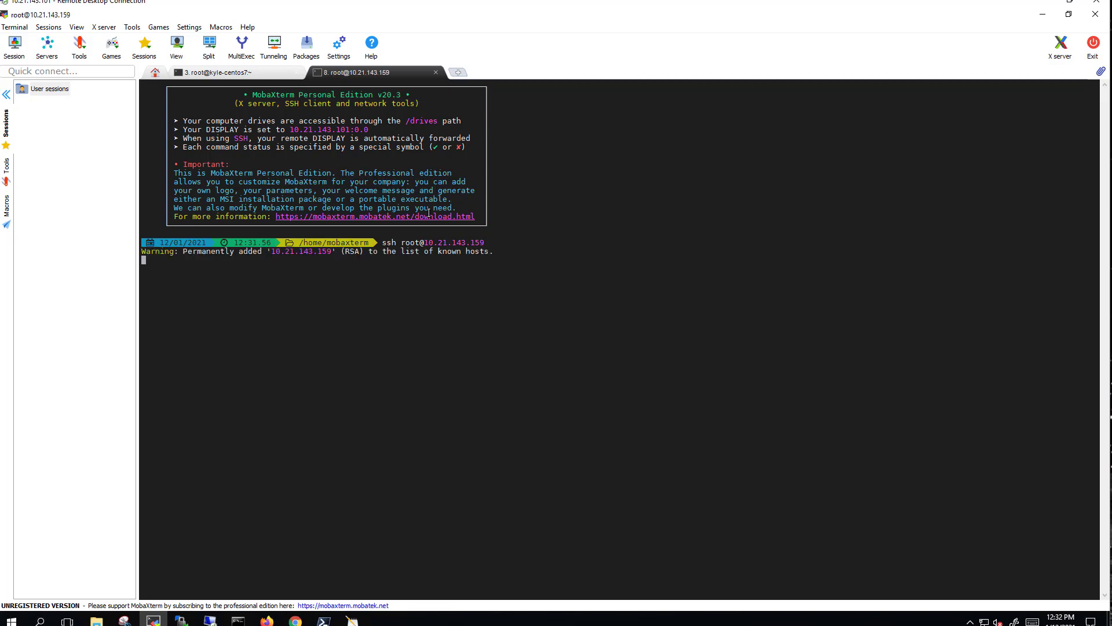
type("ifconfig")
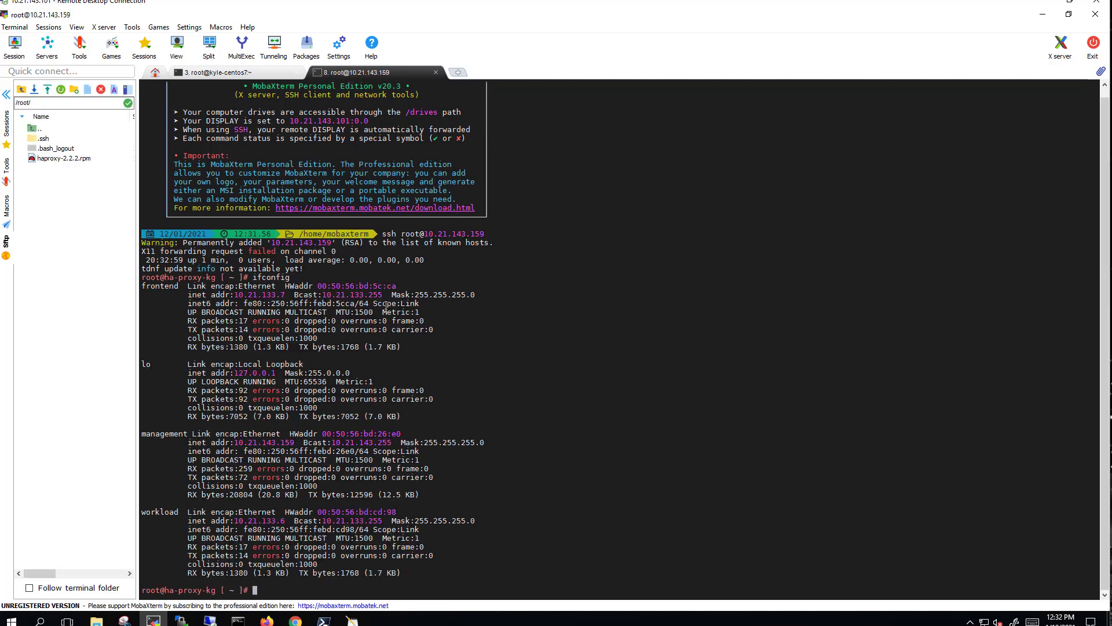
mouse_move(312, 408)
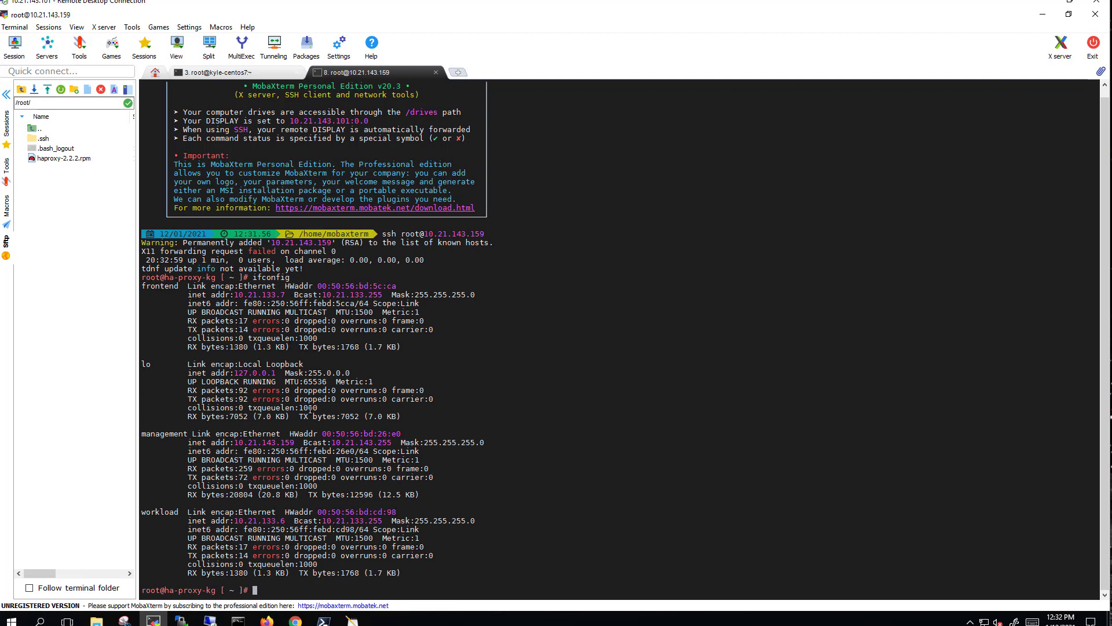
type("pi")
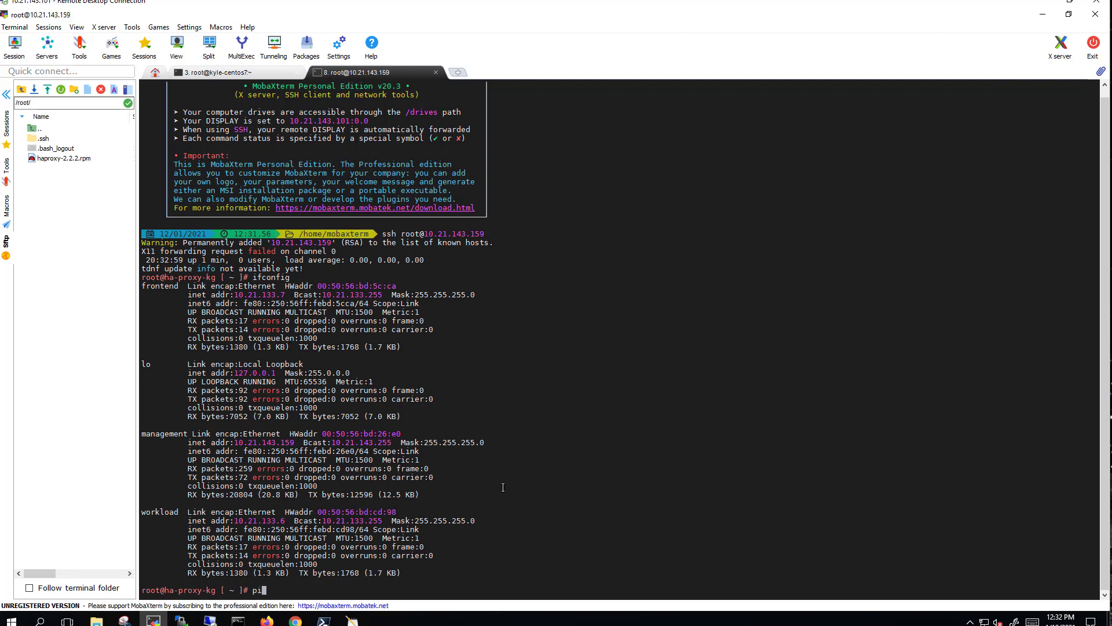
type("ing 10.21.133.1")
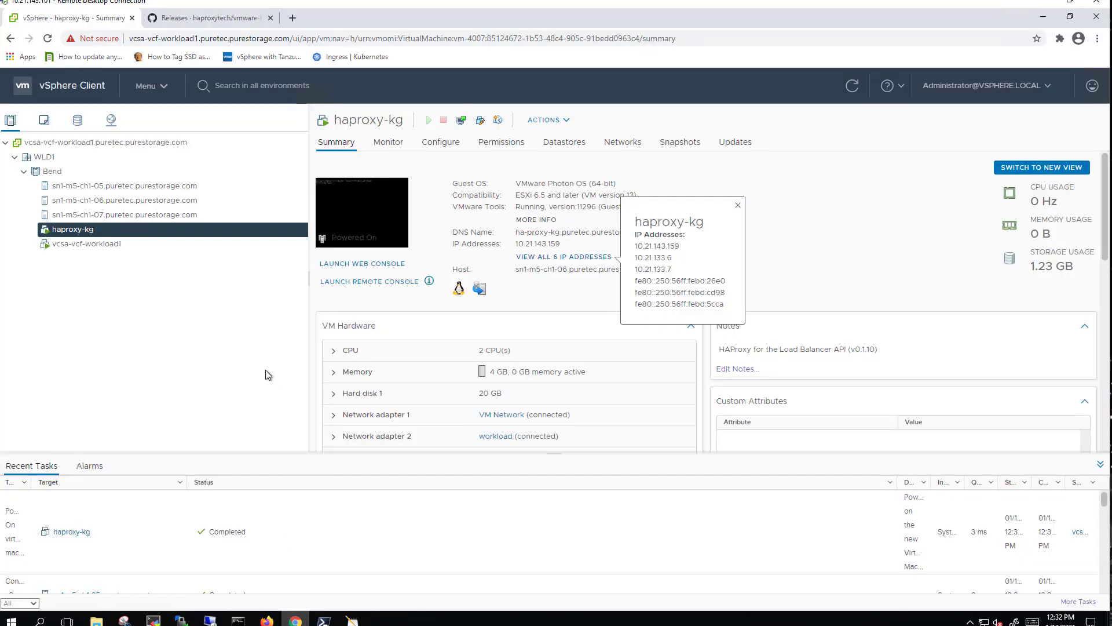
Step: Dismiss the haproxy-kg IP list and launch Get Started under Workload Management with vCenter Server Network
left_click(738, 205)
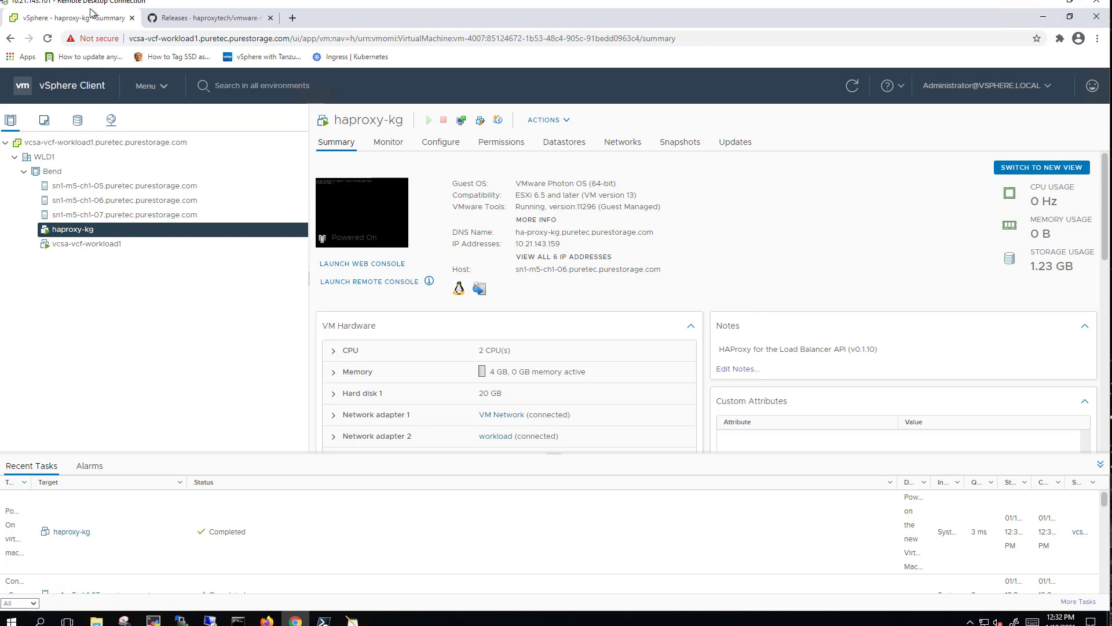
left_click(150, 86)
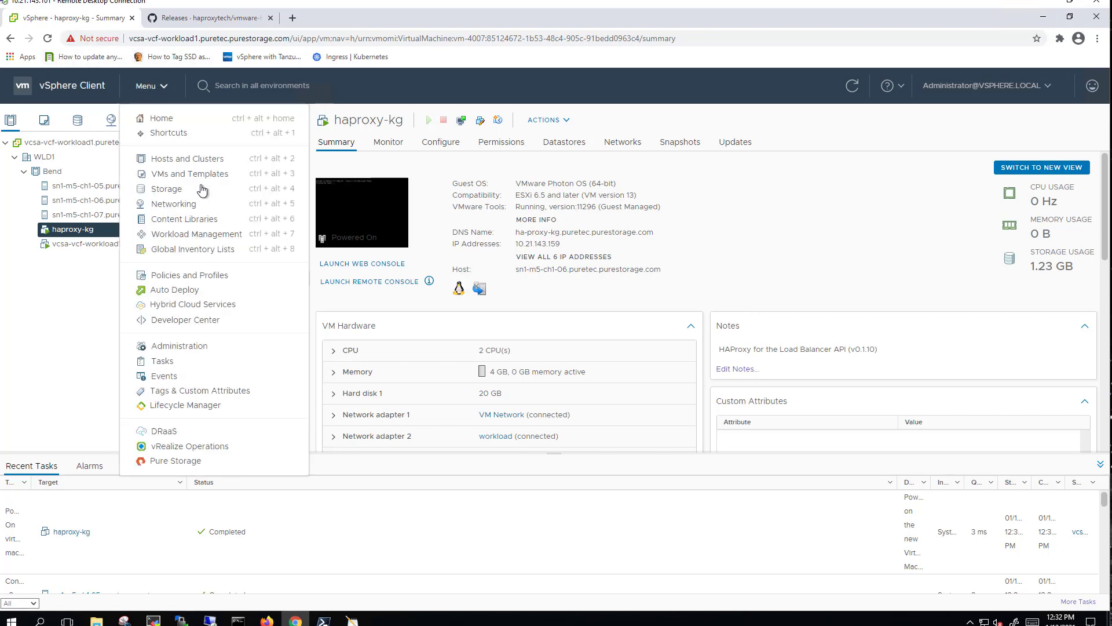
left_click(196, 234)
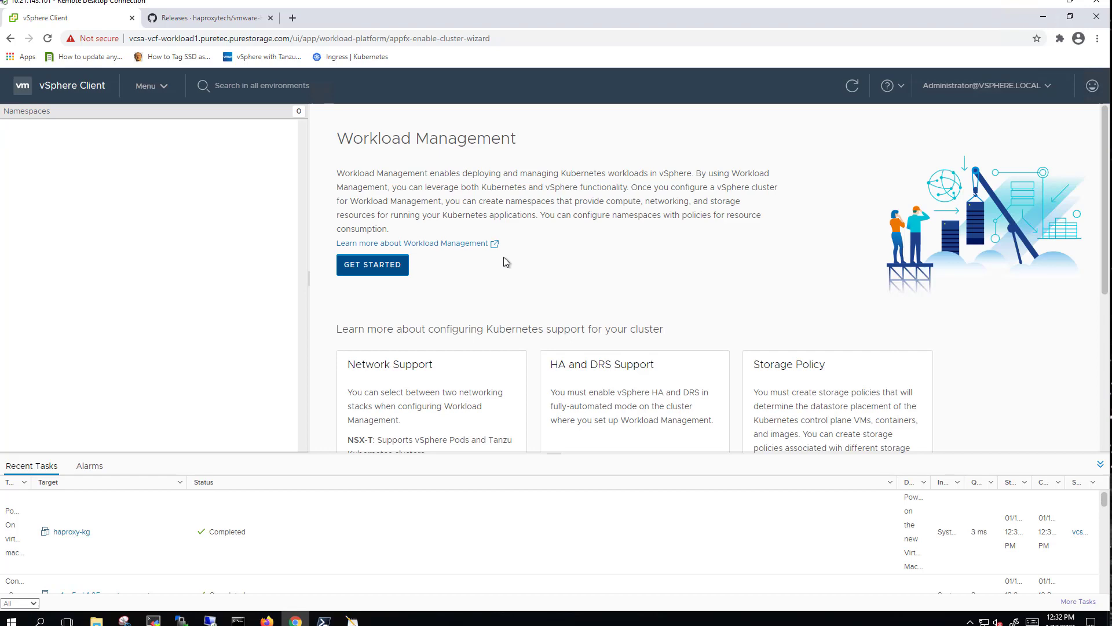
left_click(372, 264)
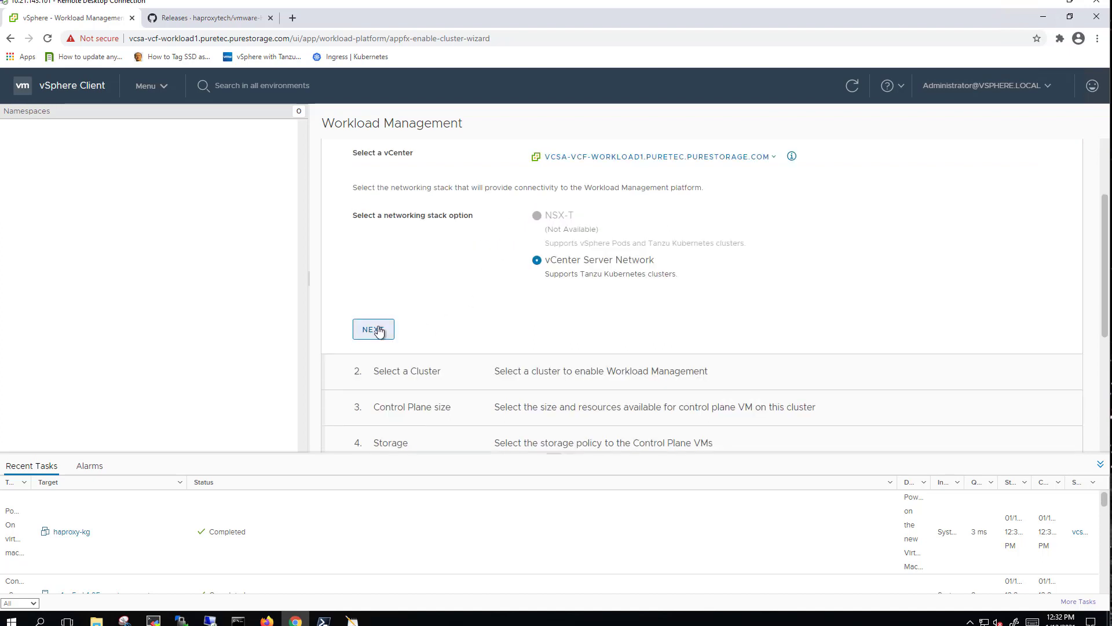
Step: Select cluster Bend, Small control plane size, and kubernetes-vvols storage for the control plane nodes
left_click(374, 330)
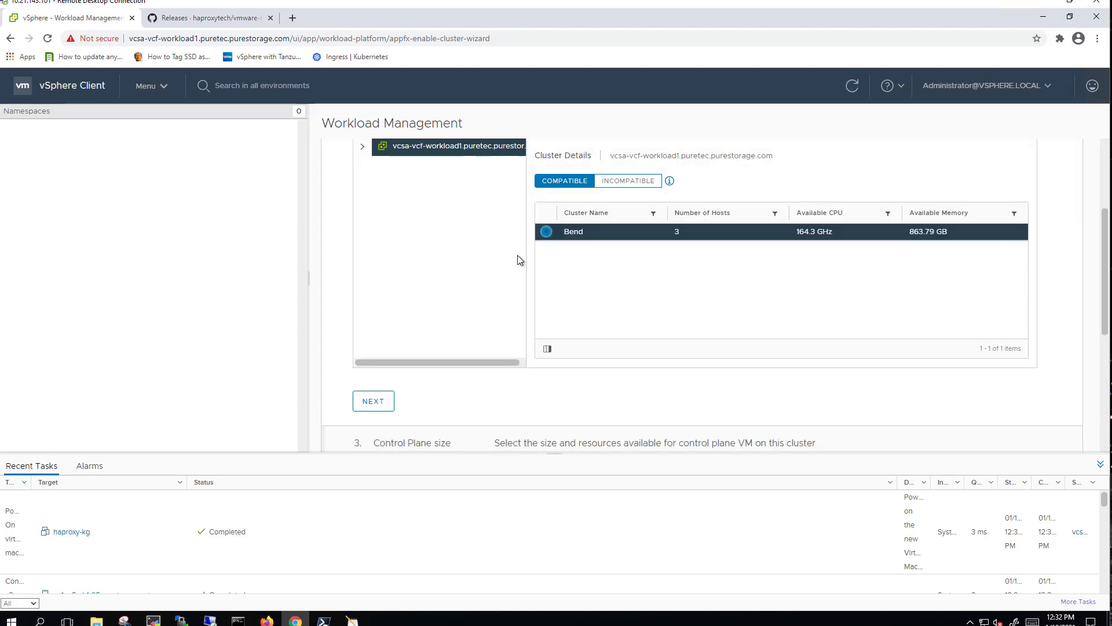
left_click(373, 401)
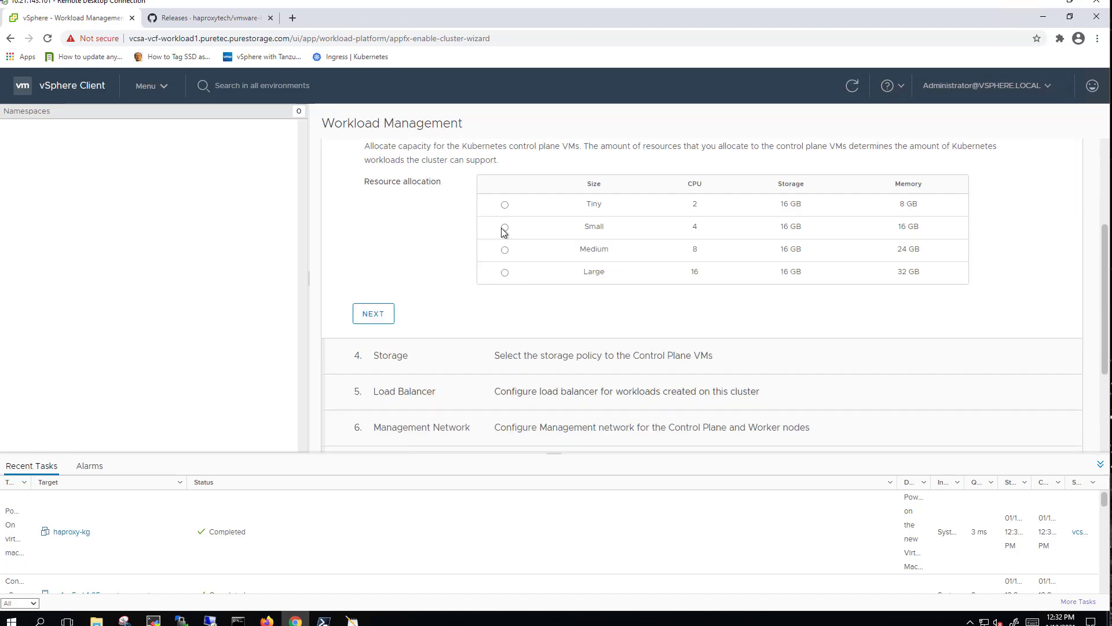
left_click(505, 227)
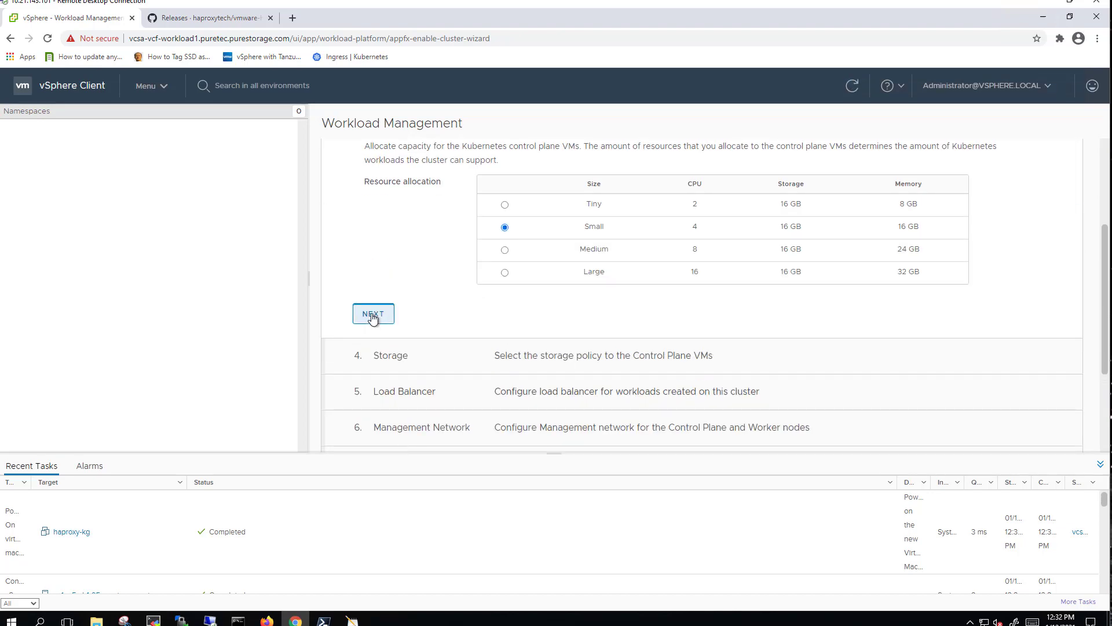
left_click(373, 313)
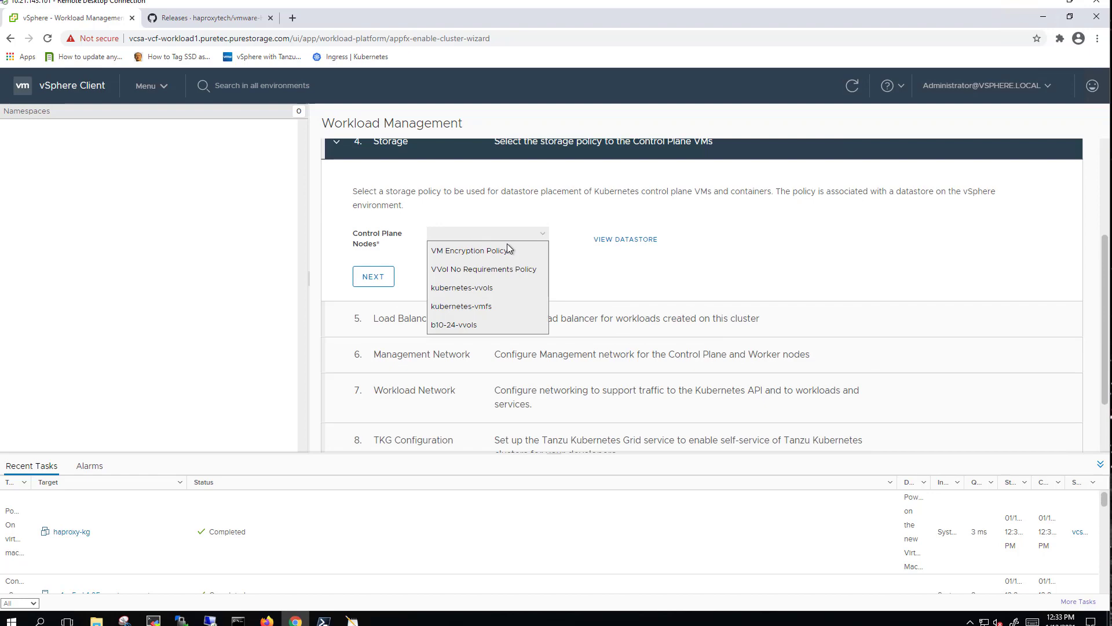
left_click(461, 288)
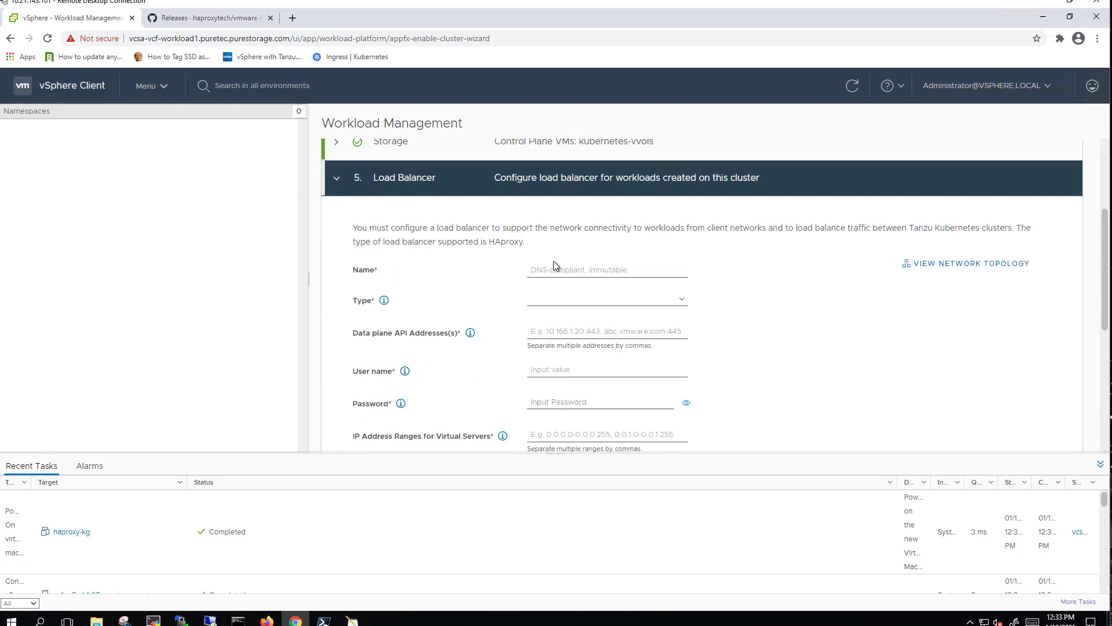
Step: Define load balancer haproxy of type HA Proxy at 10.21.143.159:5556 with user admin
type("haproxy")
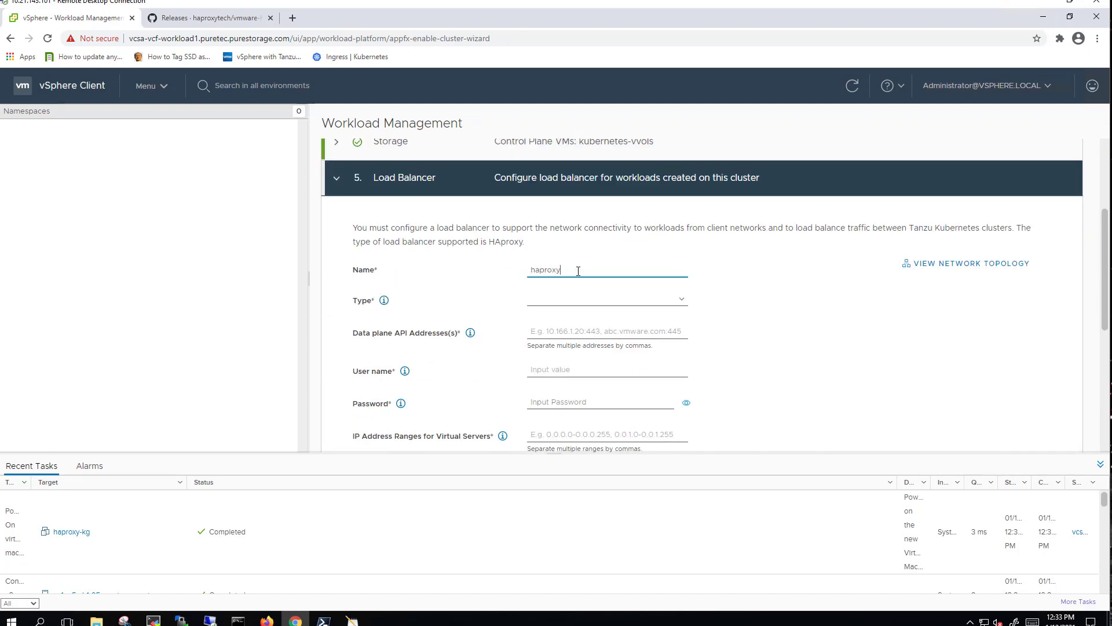
left_click(607, 298)
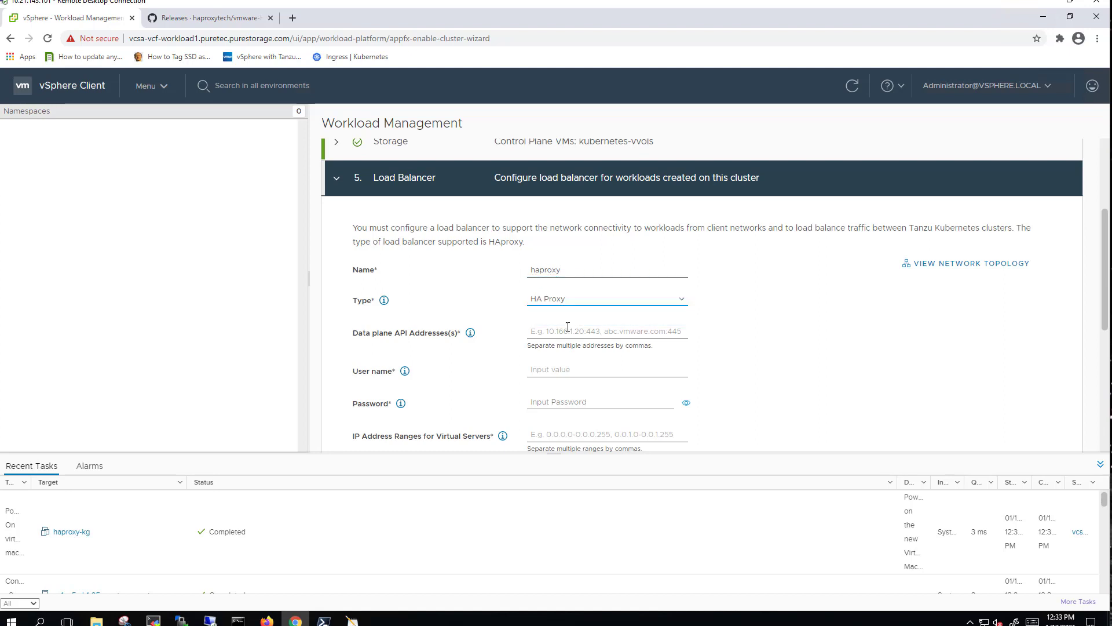
type("10.21.143.159")
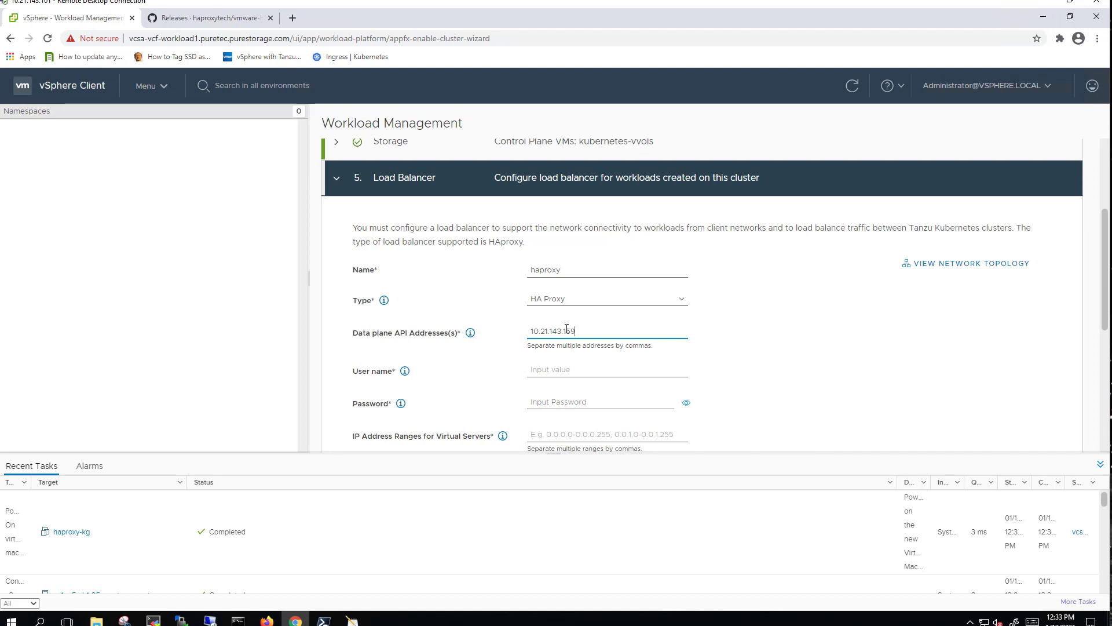
type(":5556")
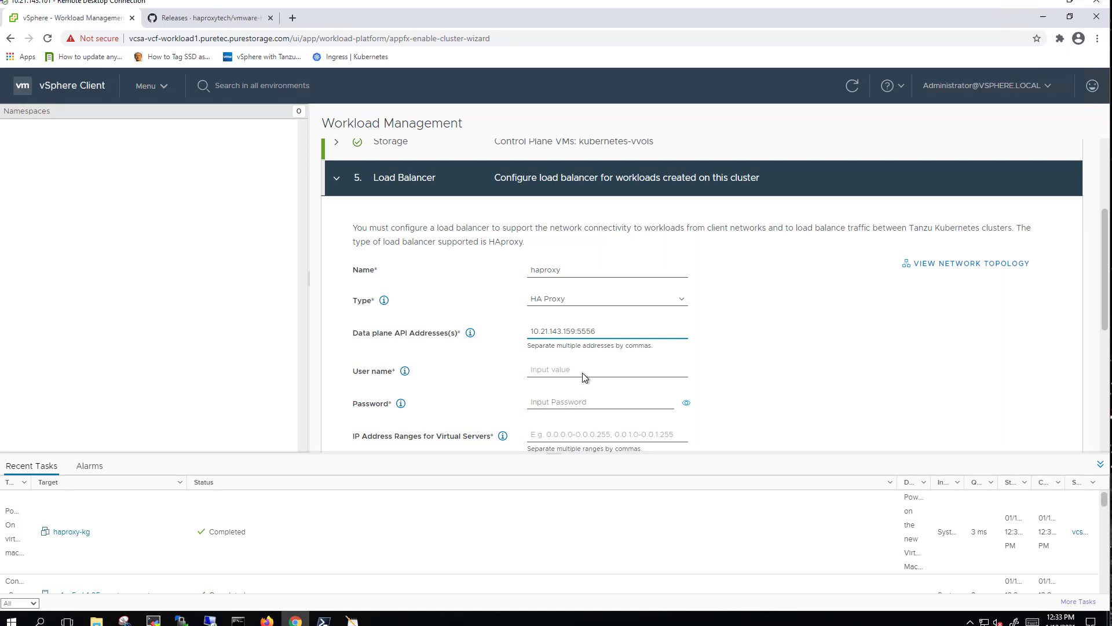
type("admin")
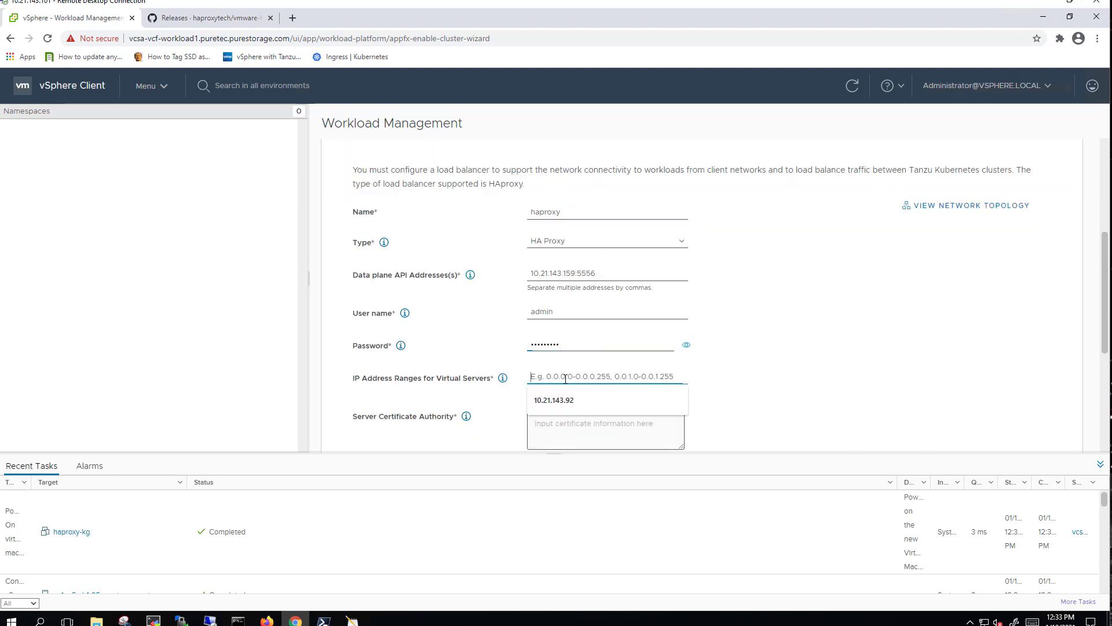
Step: Begin the virtual server IP range starting at 10.21.133.176
type("10.21.133.")
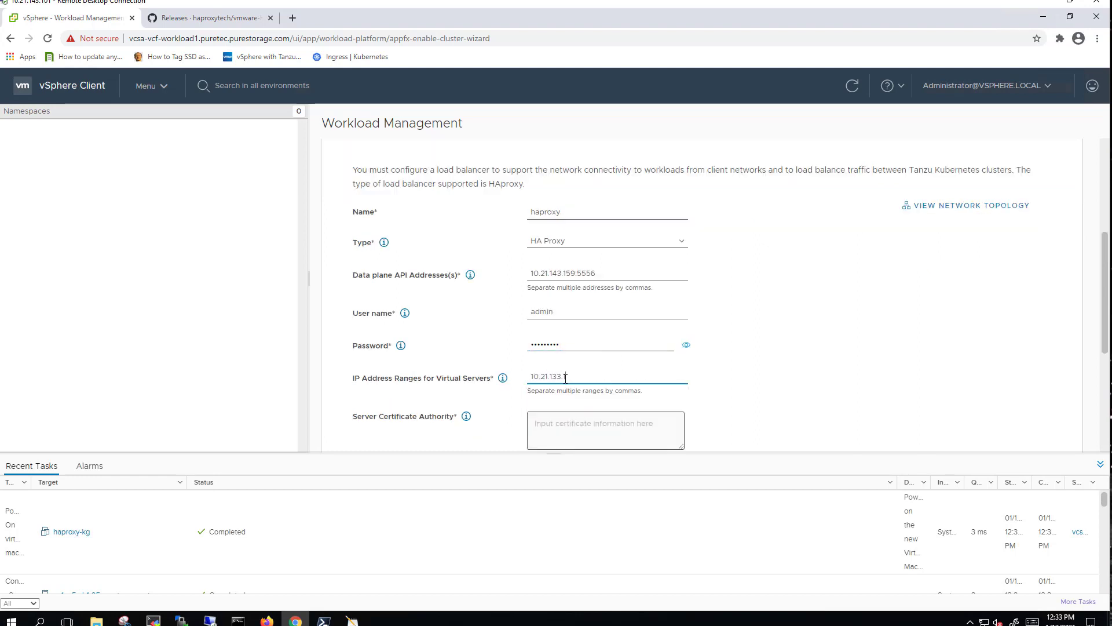
type("76-10")
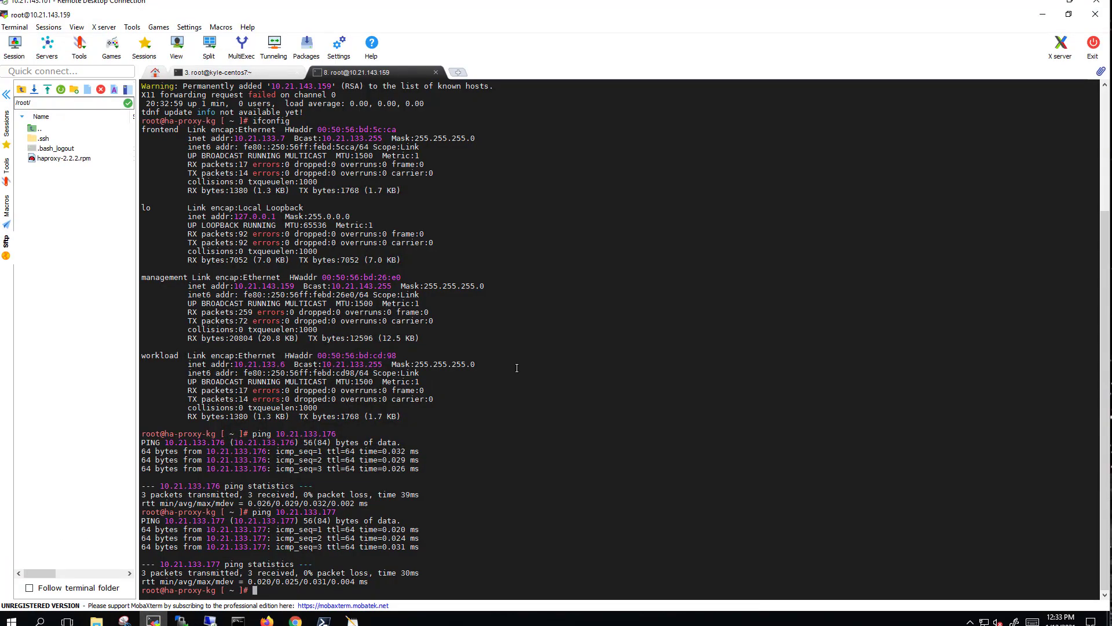
Step: Cat the HAProxy CA file under /etc in MobaXterm for the Server Certificate Authority box
type("cat")
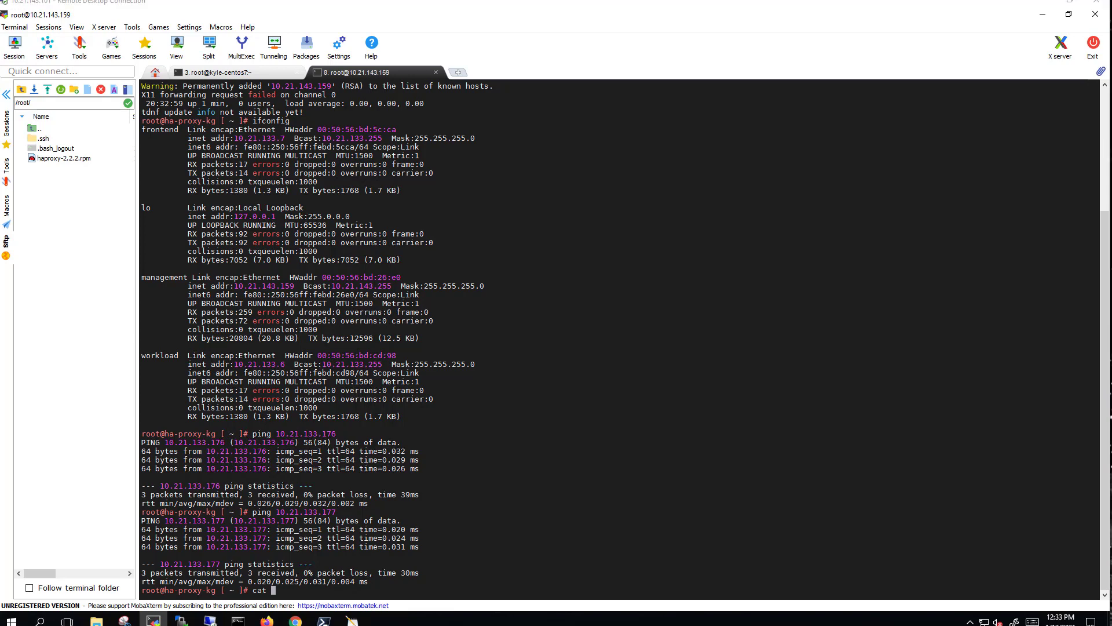
type("/etc/")
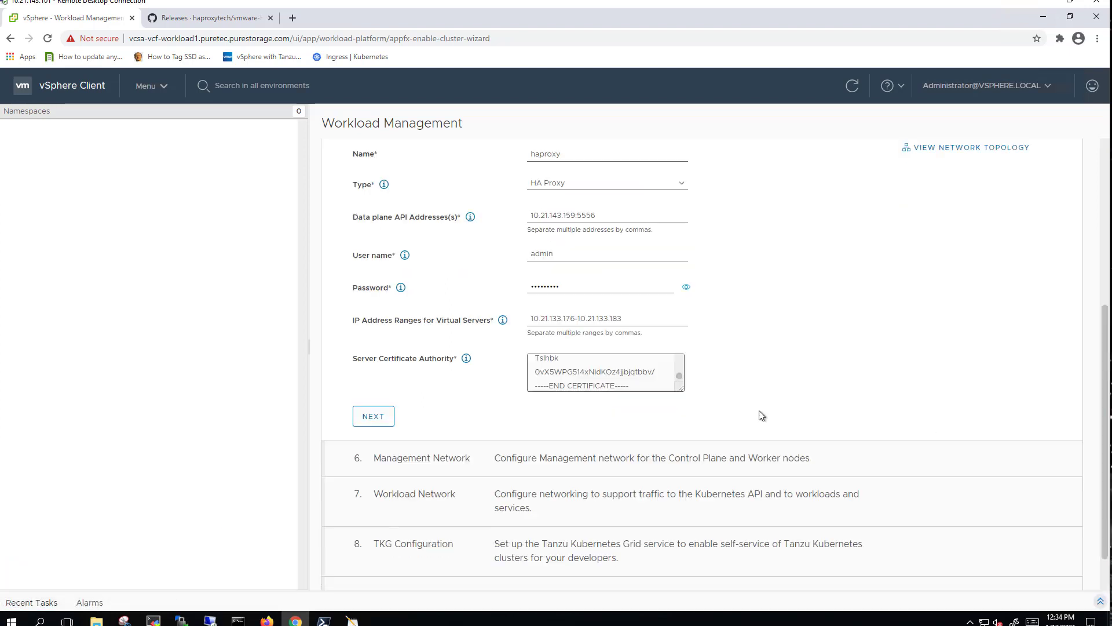
Step: Use VM Network for management with start address 10.21.143.161 and subnet mask 255.255.255.0
left_click(606, 372)
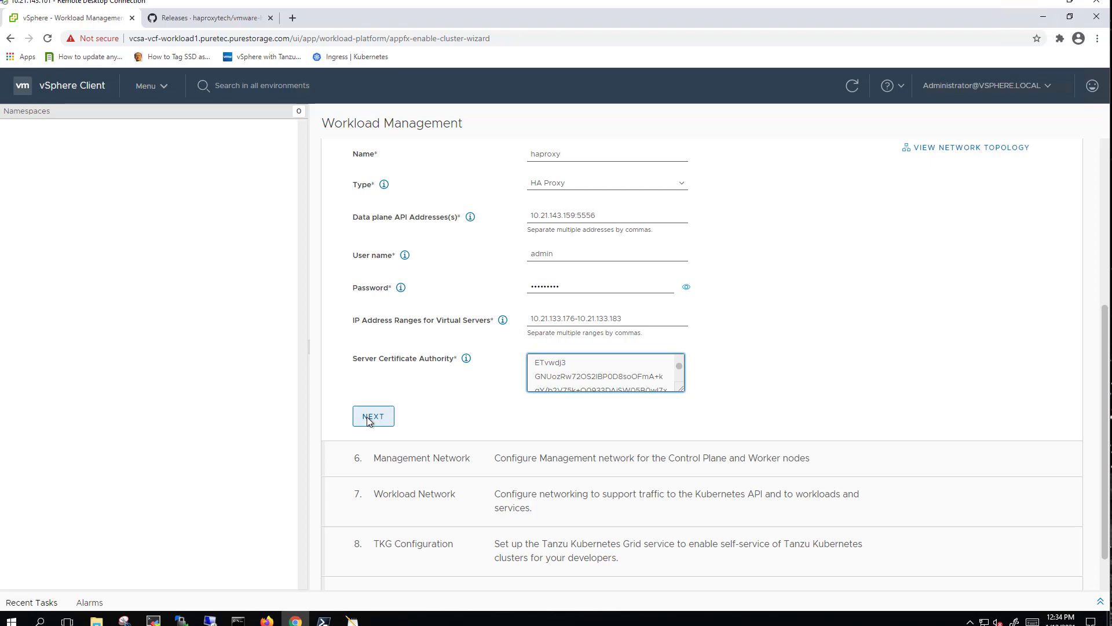
left_click(373, 416)
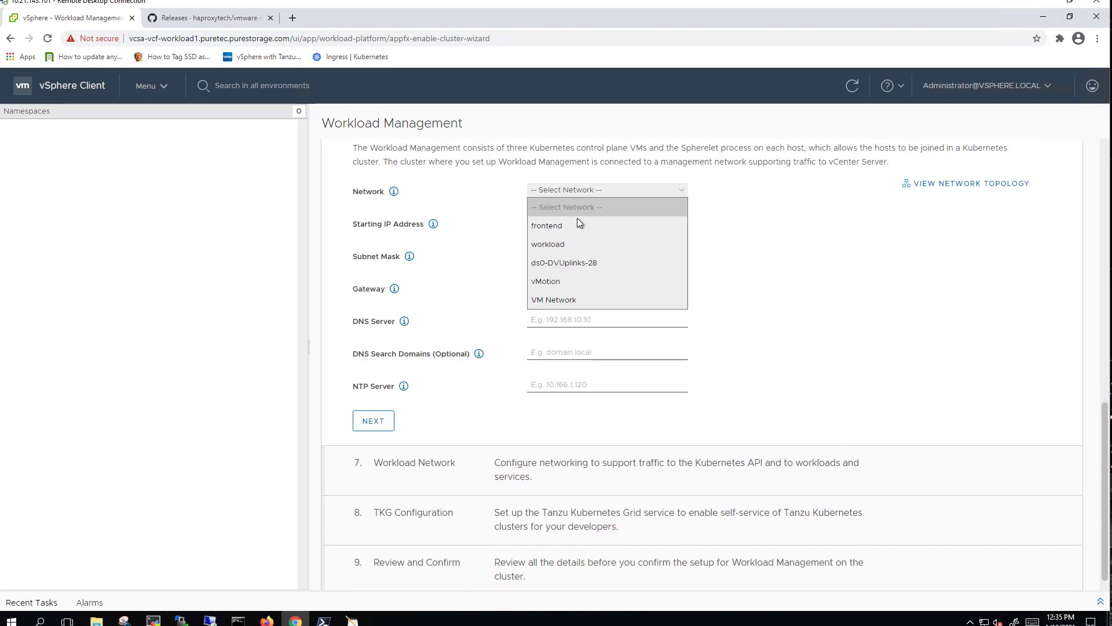
left_click(554, 300)
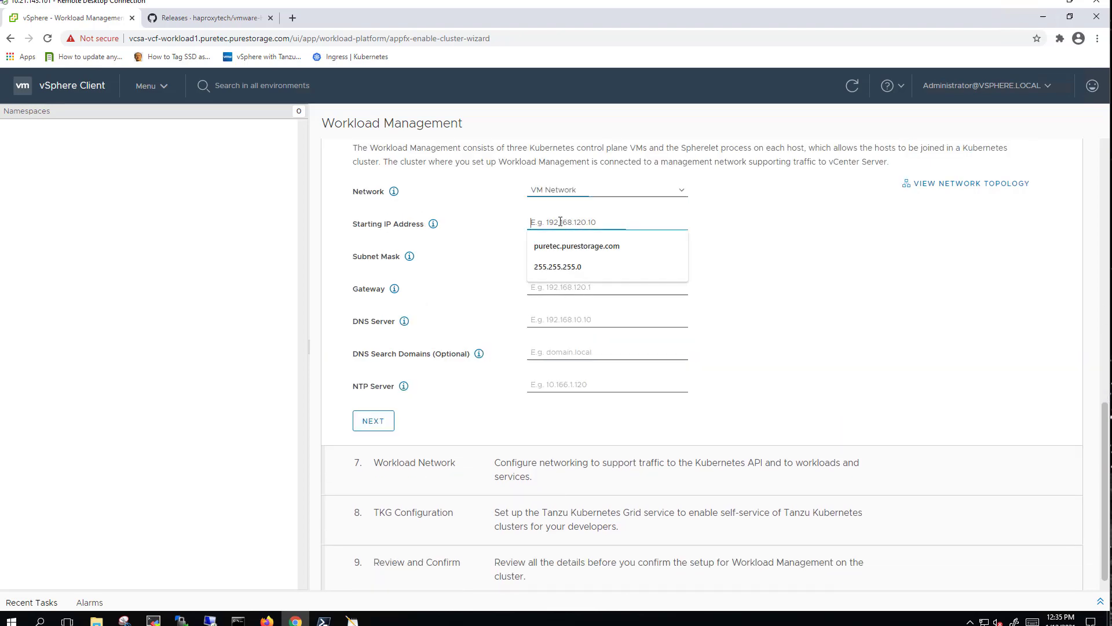
type("10.21.14.3")
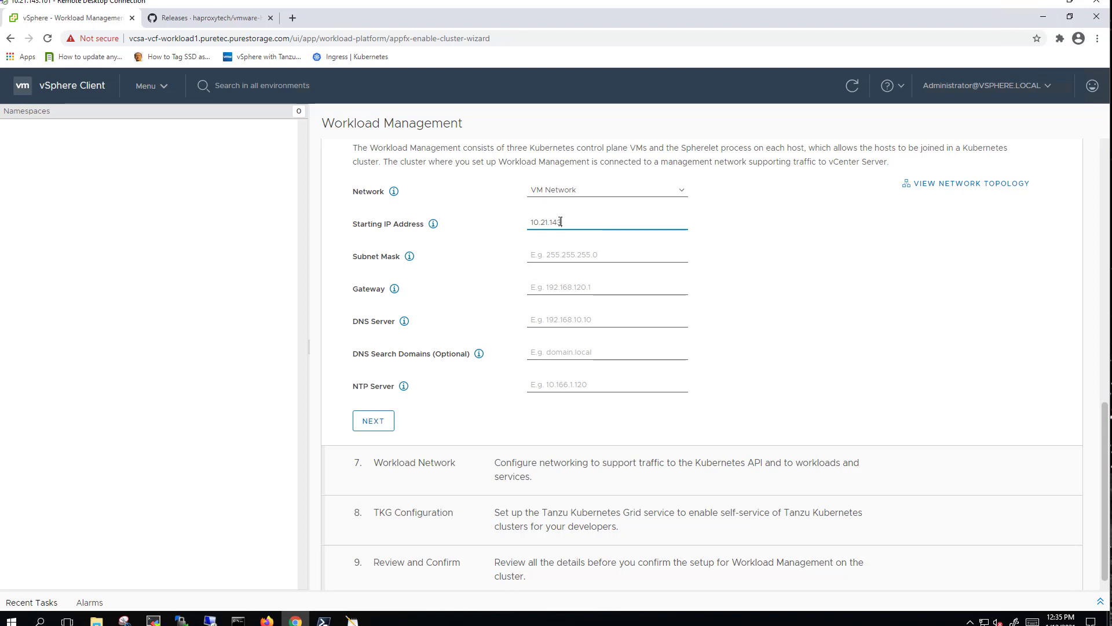
left_click(607, 254)
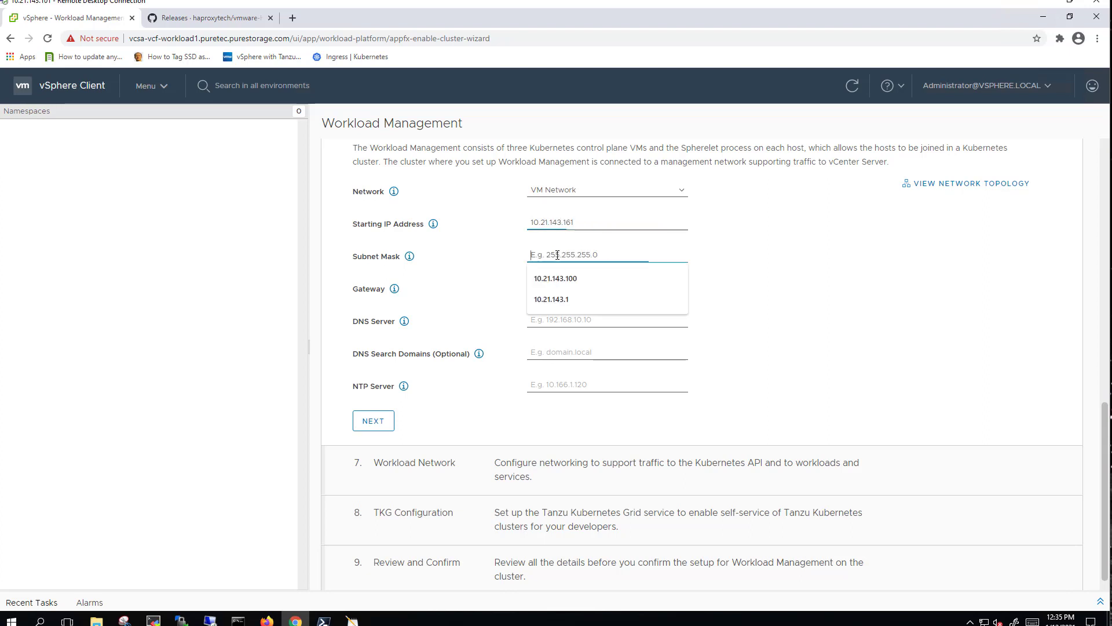
type("255.255.255.0")
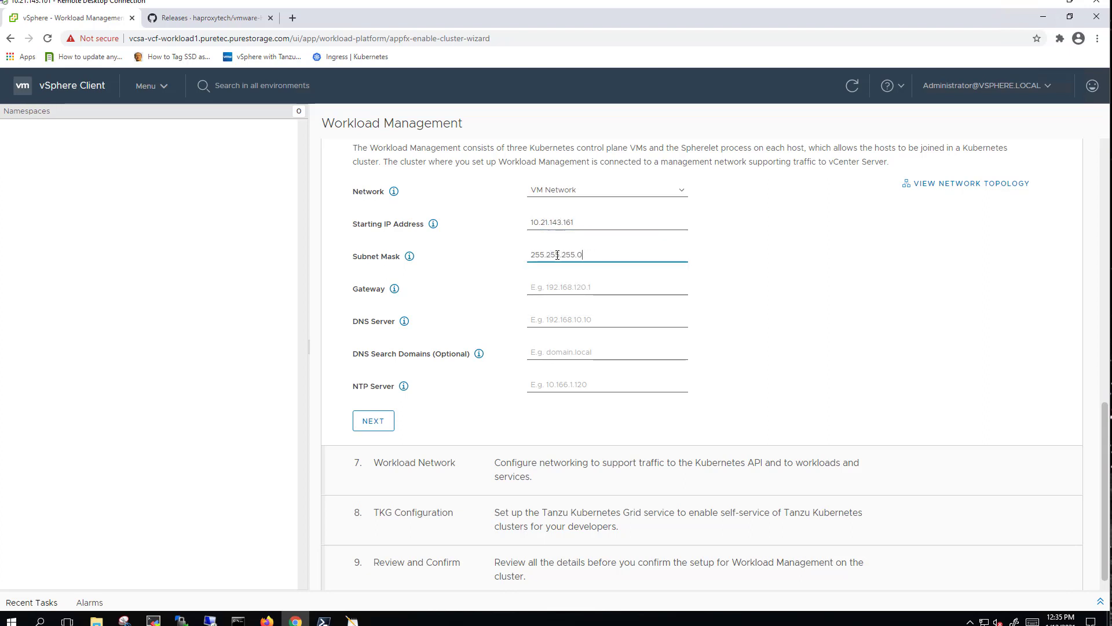
Step: Set gateway 10.21.143.1, DNS 10.21.93.16, search domain puretec.purestorage.com and the NTP server, then advance
type("10.21.143.")
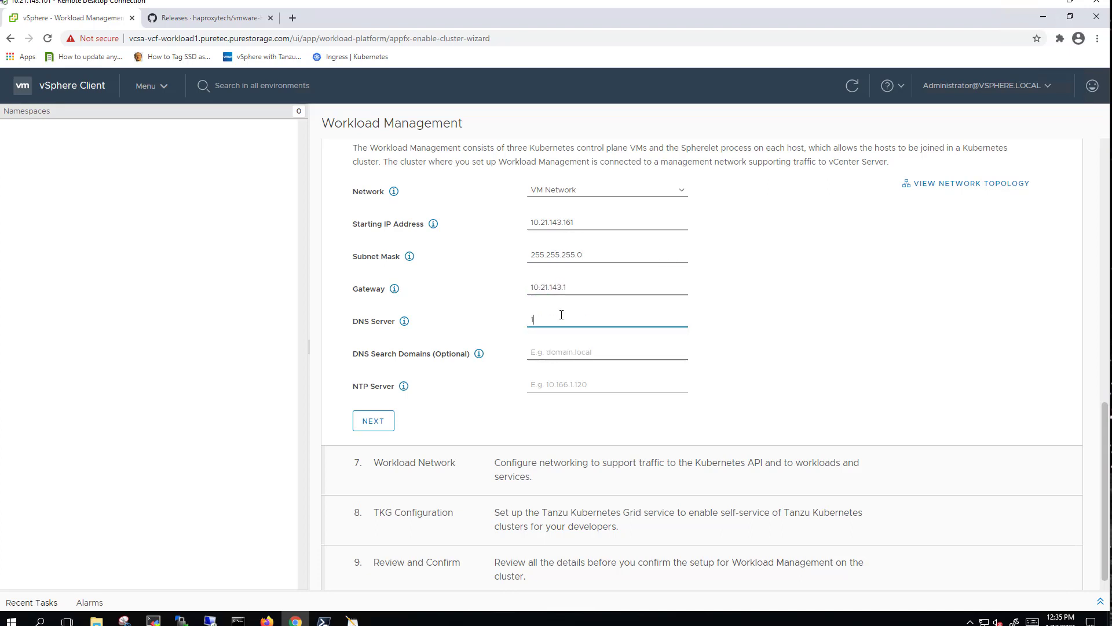
type("10.21.93.16")
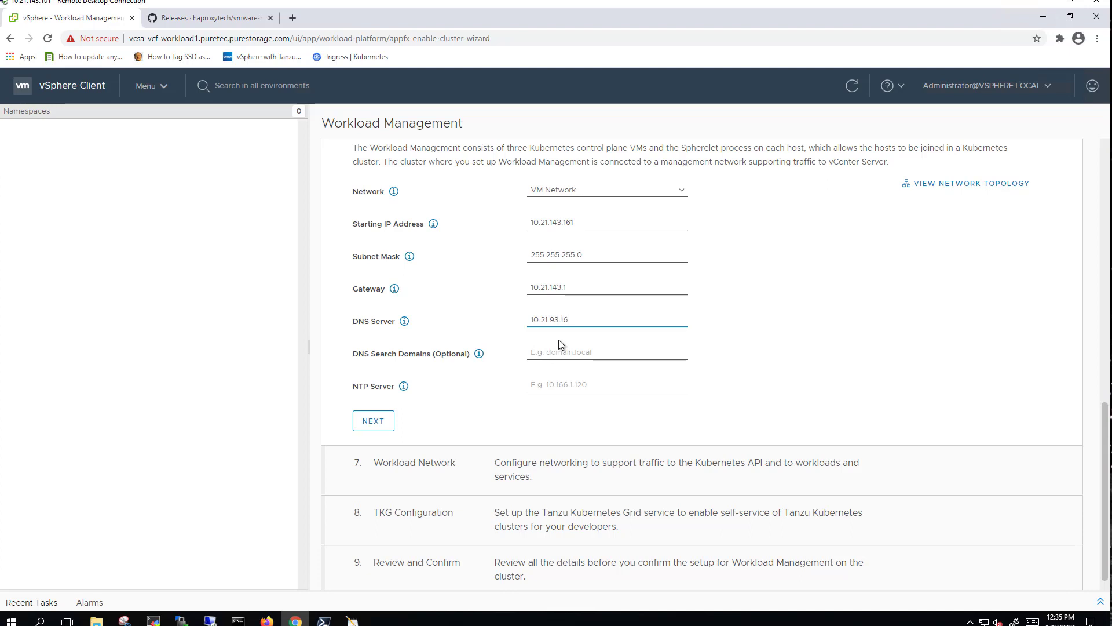
type("puretec")
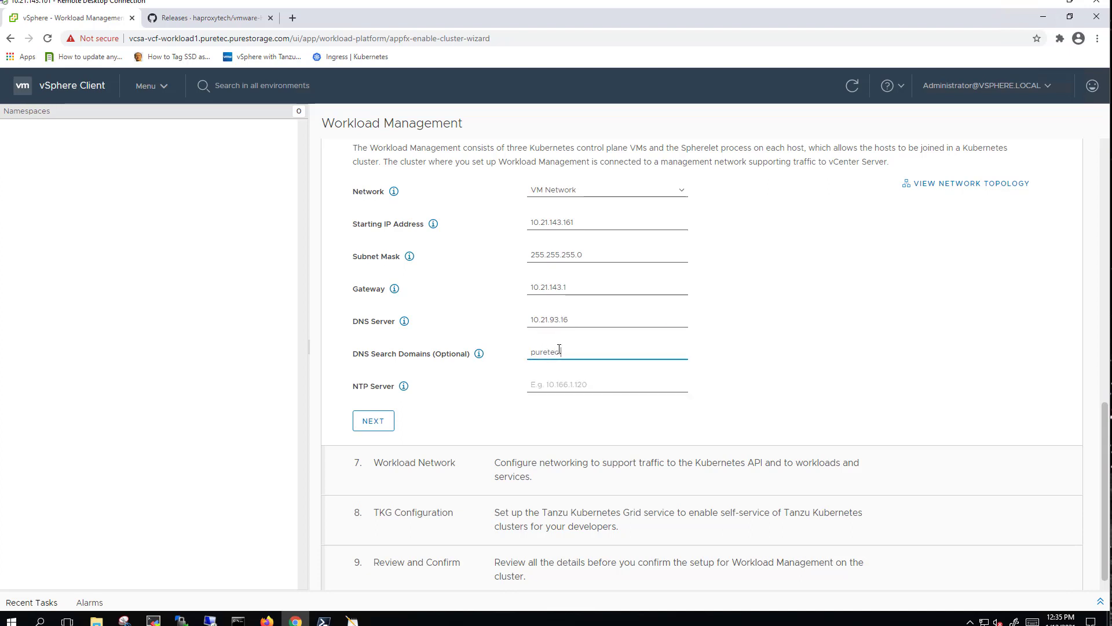
type(".purestorage.com")
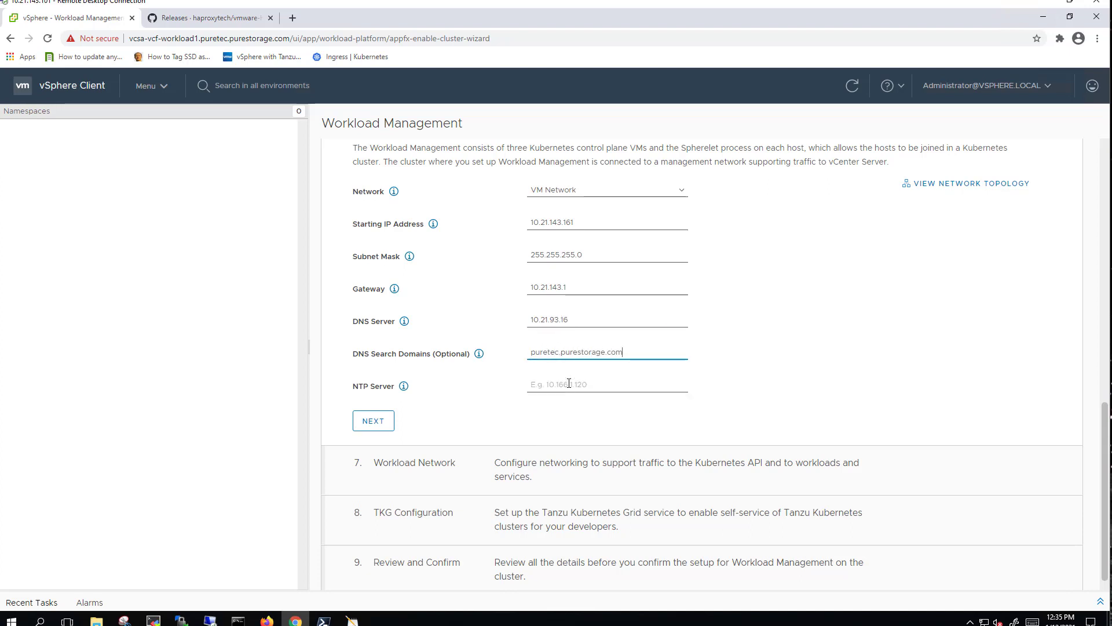
type("10.21.143.160")
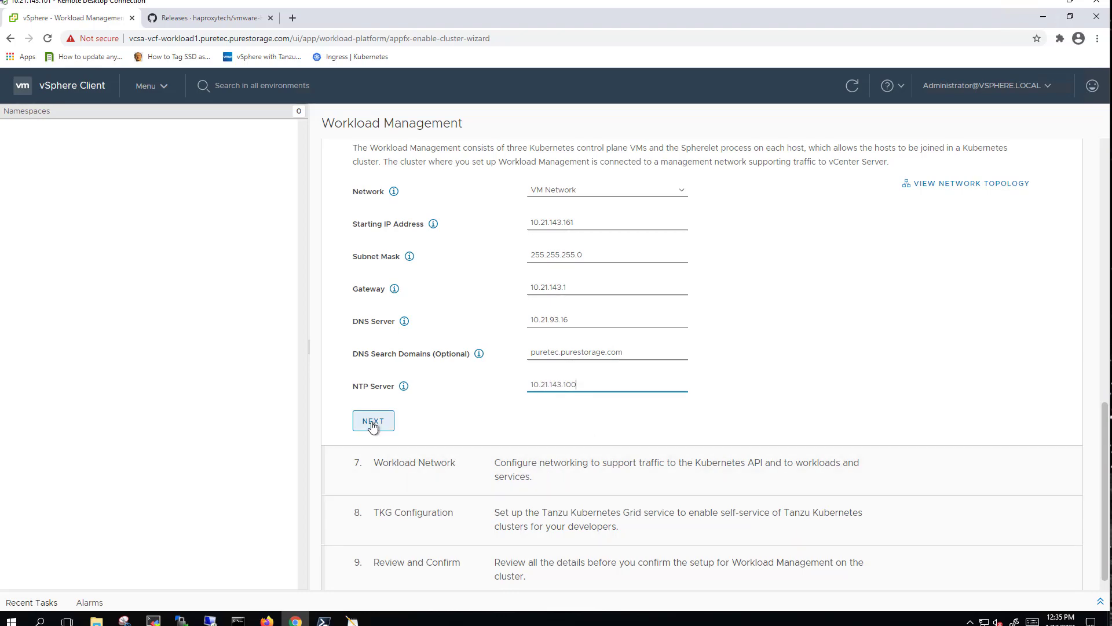
left_click(373, 421)
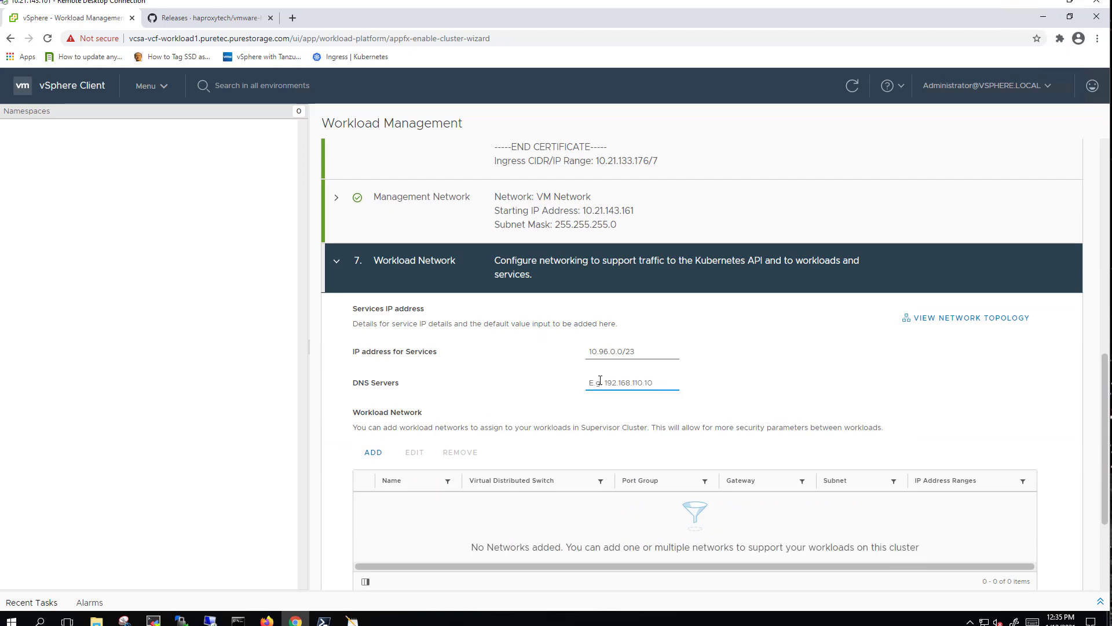
Step: Set services DNS 10.21.93.16 and add network-1 on the workload port group with gateway 10.21.133.1
type("10.21.93.1")
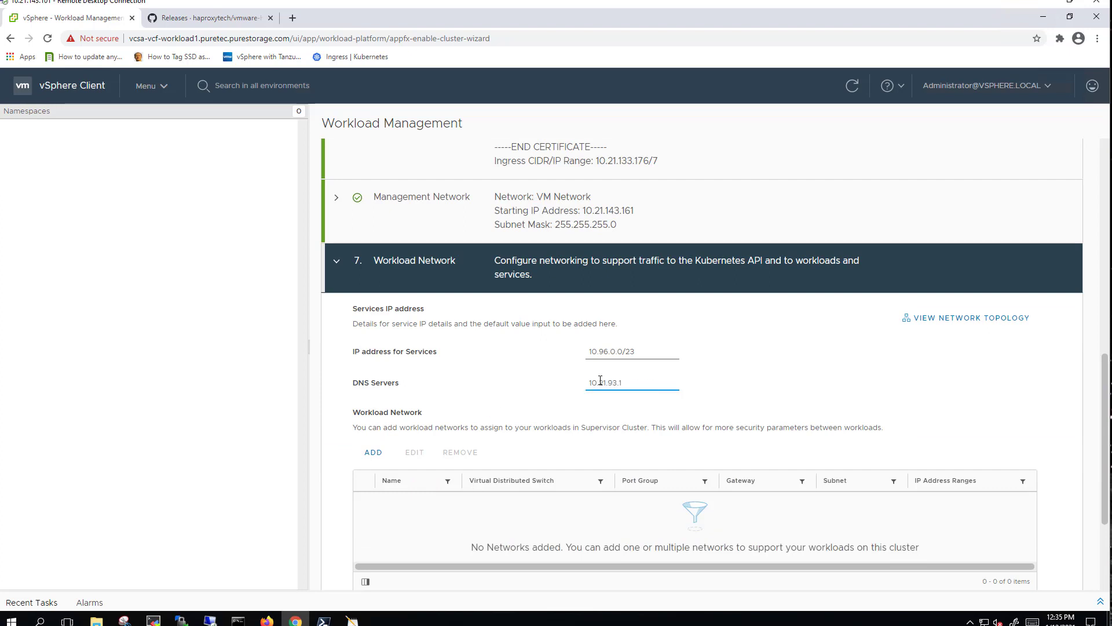
left_click(373, 452)
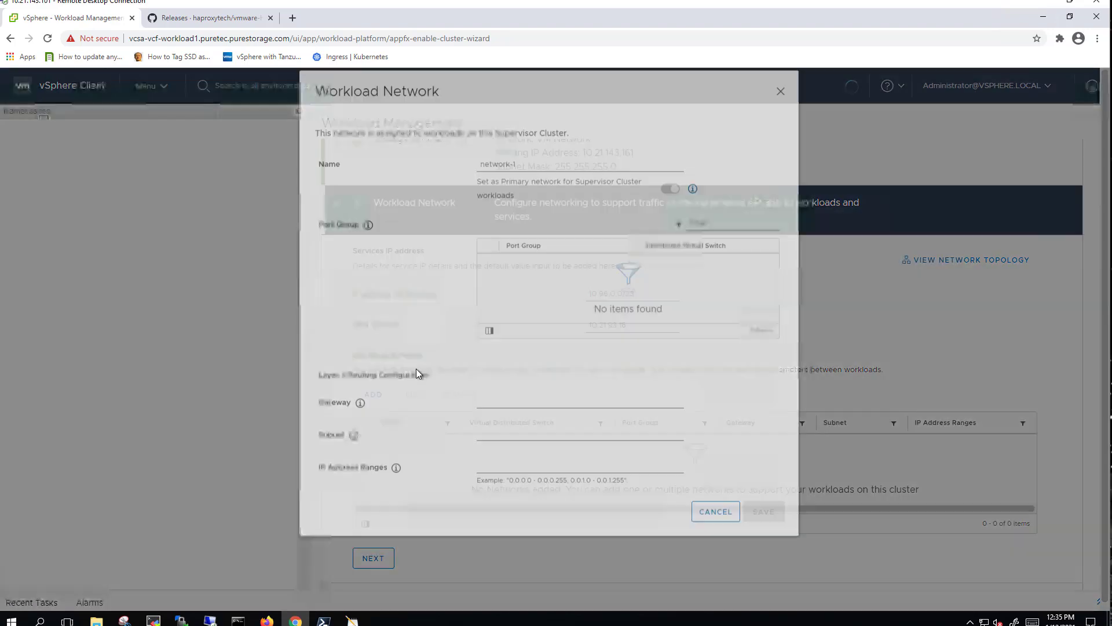
left_click(489, 324)
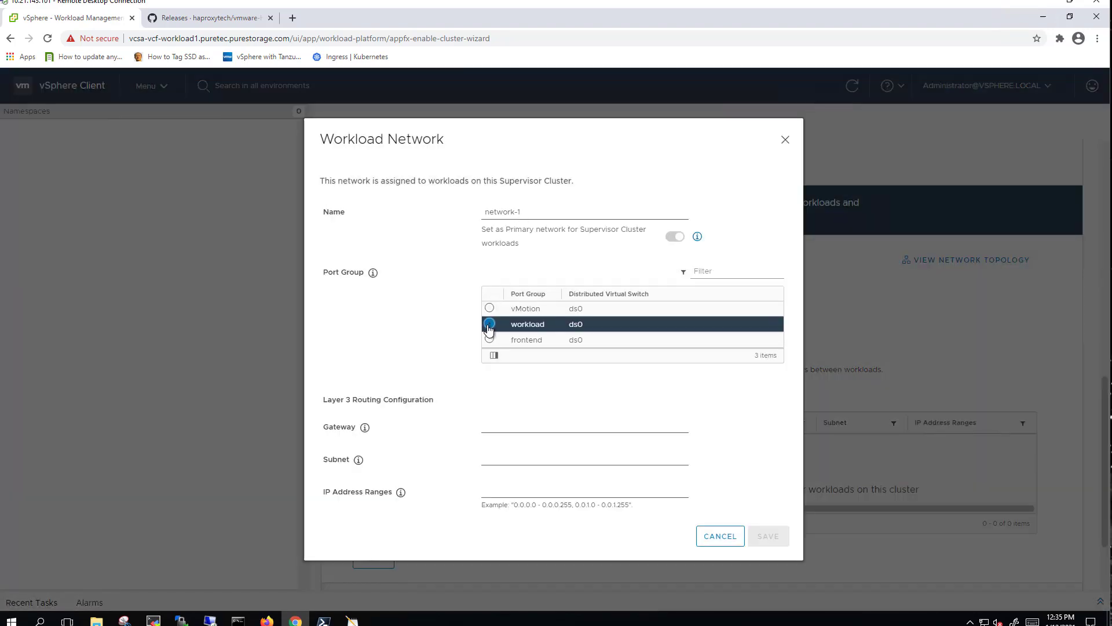
type("10.21.133.1")
type("255.255.255.0")
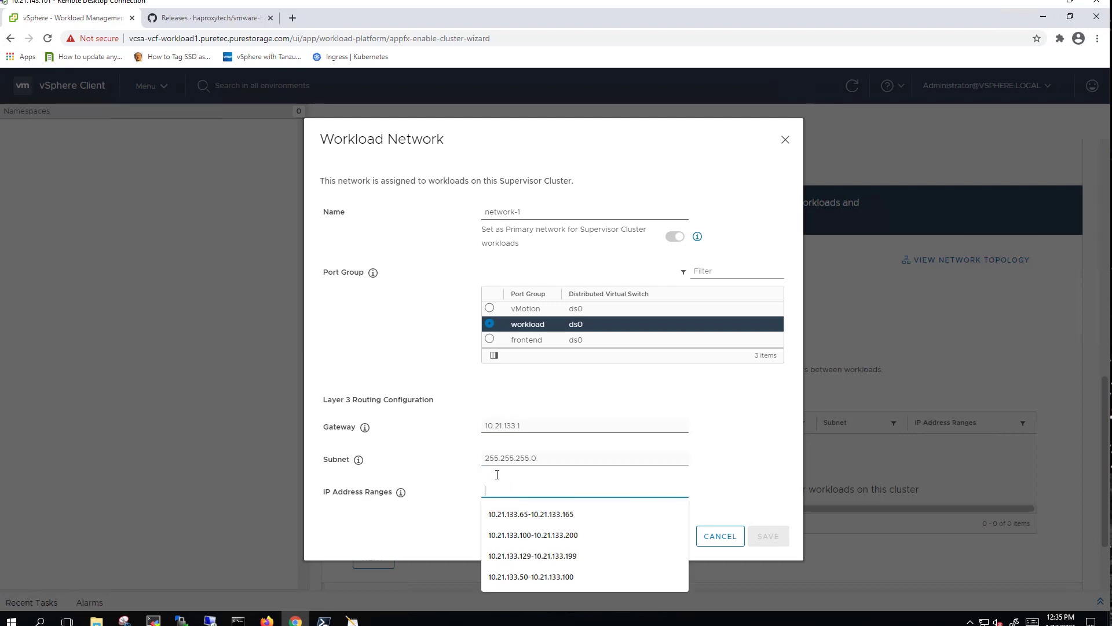
Step: Assign IP range 10.21.133.50-10.21.133.100 to network-1 and save it
left_click(530, 514)
type("10")
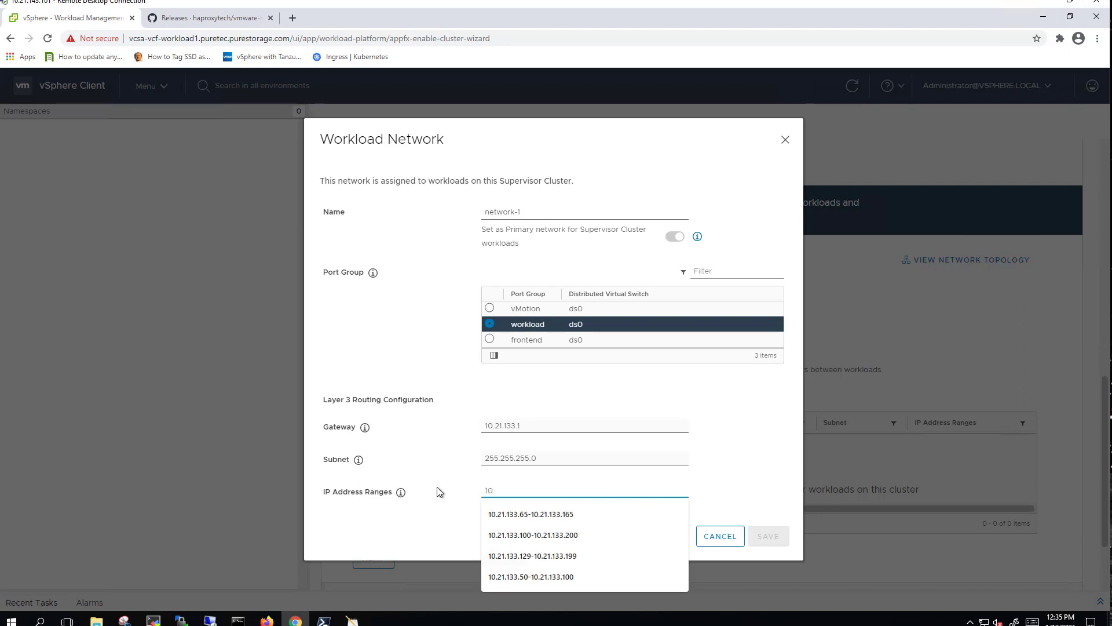
left_click(530, 577)
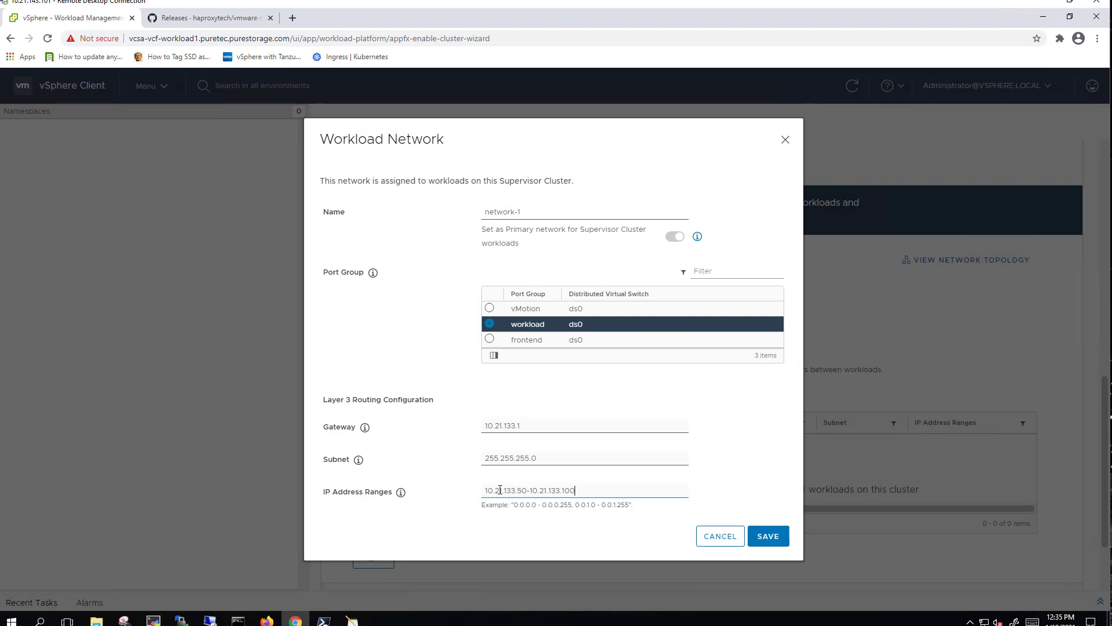
mouse_move(658, 476)
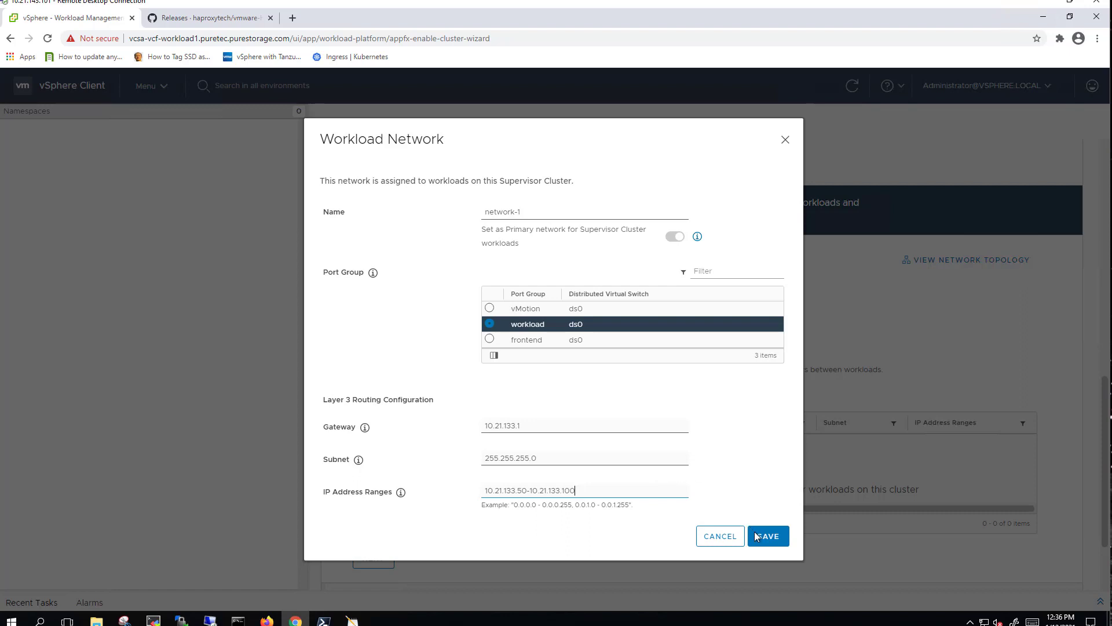
left_click(768, 536)
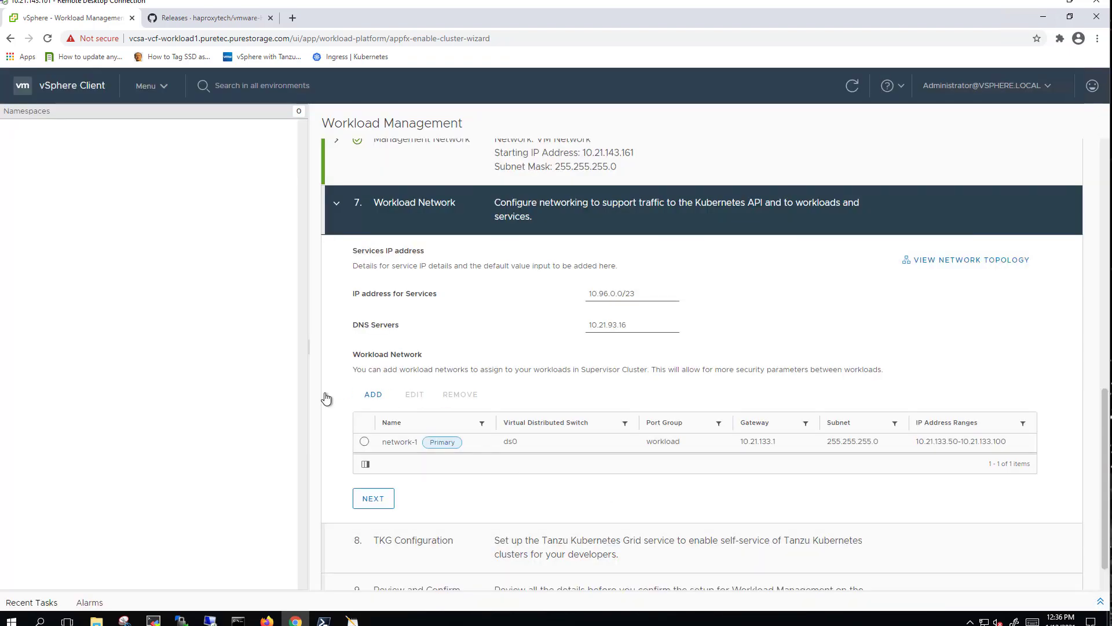
Step: Choose VMFS-CL as the TKG content library
left_click(374, 499)
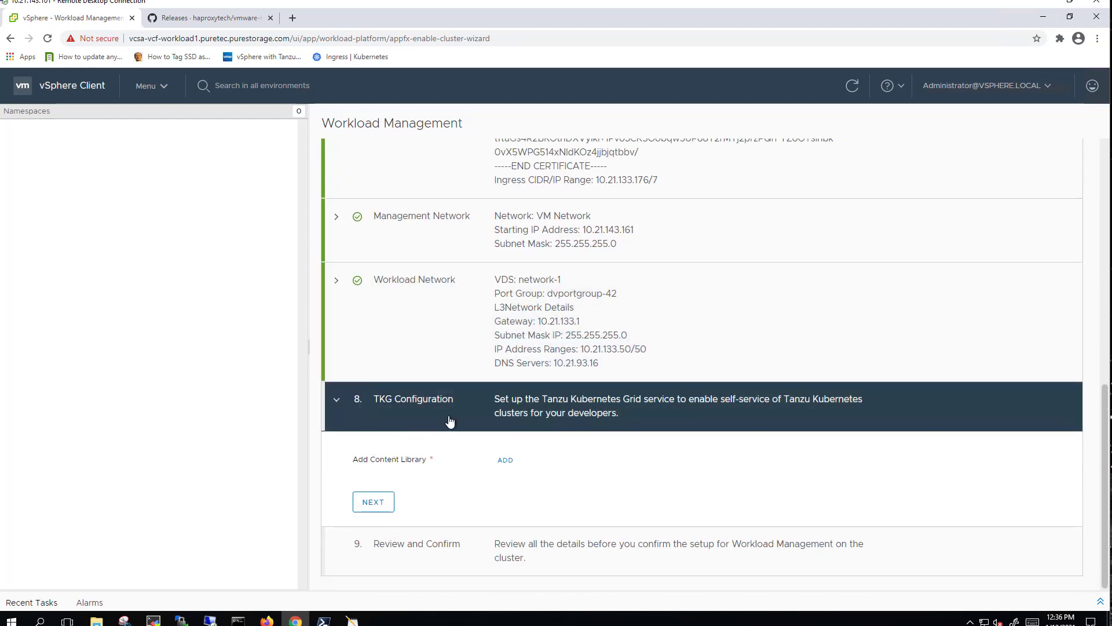
left_click(505, 459)
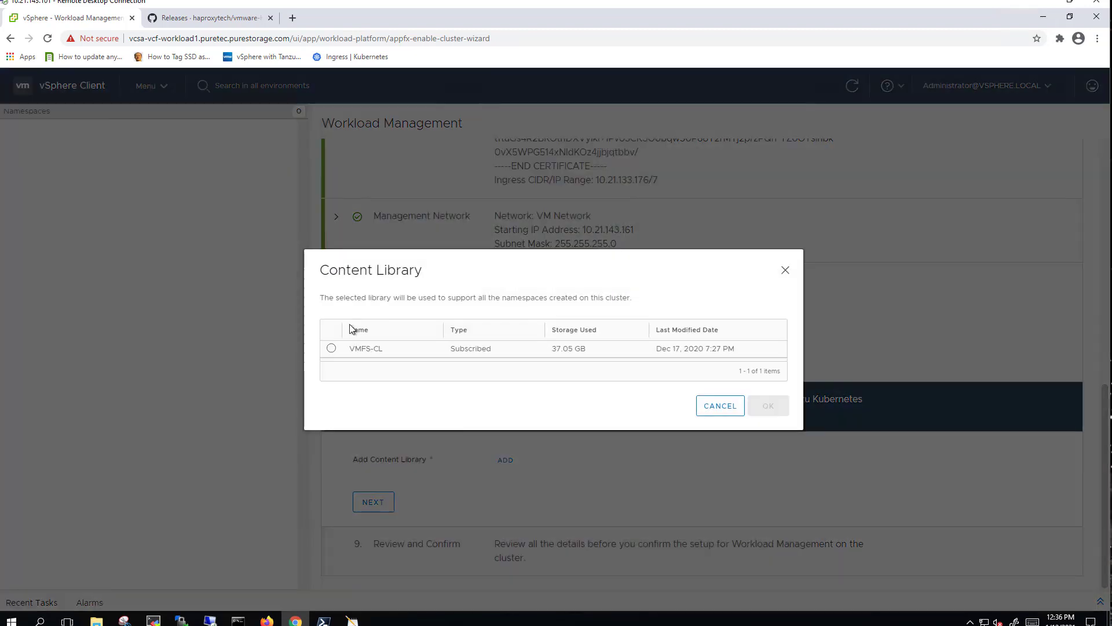
left_click(331, 348)
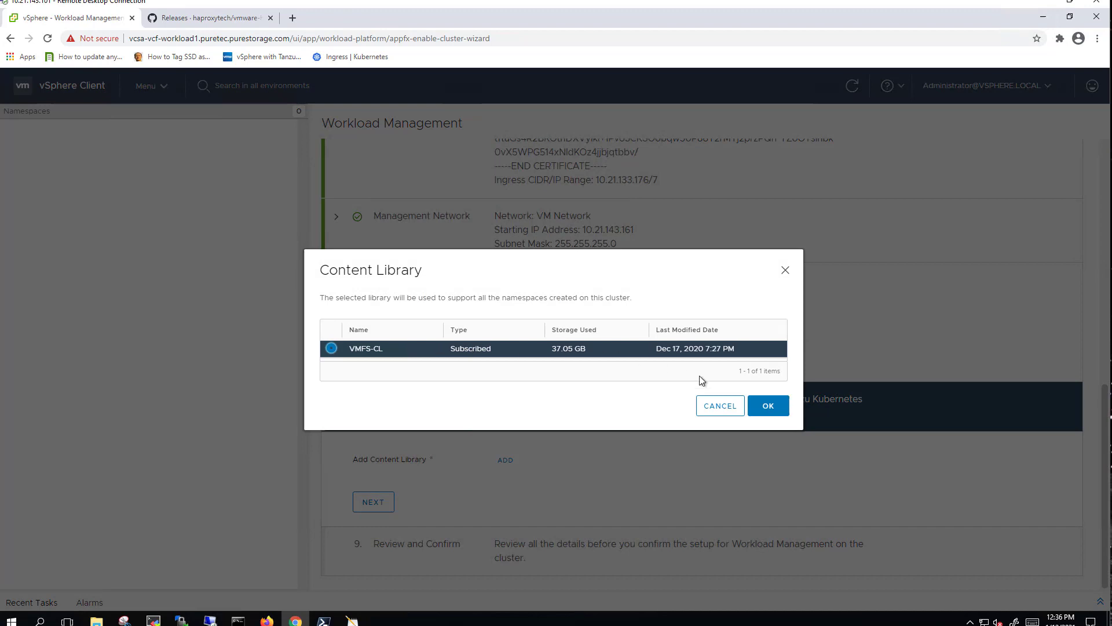
left_click(769, 406)
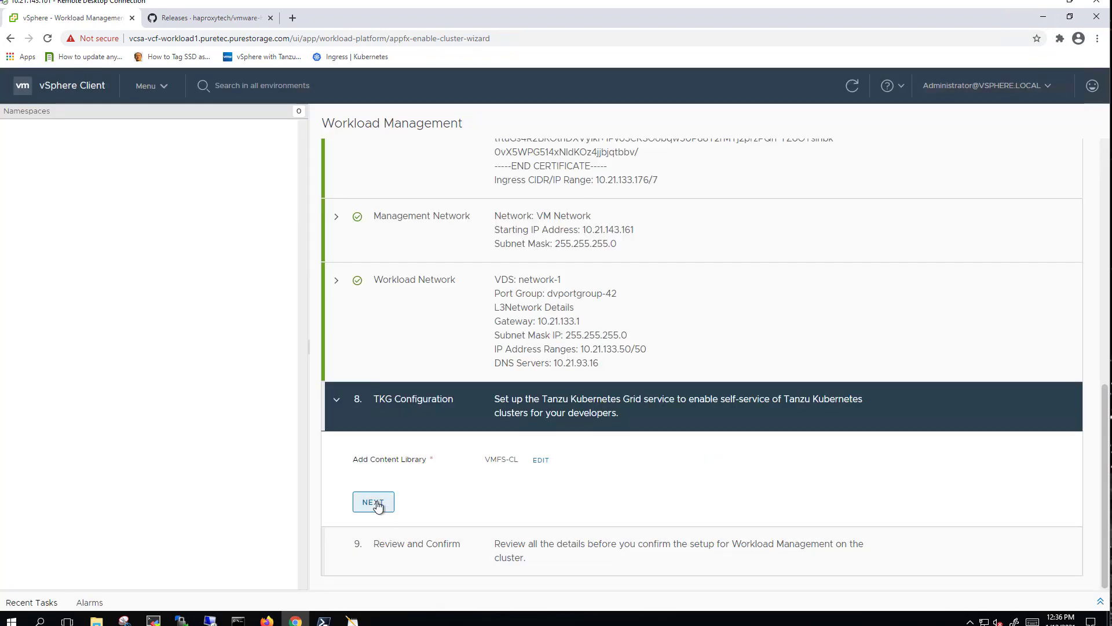
Step: Review and finish so Bend begins enabling Workload Management
left_click(373, 502)
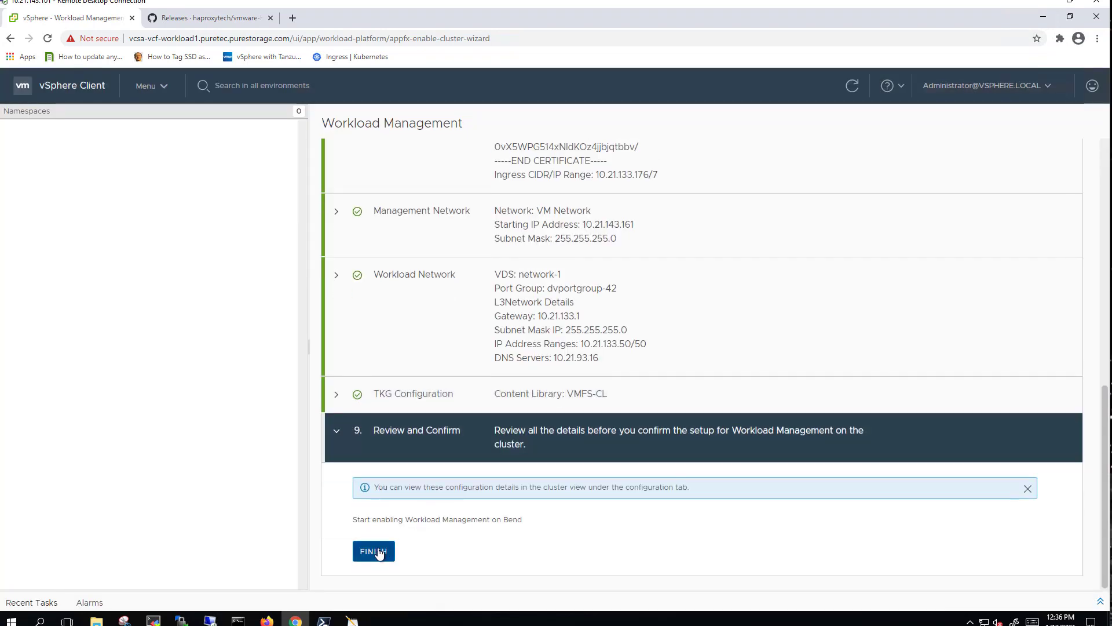
left_click(373, 551)
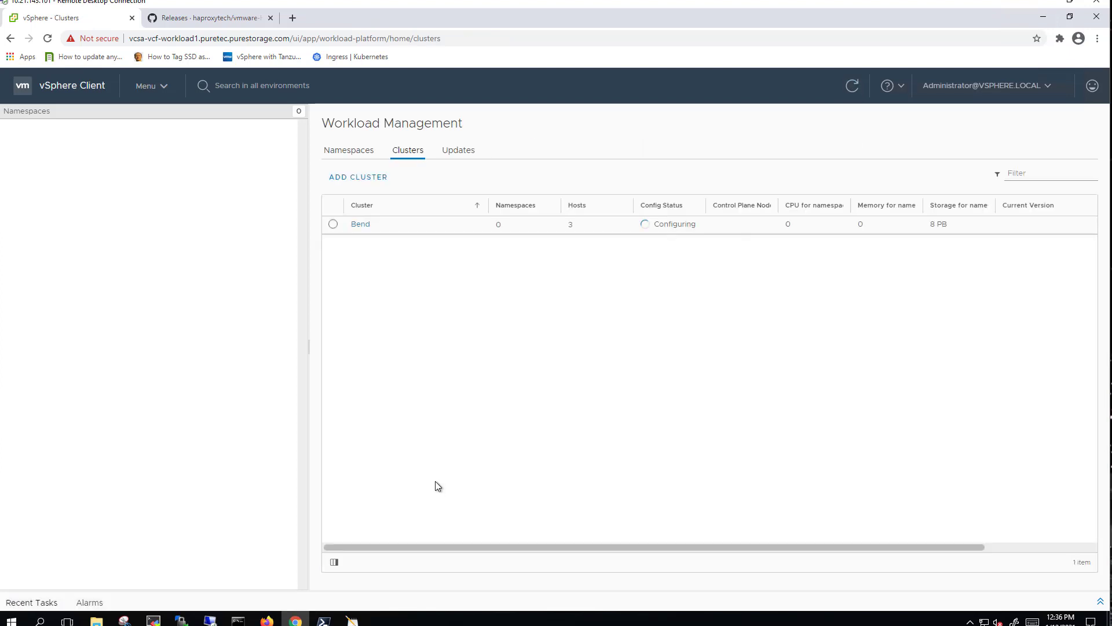
mouse_move(711, 307)
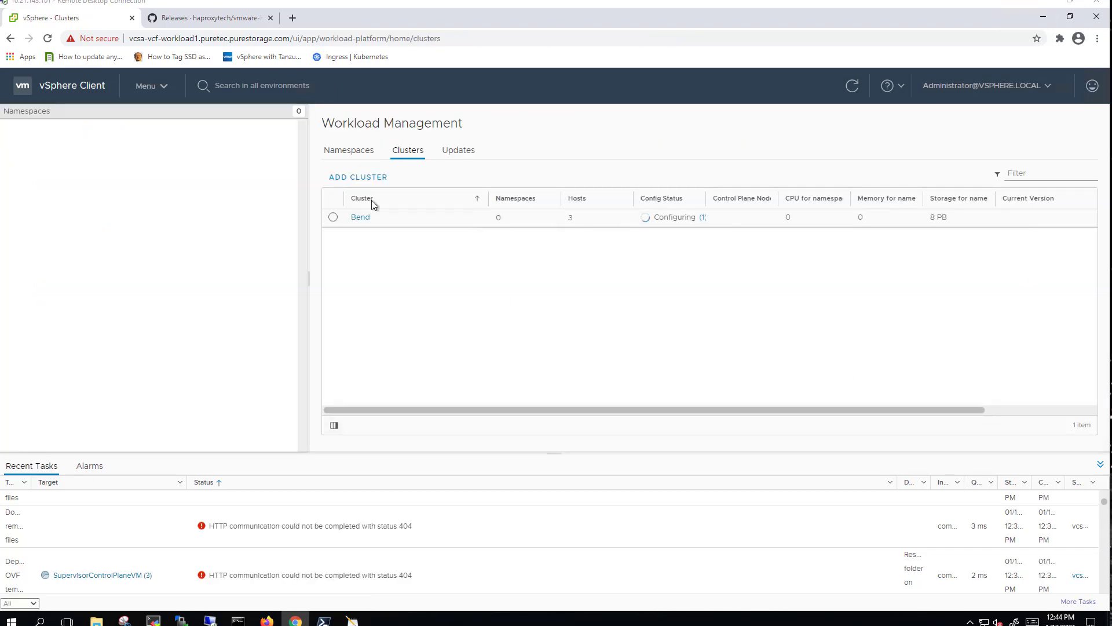
mouse_move(704, 220)
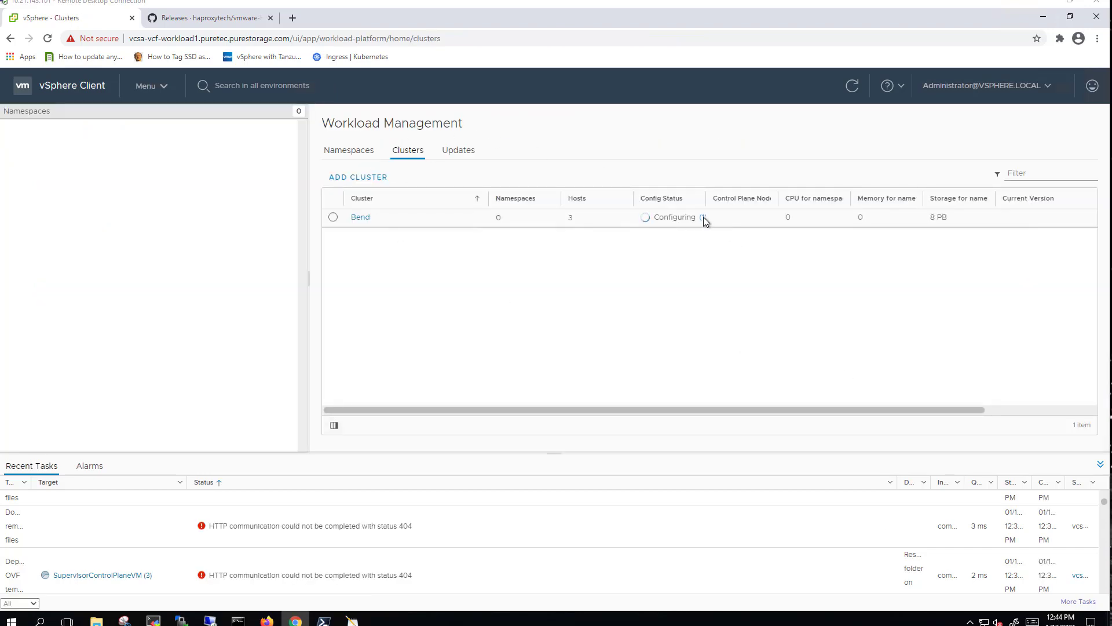
Step: Wait for Bend to report Running and browse to control plane address 10.21.133.176
left_click(700, 217)
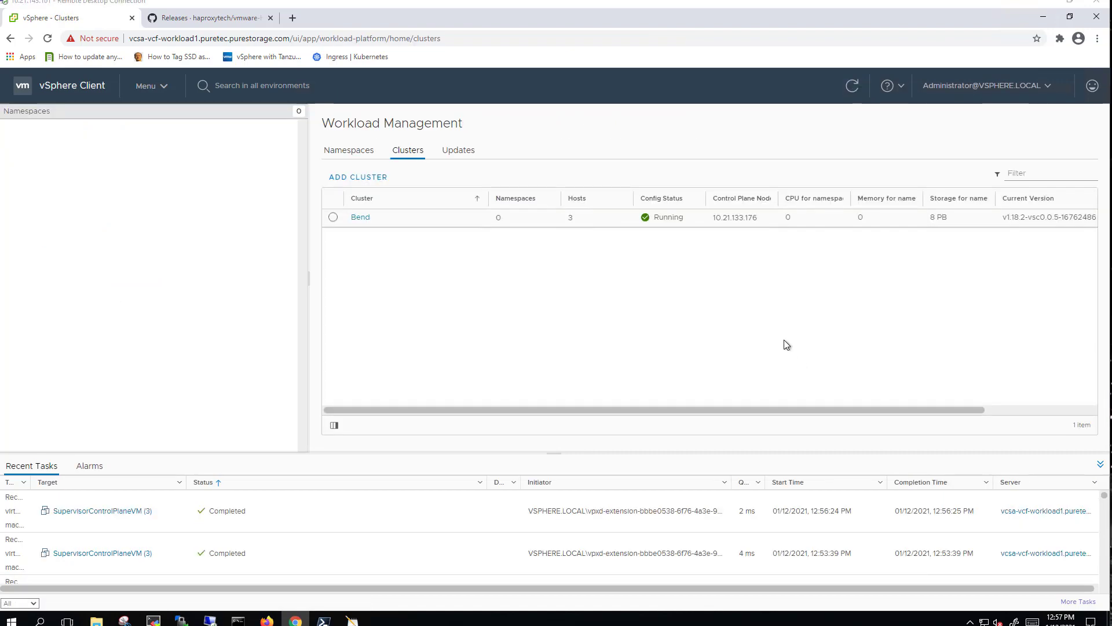
mouse_move(279, 295)
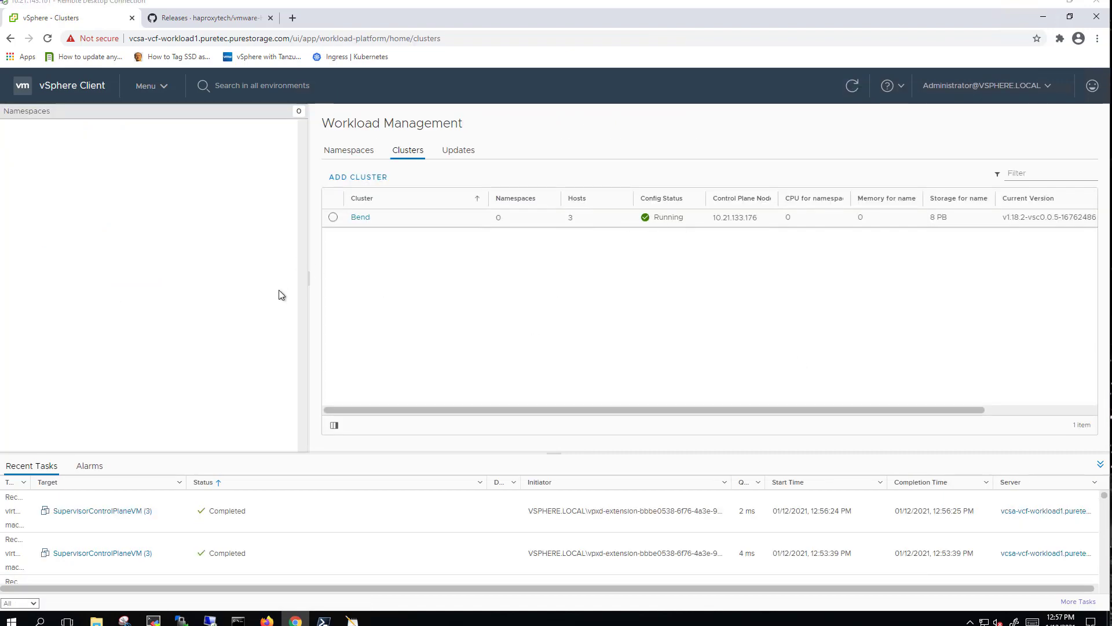
left_click(298, 18)
type("10.21.133.176")
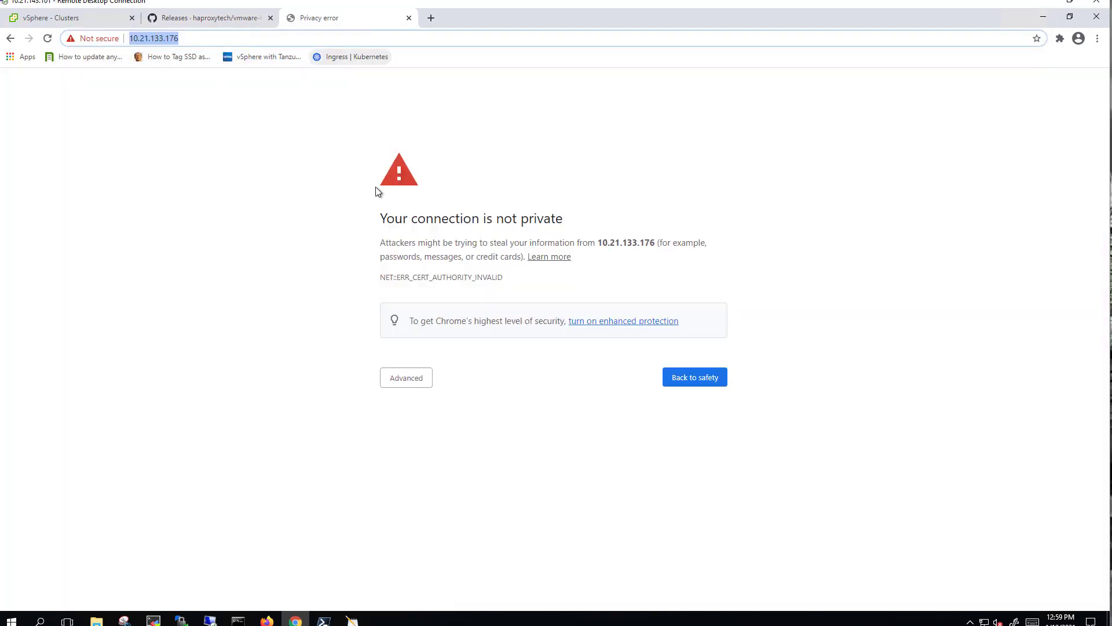
Step: Proceed past the certificate warning for 10.21.133.176 and scroll through the Kubernetes CLI Tools page
left_click(406, 378)
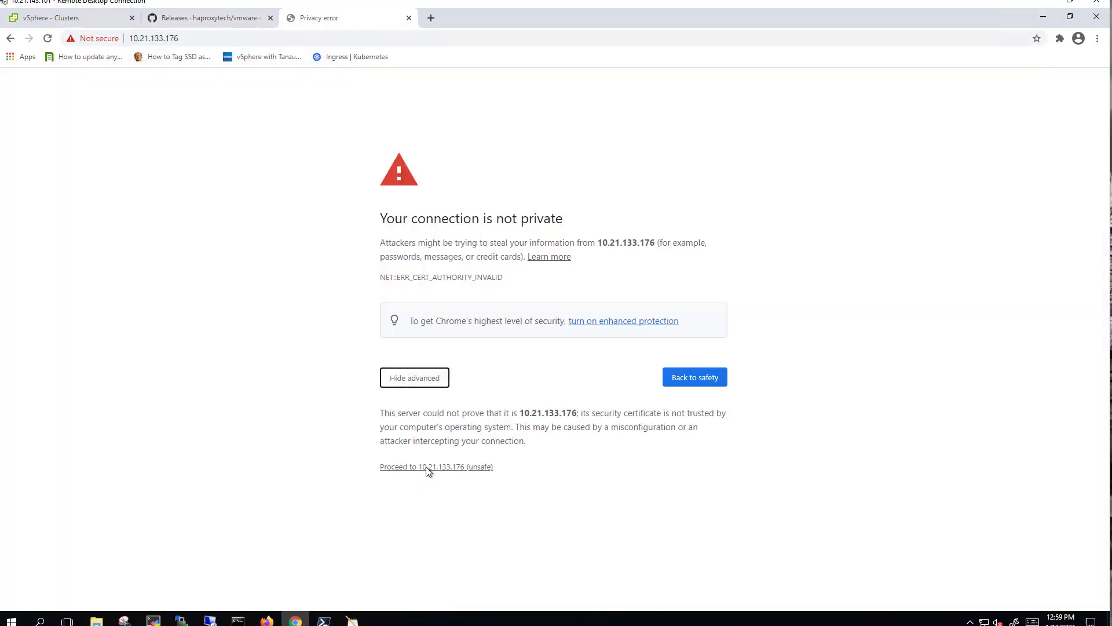
left_click(436, 466)
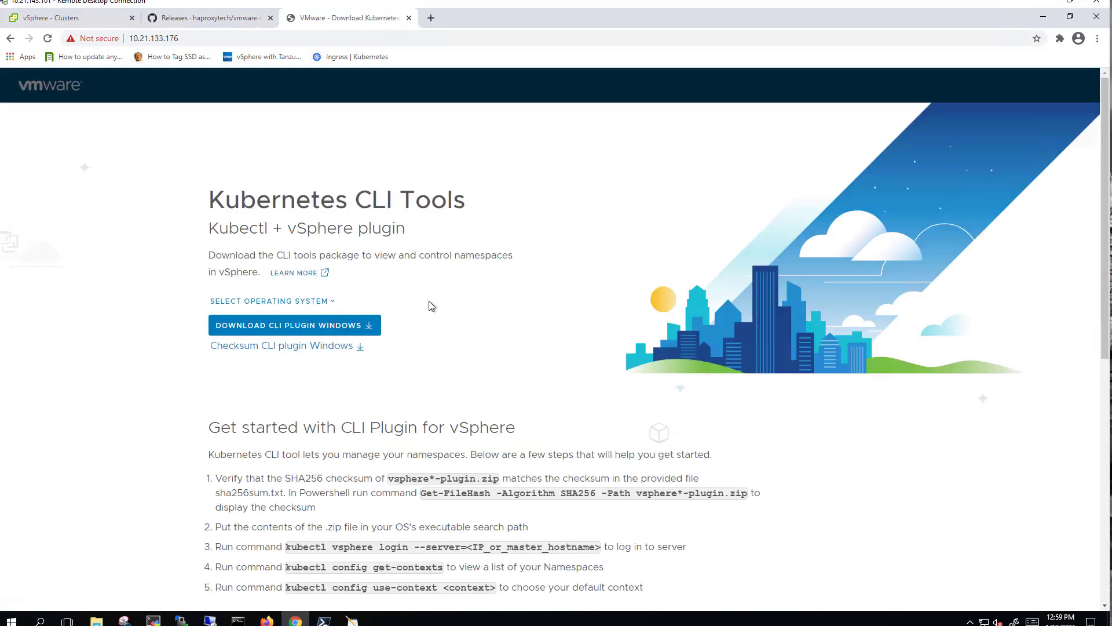
scroll("down", 3)
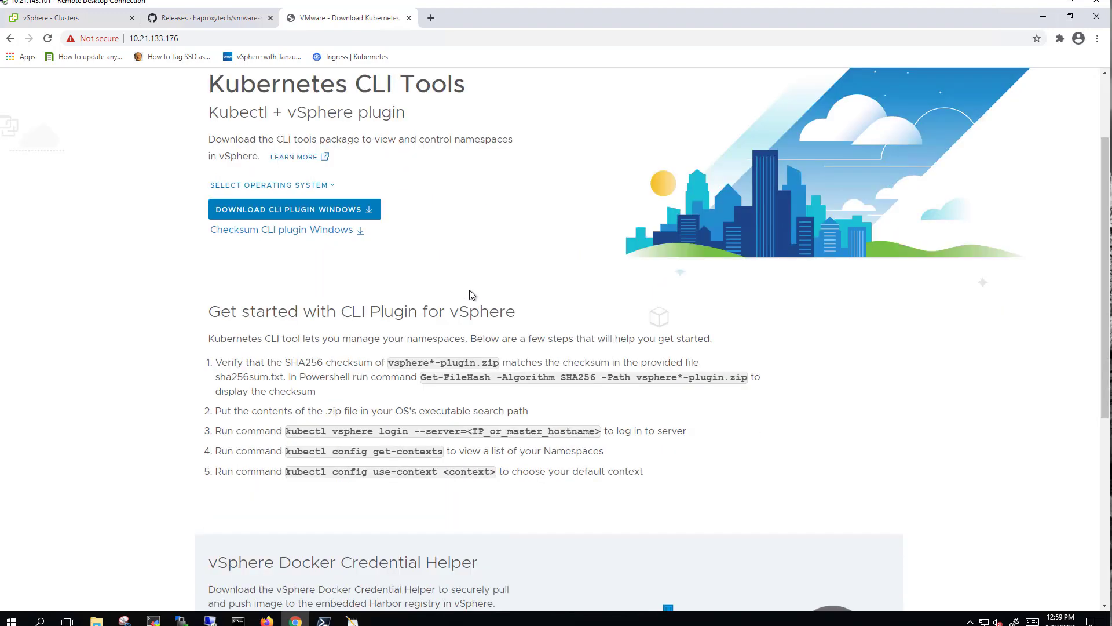
scroll("down", 3)
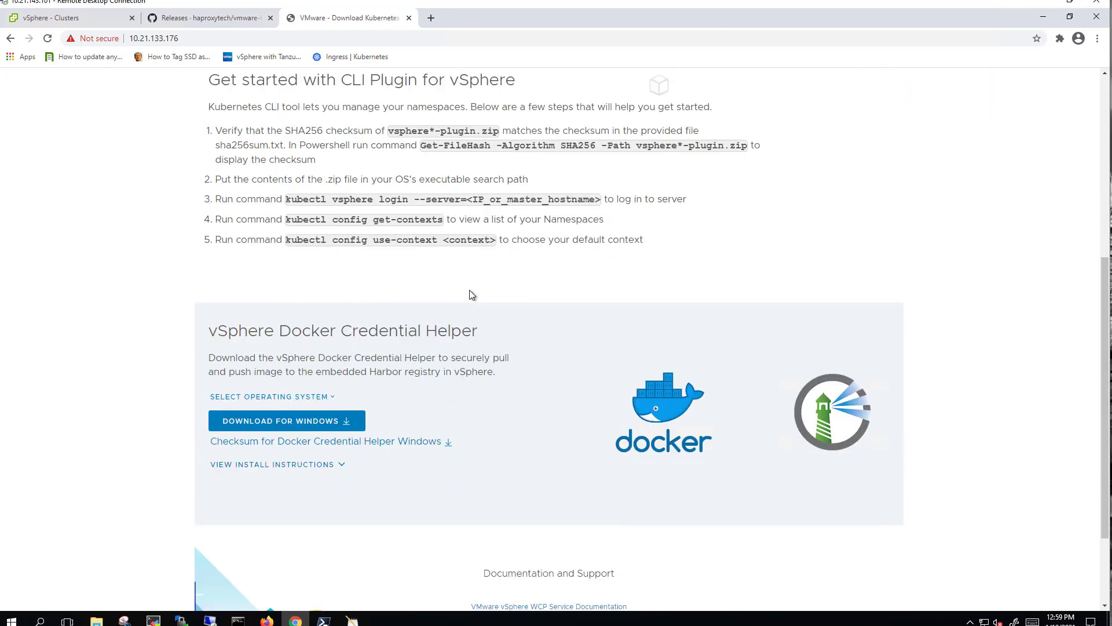
scroll("down", 3)
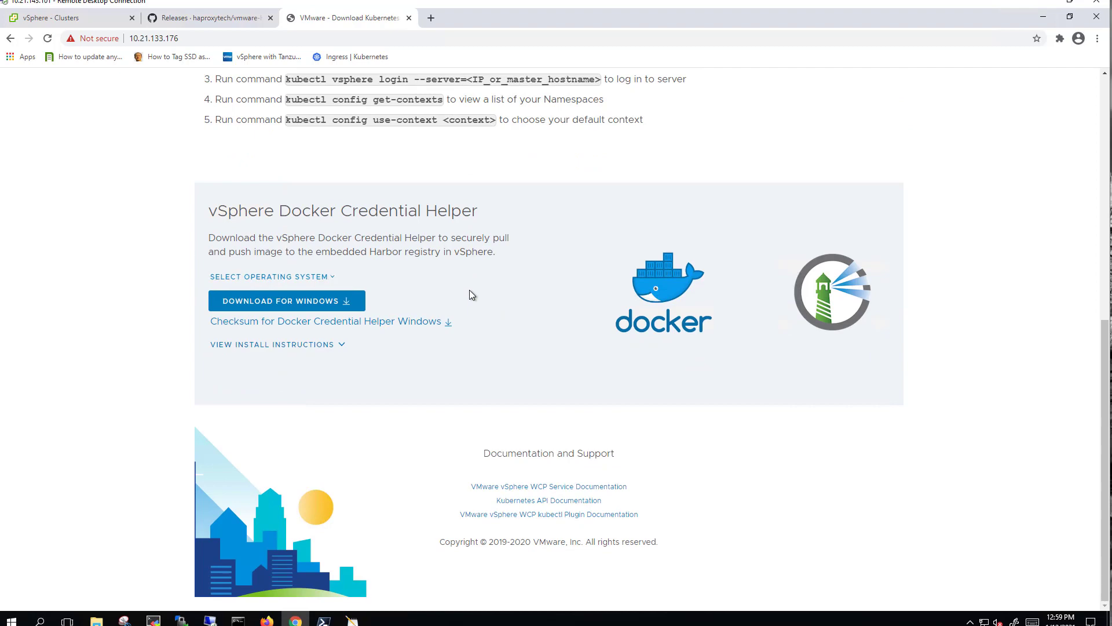